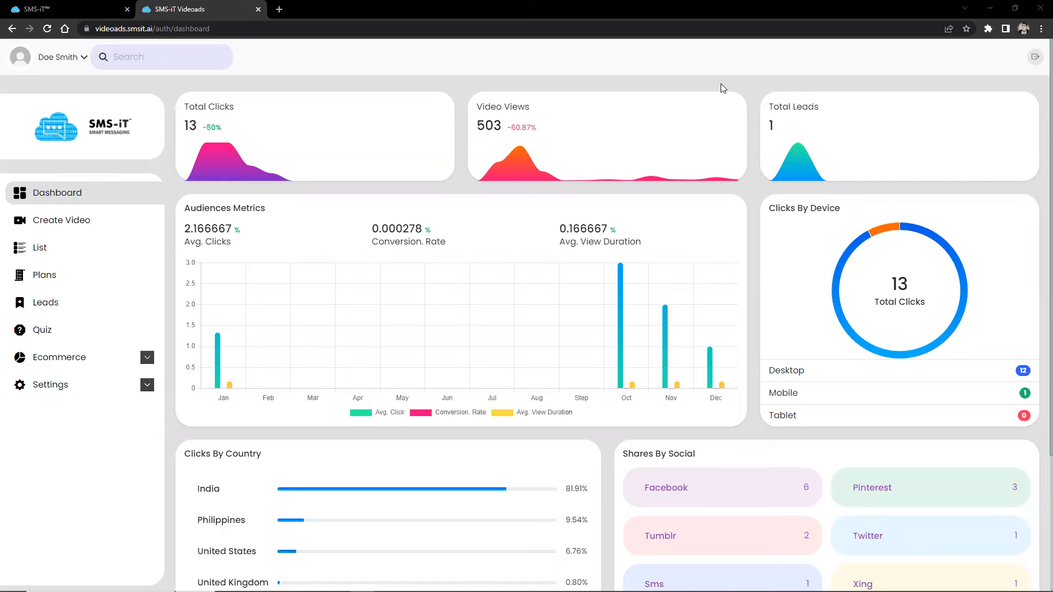
{"action": "mouse_move", "coordinate": [650, 223]}
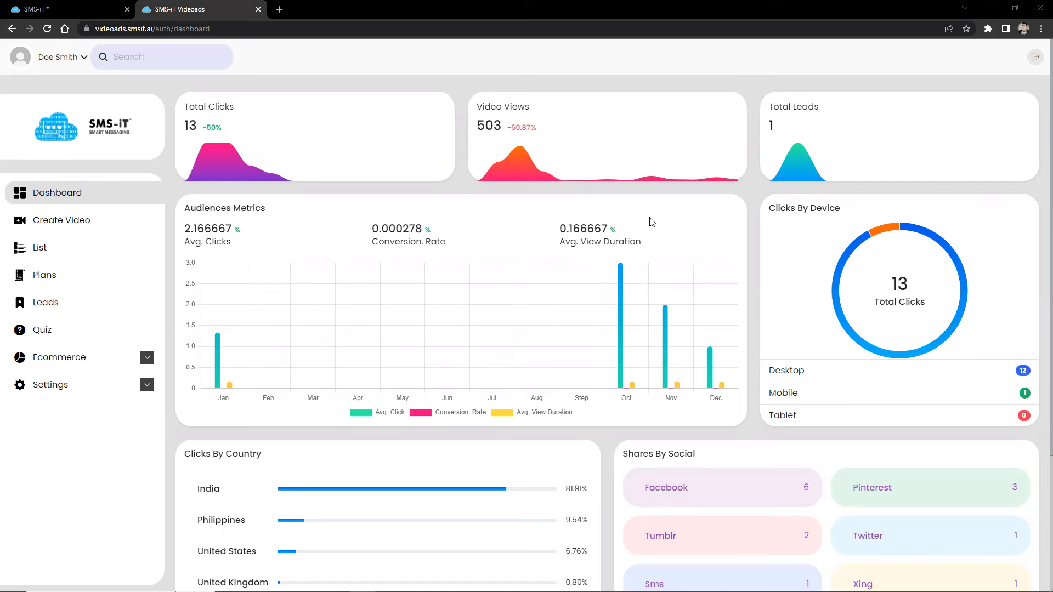
{"action": "mouse_move", "coordinate": [587, 269]}
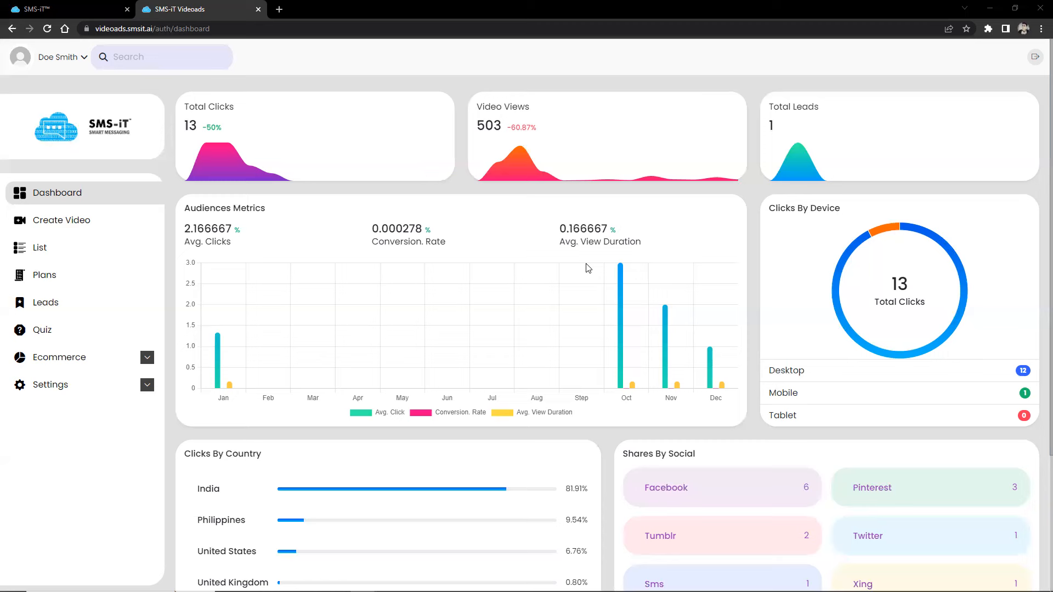
{"action": "mouse_move", "coordinate": [588, 321]}
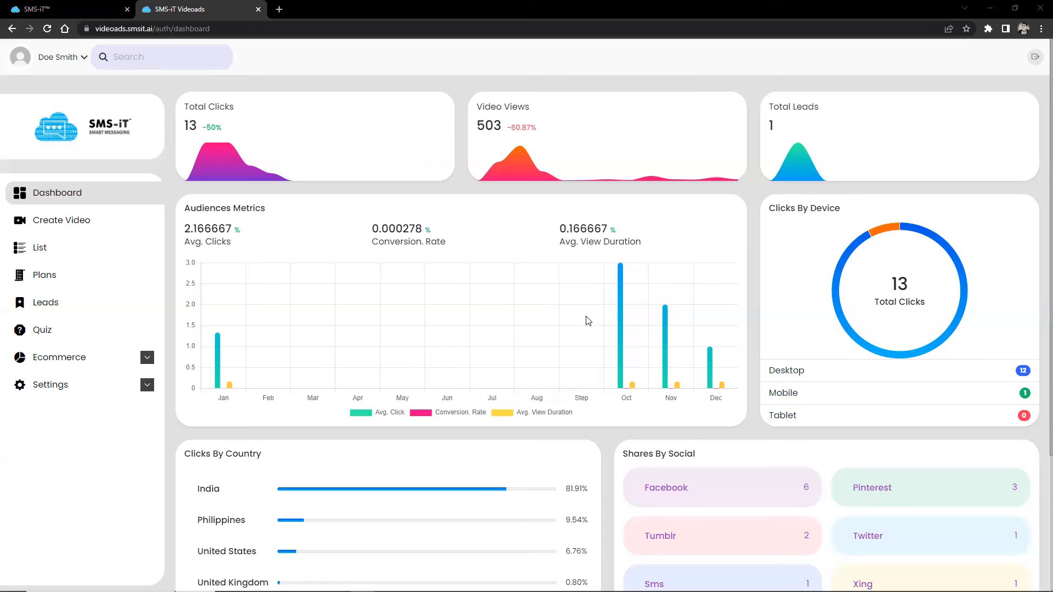
{"action": "mouse_move", "coordinate": [447, 355]}
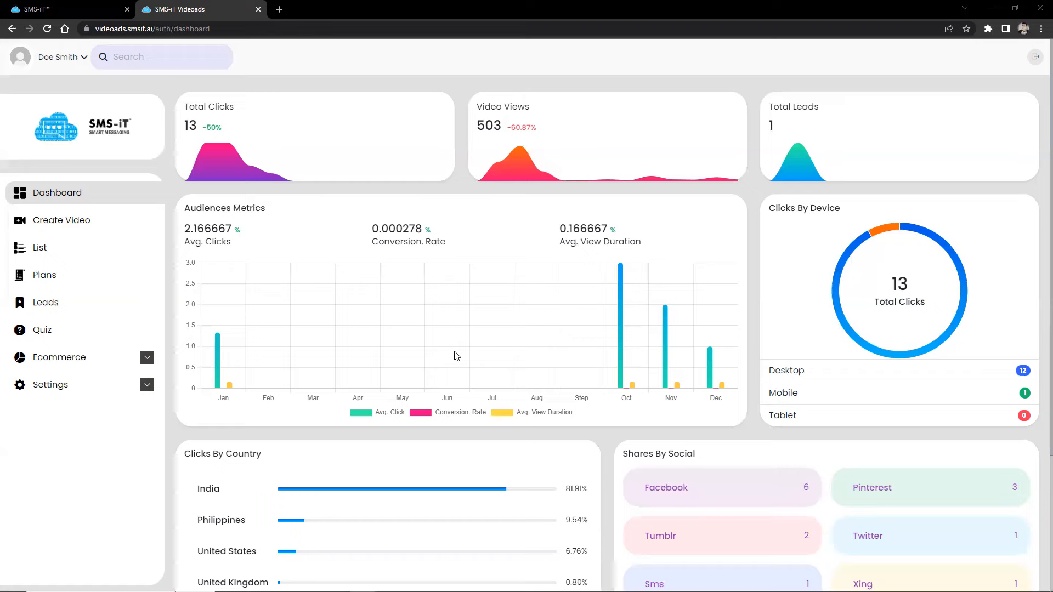
Scroll through the current page to review its contents.
{"action": "scroll", "scroll_direction": "down", "scroll_amount": 3}
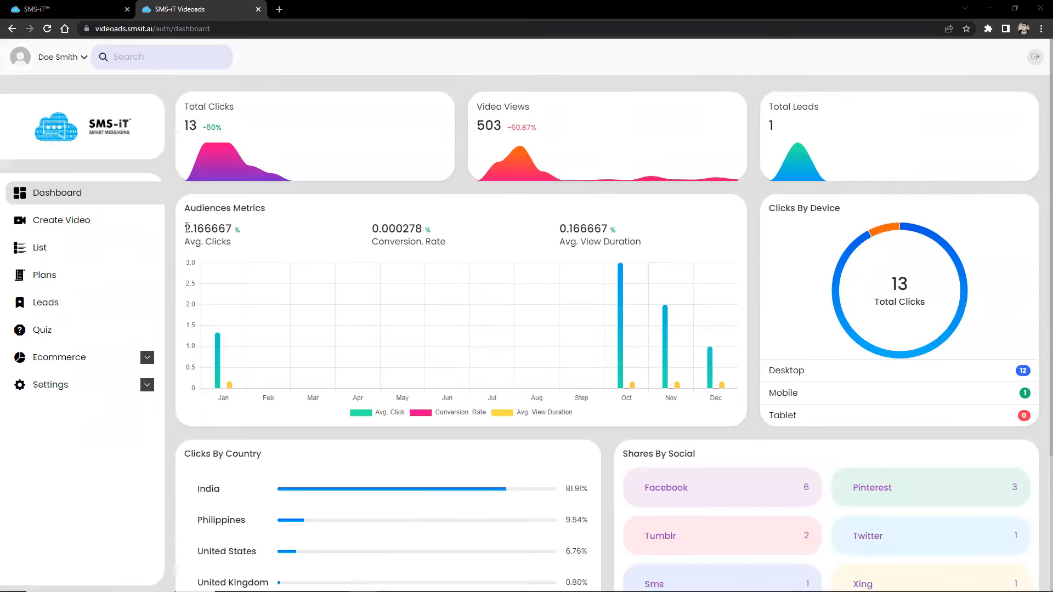
{"action": "mouse_move", "coordinate": [363, 283]}
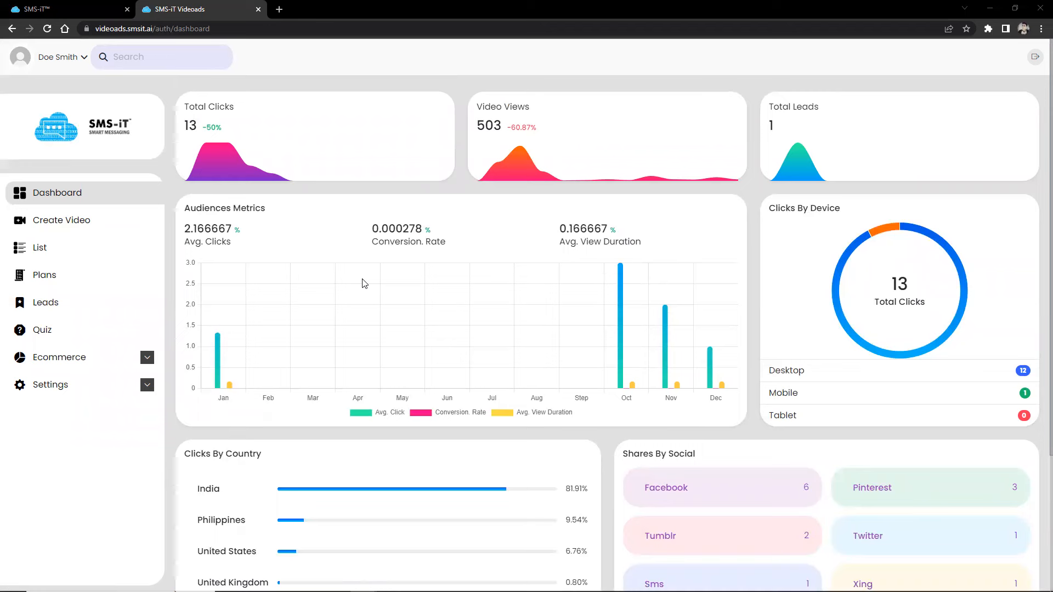
{"action": "mouse_move", "coordinate": [123, 173]}
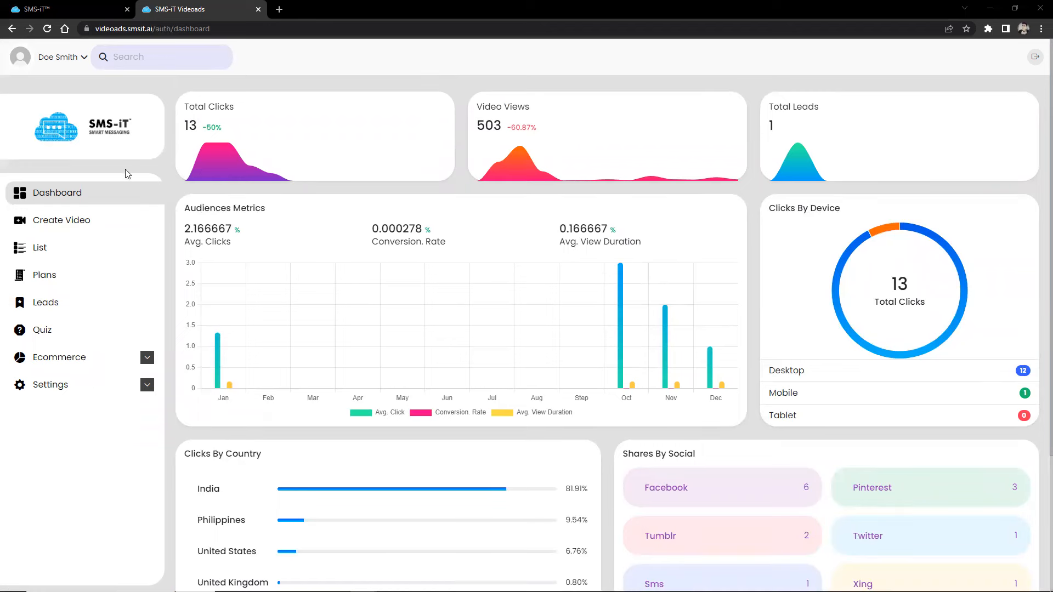
{"action": "mouse_move", "coordinate": [56, 193]}
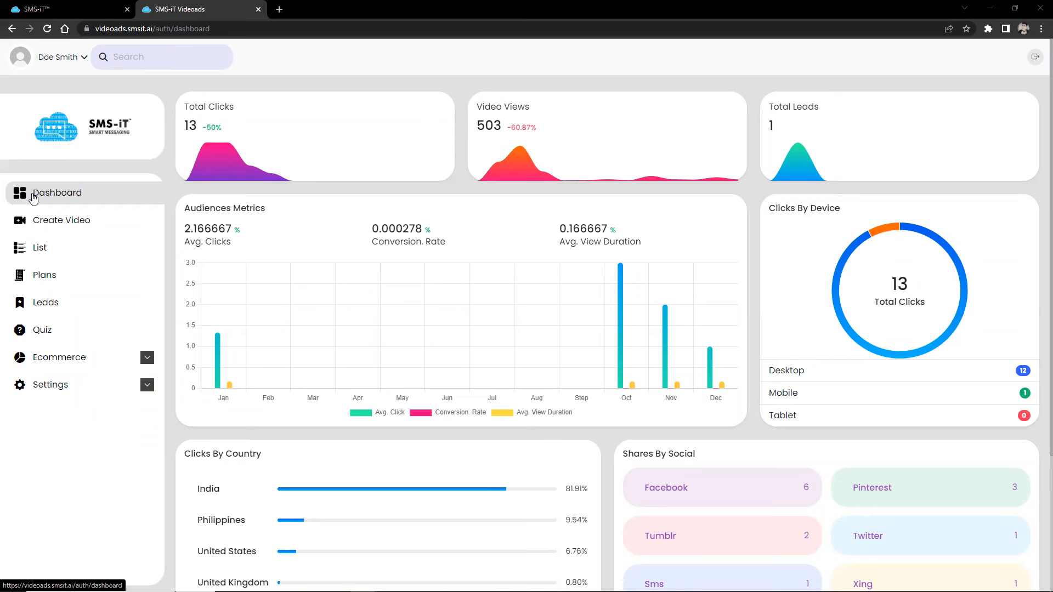
{"action": "scroll", "scroll_direction": "down", "scroll_amount": 3}
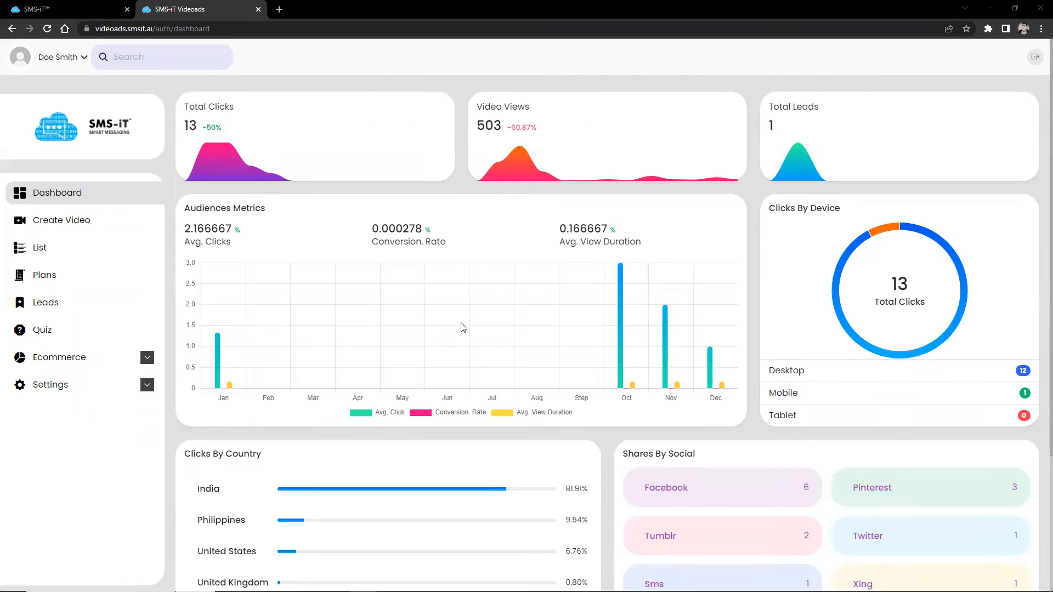
{"action": "mouse_move", "coordinate": [544, 302]}
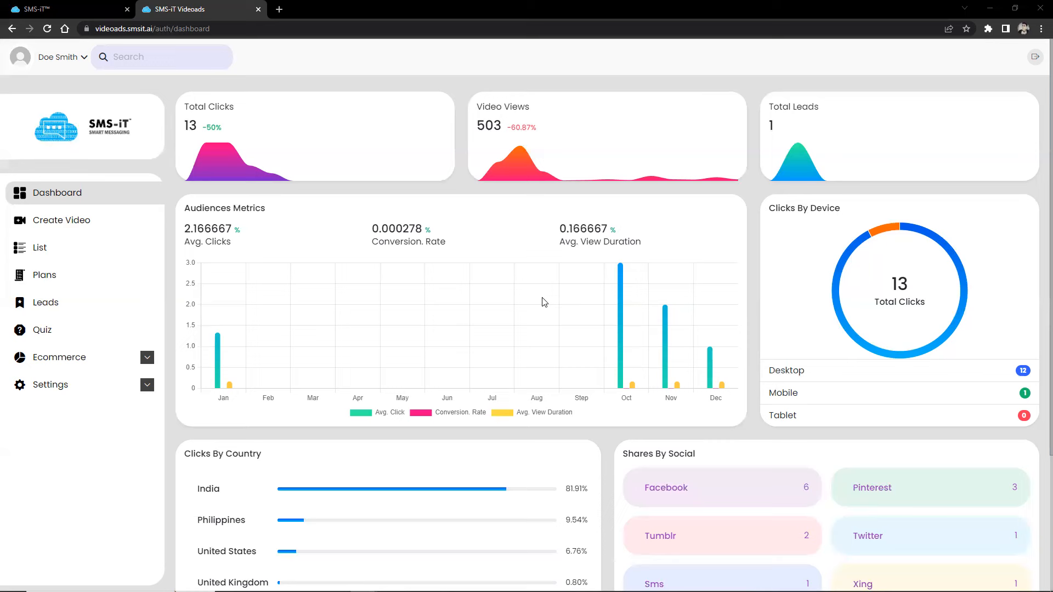
{"action": "mouse_move", "coordinate": [307, 140]}
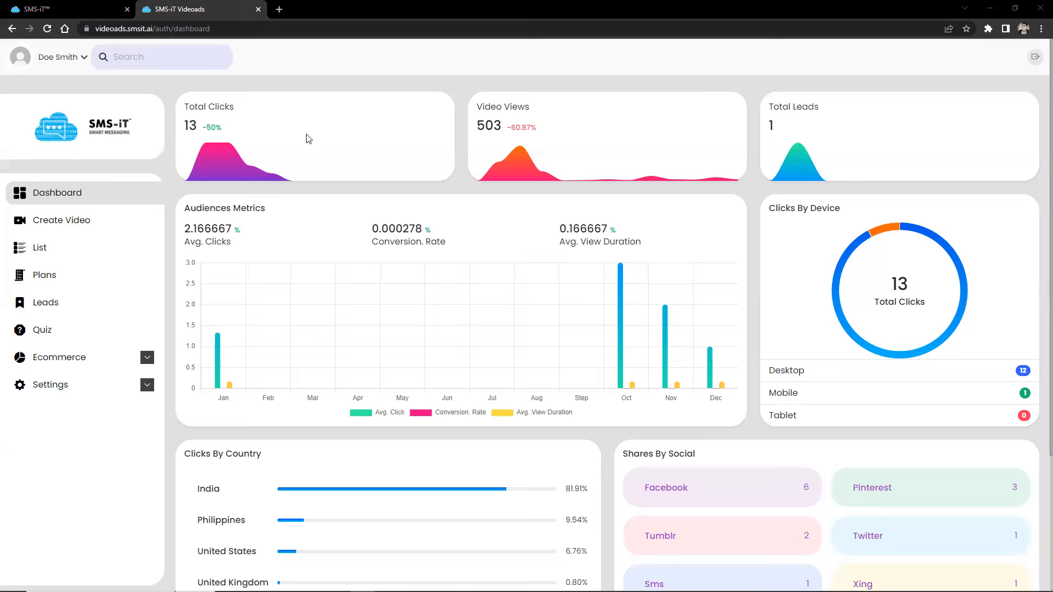
{"action": "mouse_move", "coordinate": [516, 176]}
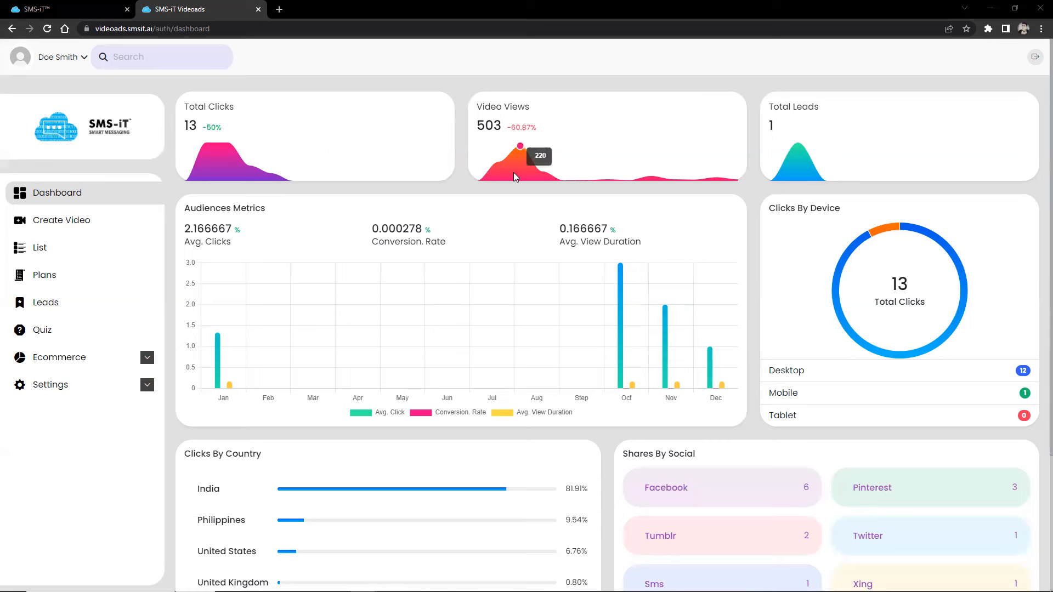
{"action": "mouse_move", "coordinate": [879, 168]}
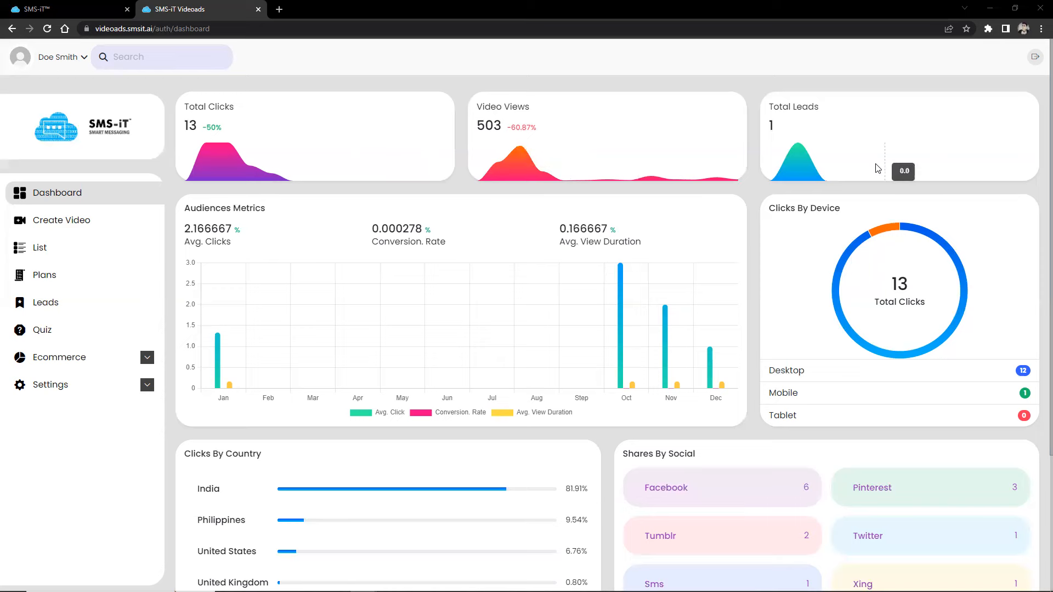
{"action": "mouse_move", "coordinate": [470, 350]}
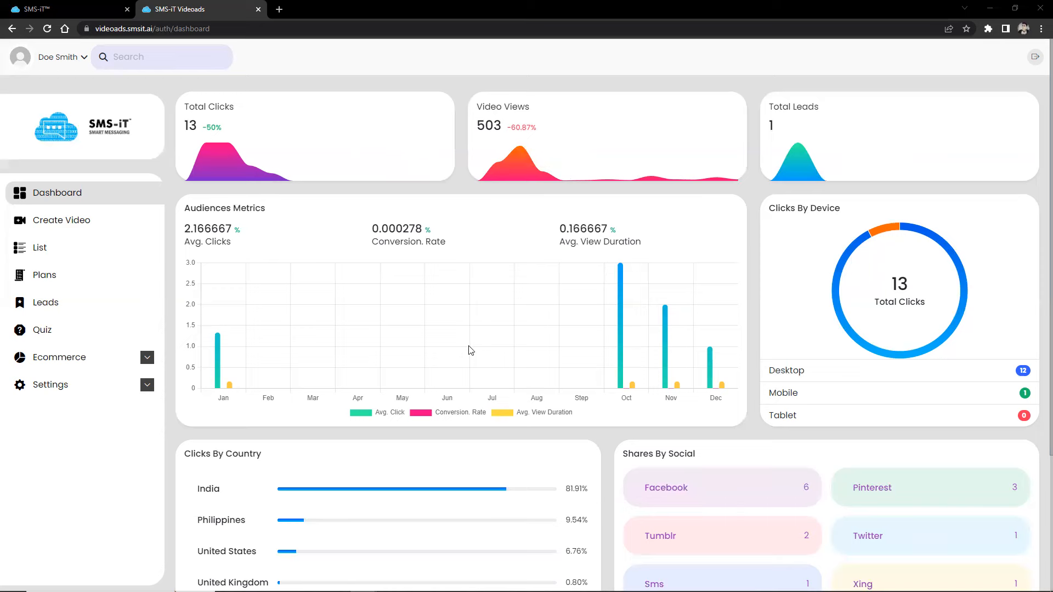
{"action": "mouse_move", "coordinate": [827, 325]}
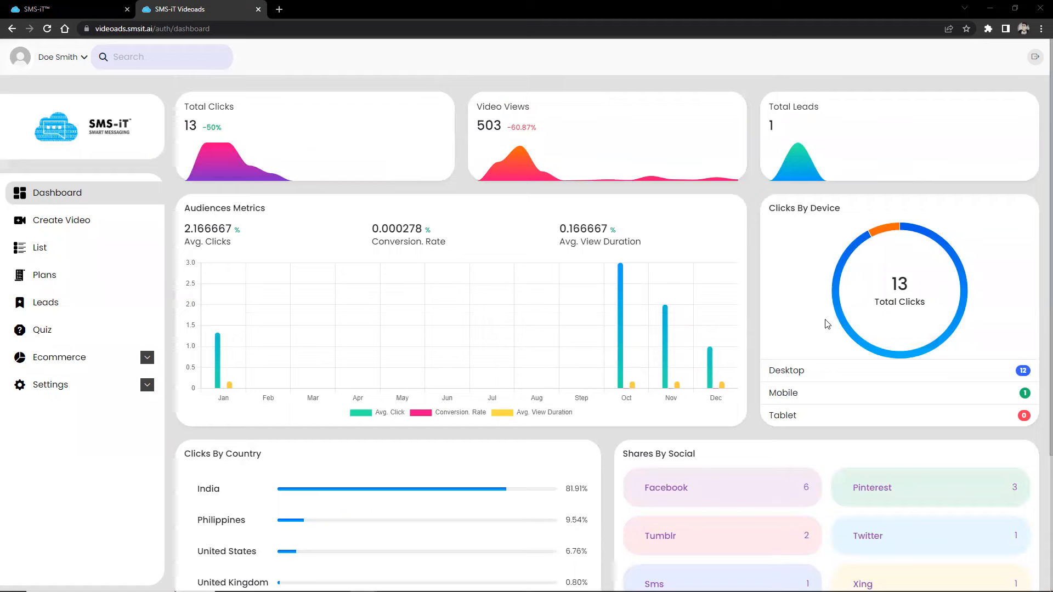
{"action": "scroll", "scroll_direction": "down", "scroll_amount": 3}
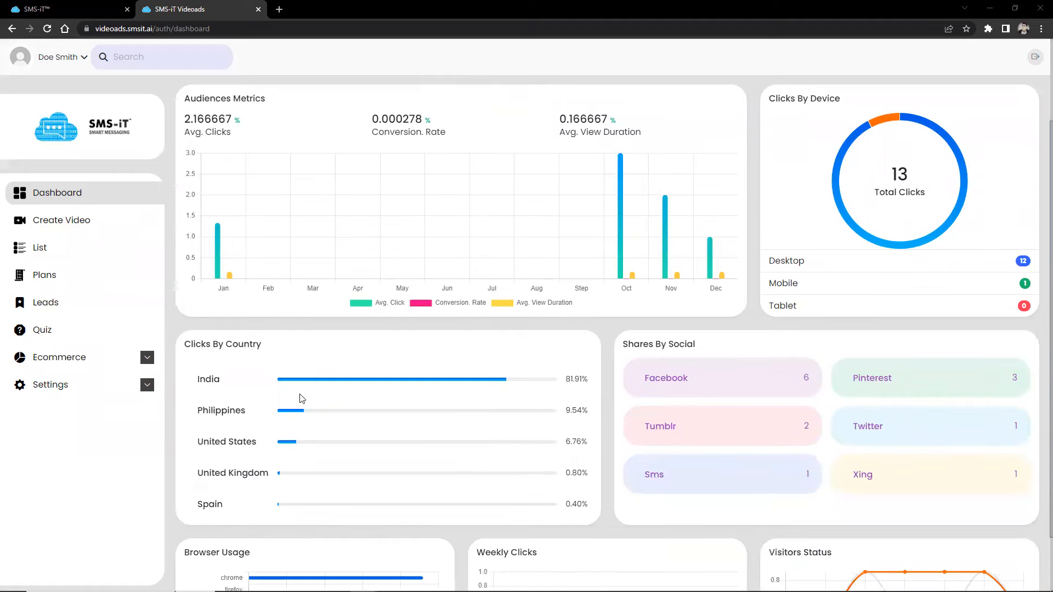
{"action": "mouse_move", "coordinate": [695, 393]}
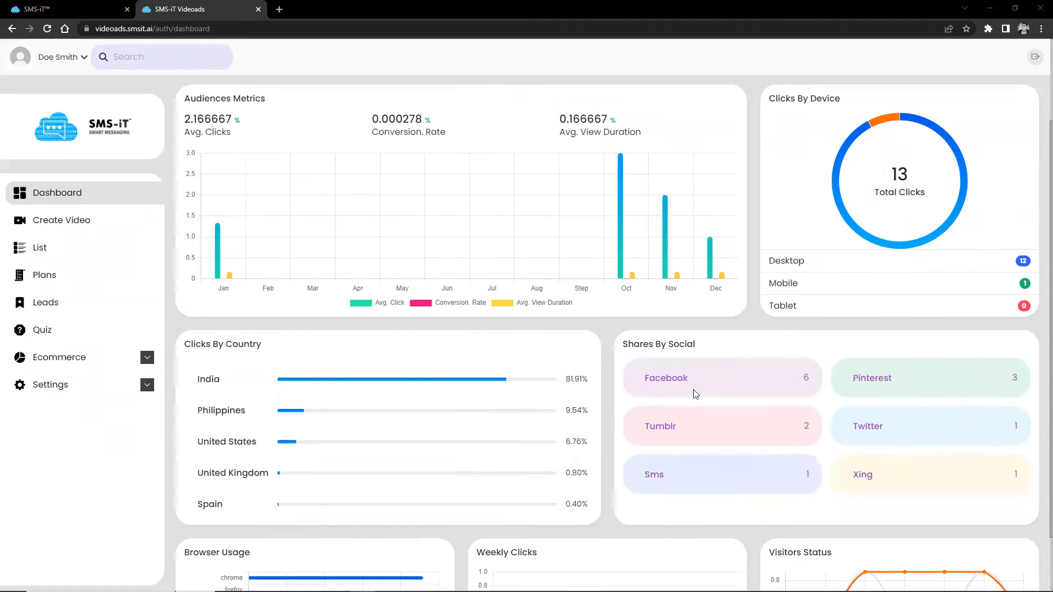
{"action": "scroll", "scroll_direction": "down", "scroll_amount": 3}
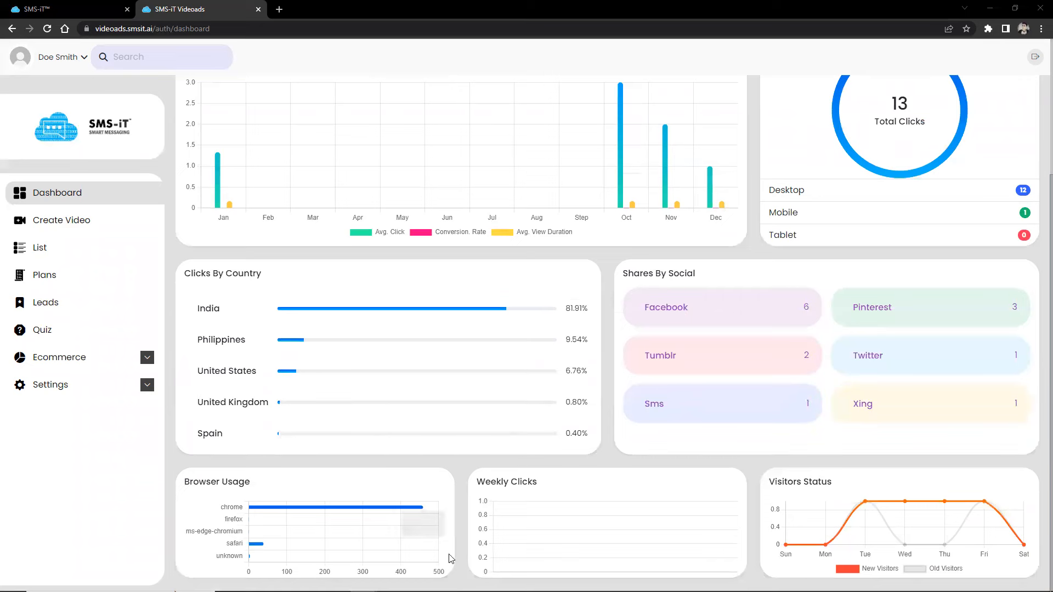
{"action": "mouse_move", "coordinate": [856, 495]}
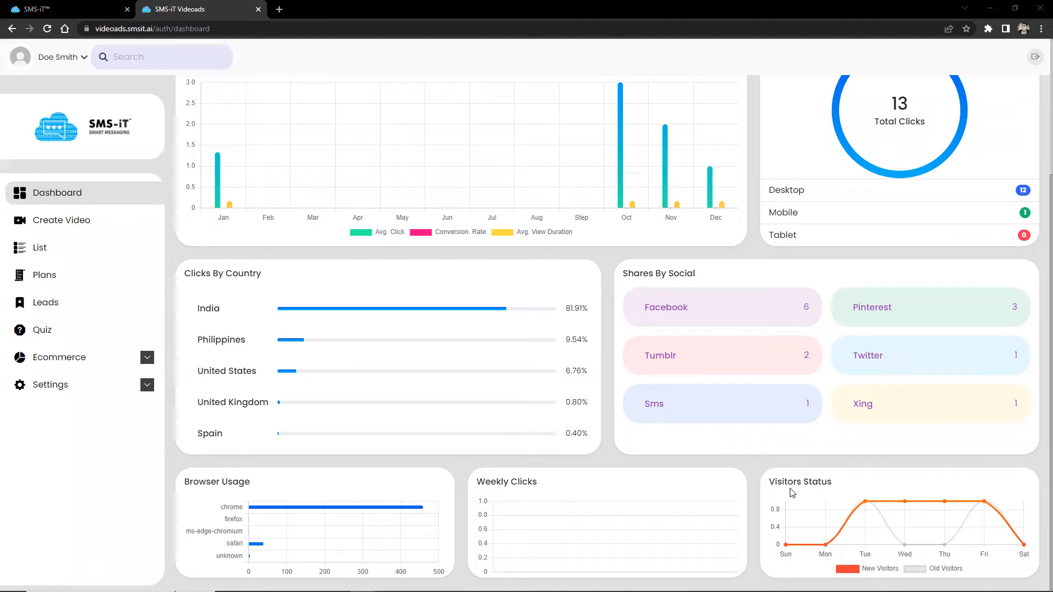
{"action": "scroll", "scroll_direction": "up", "scroll_amount": 3}
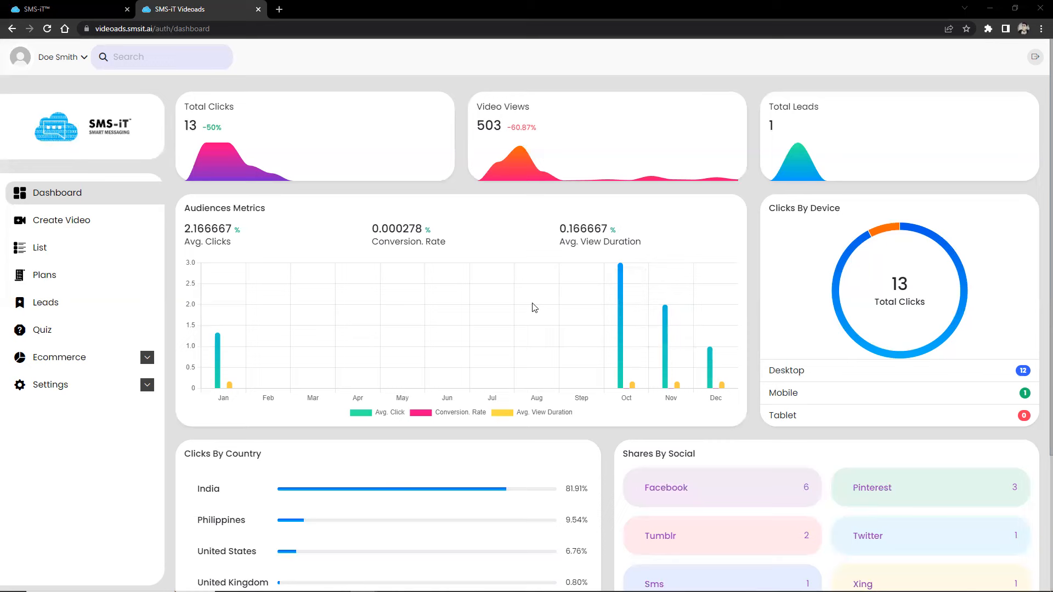
{"action": "mouse_move", "coordinate": [551, 307]}
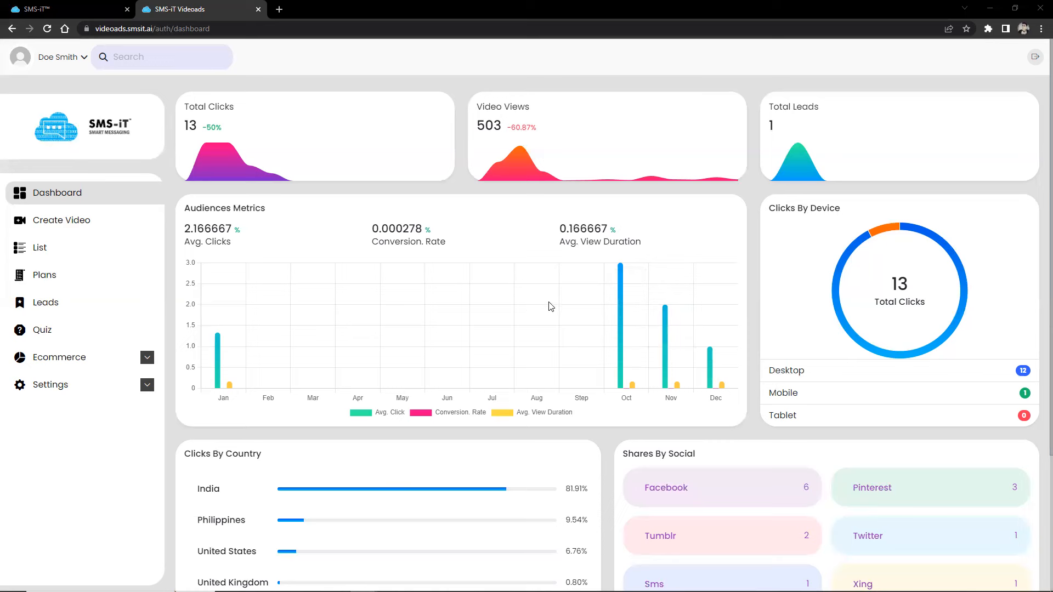
{"action": "mouse_move", "coordinate": [477, 327]}
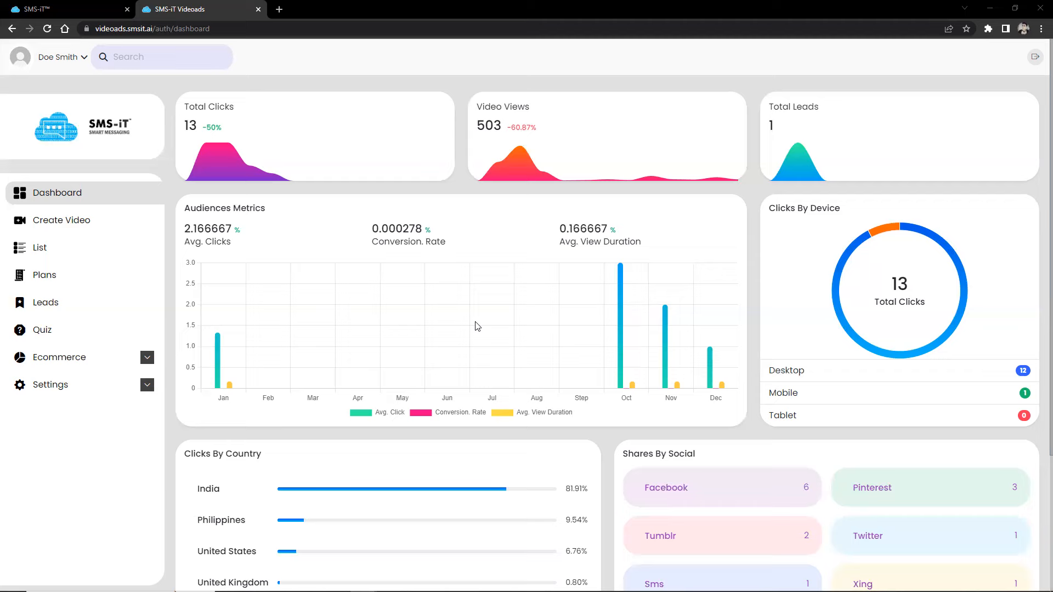
{"action": "scroll", "scroll_direction": "down", "scroll_amount": 3}
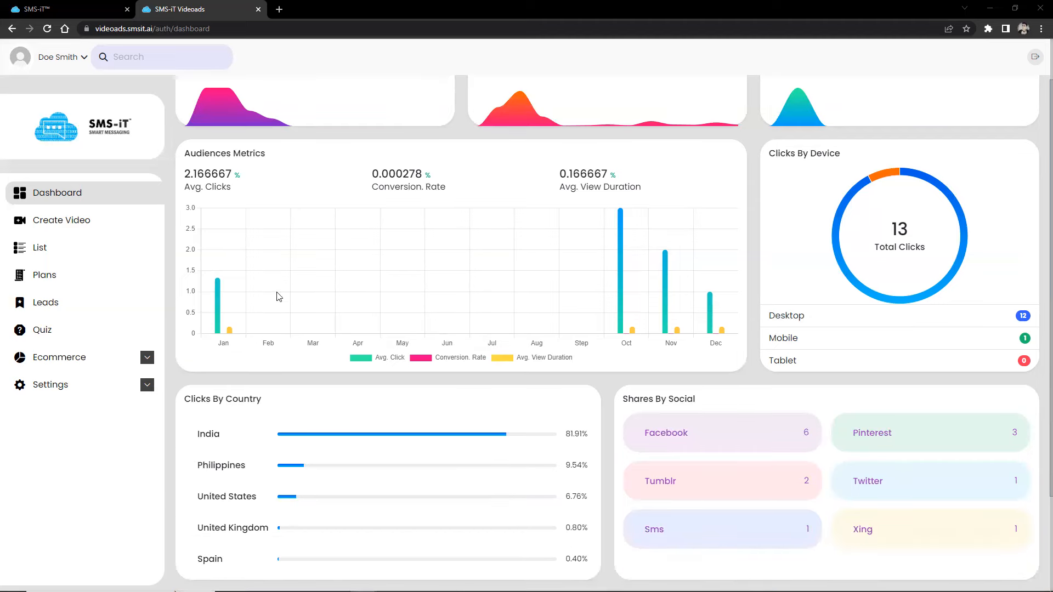
{"action": "mouse_move", "coordinate": [591, 303]}
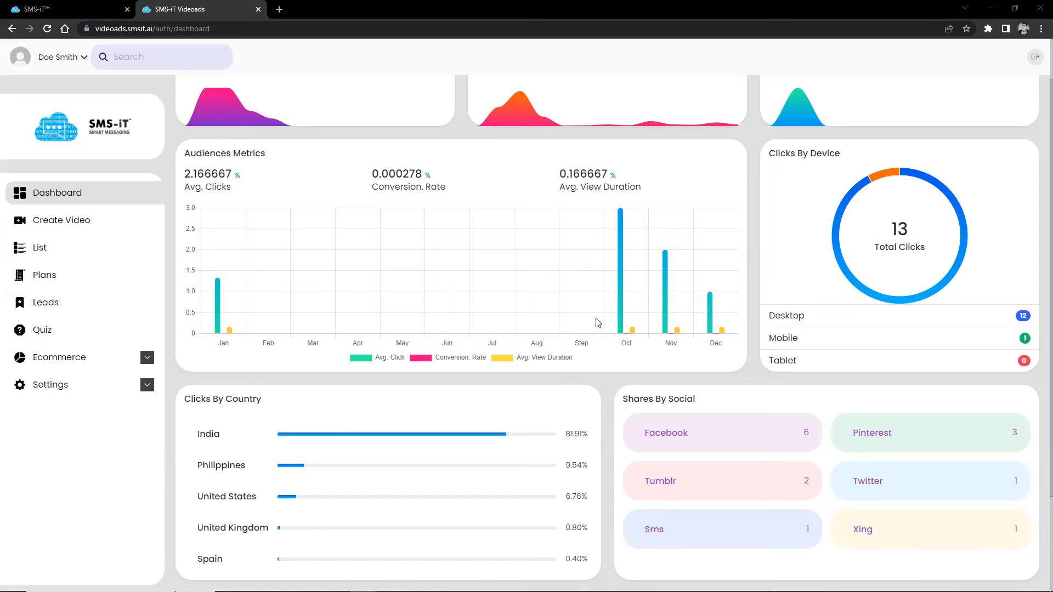
{"action": "mouse_move", "coordinate": [531, 376]}
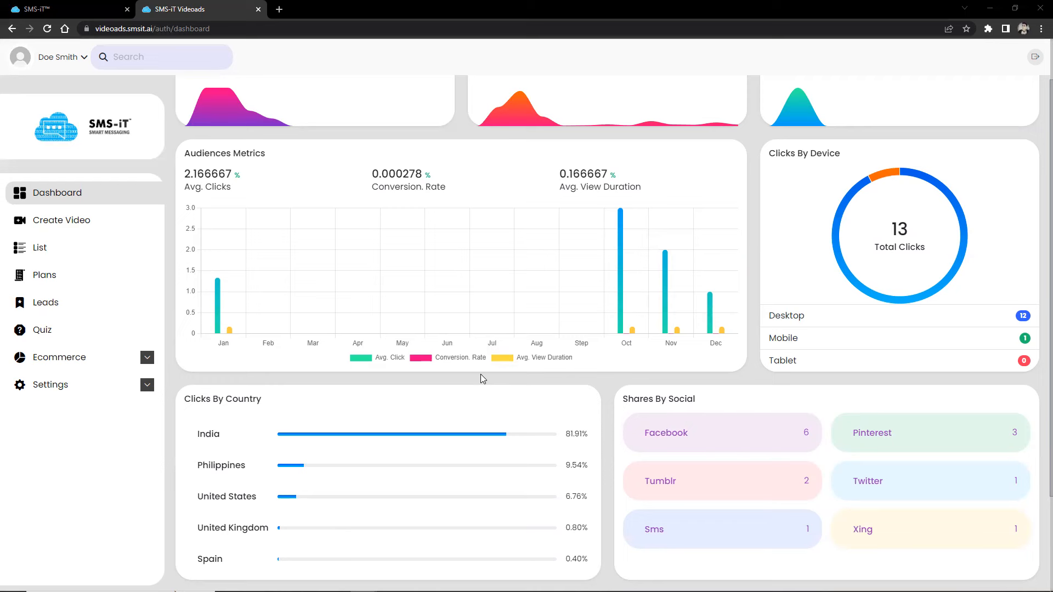
{"action": "mouse_move", "coordinate": [457, 381]}
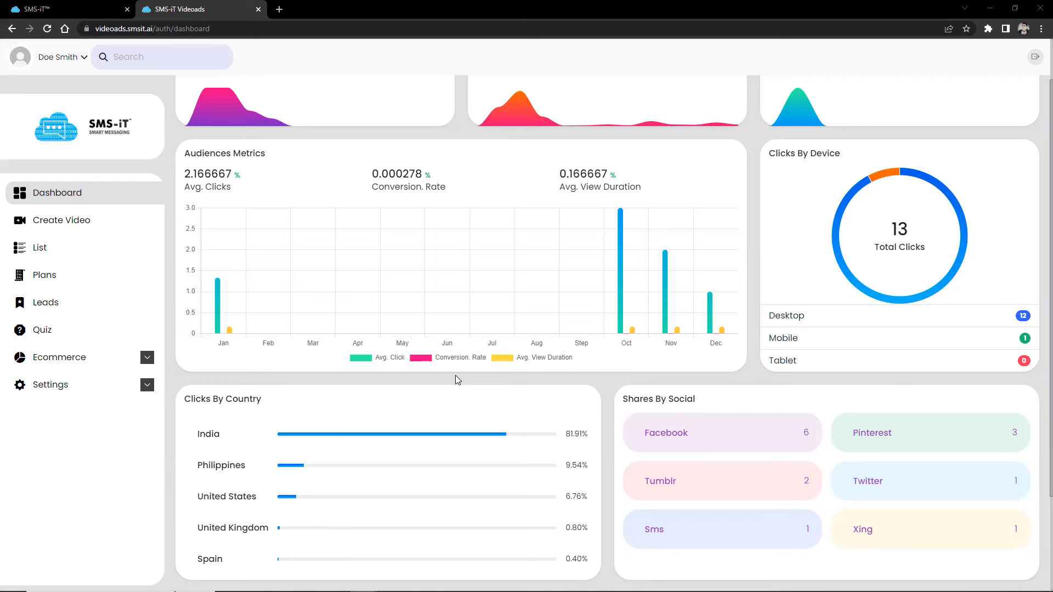
{"action": "mouse_move", "coordinate": [377, 365]}
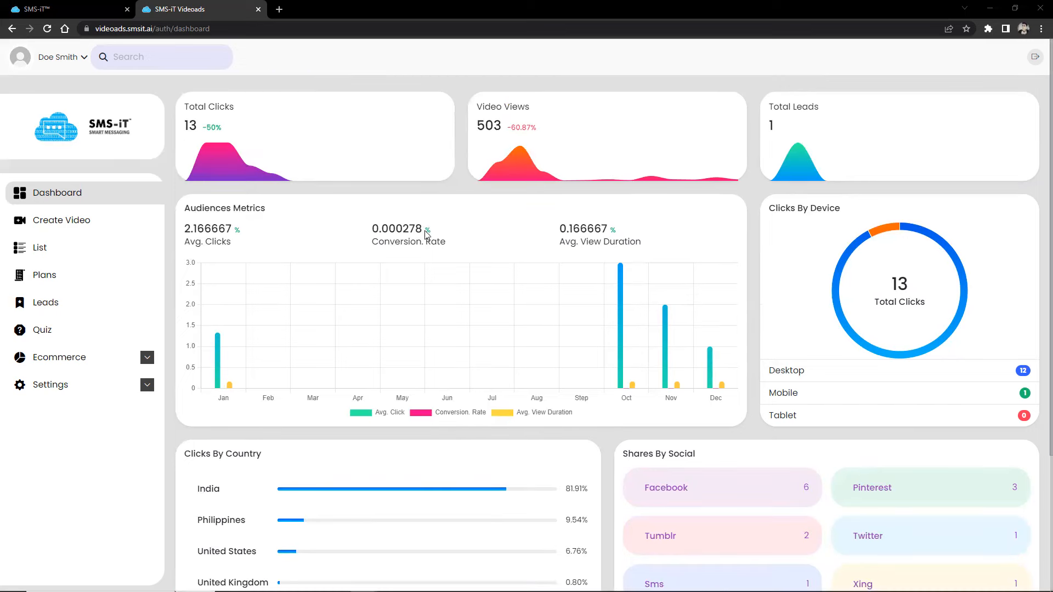
{"action": "mouse_move", "coordinate": [68, 220]}
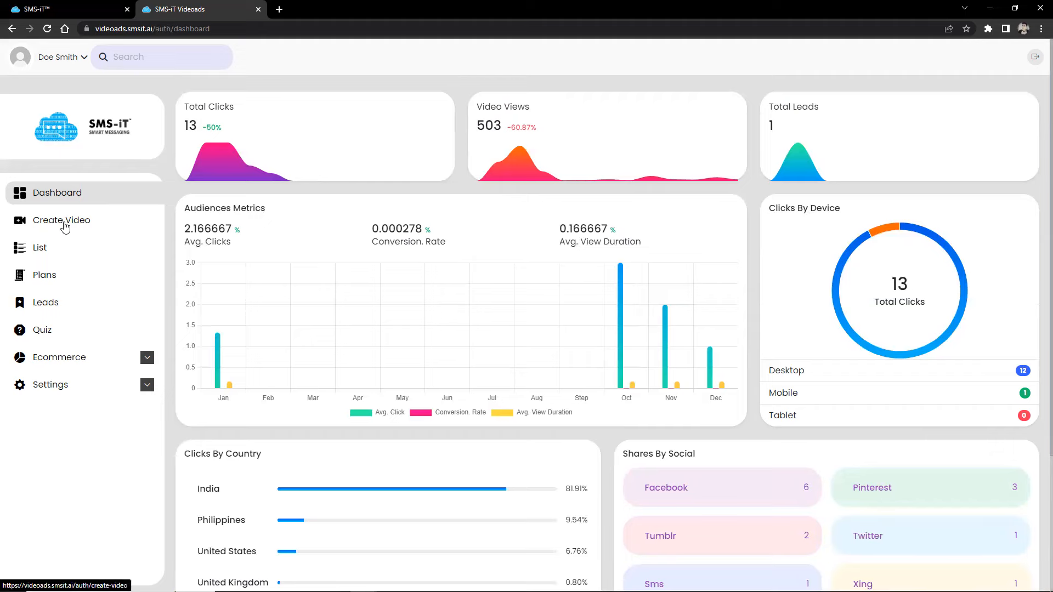
Go to the Create Video page and pause the sample video preview with its button overlays.
{"action": "left_click", "coordinate": [62, 220]}
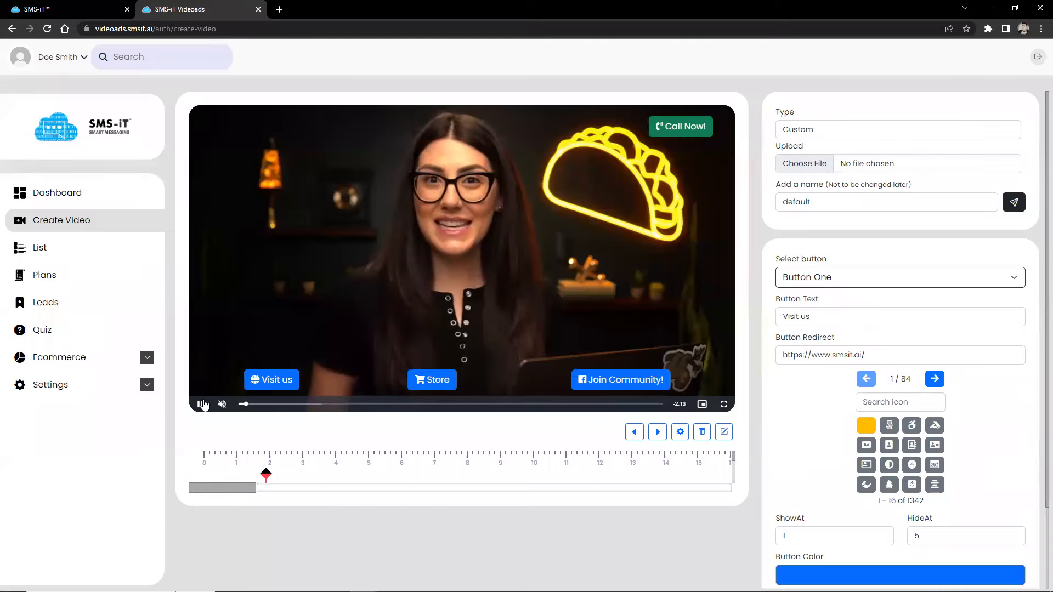
{"action": "left_click", "coordinate": [199, 405]}
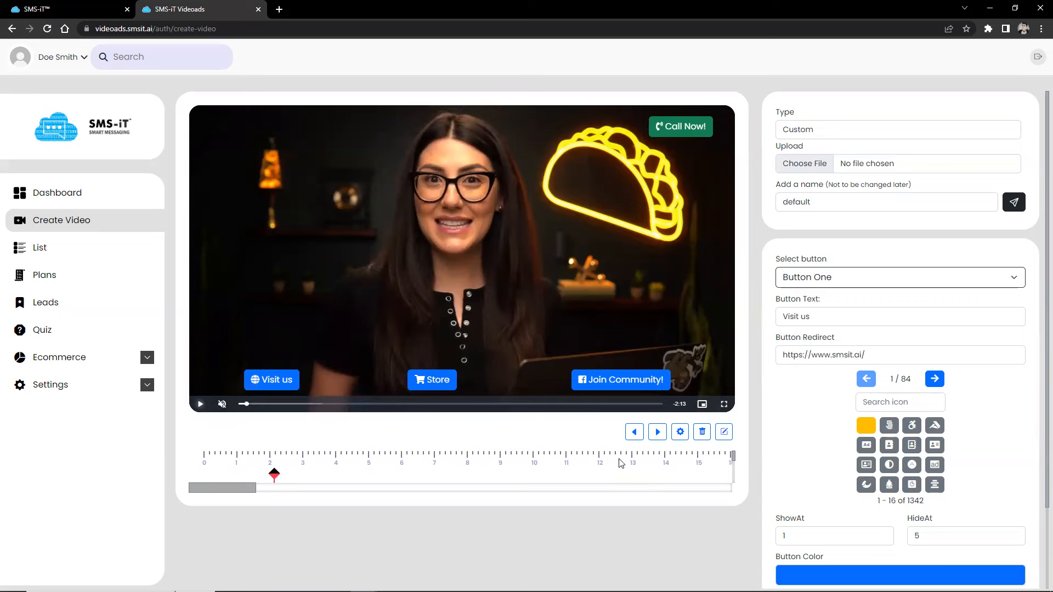
{"action": "mouse_move", "coordinate": [47, 225]}
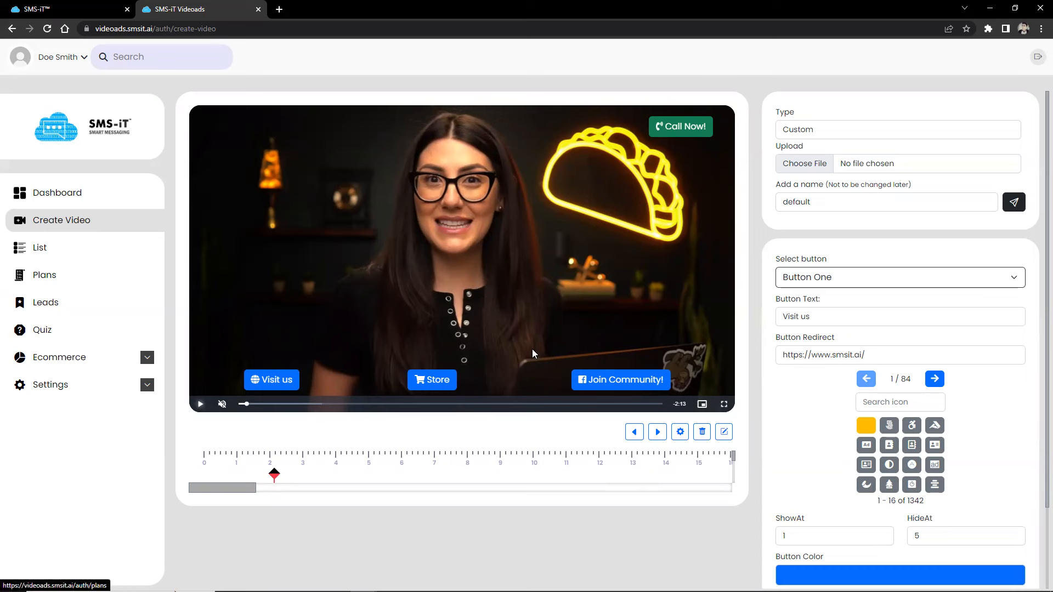
{"action": "mouse_move", "coordinate": [496, 319]}
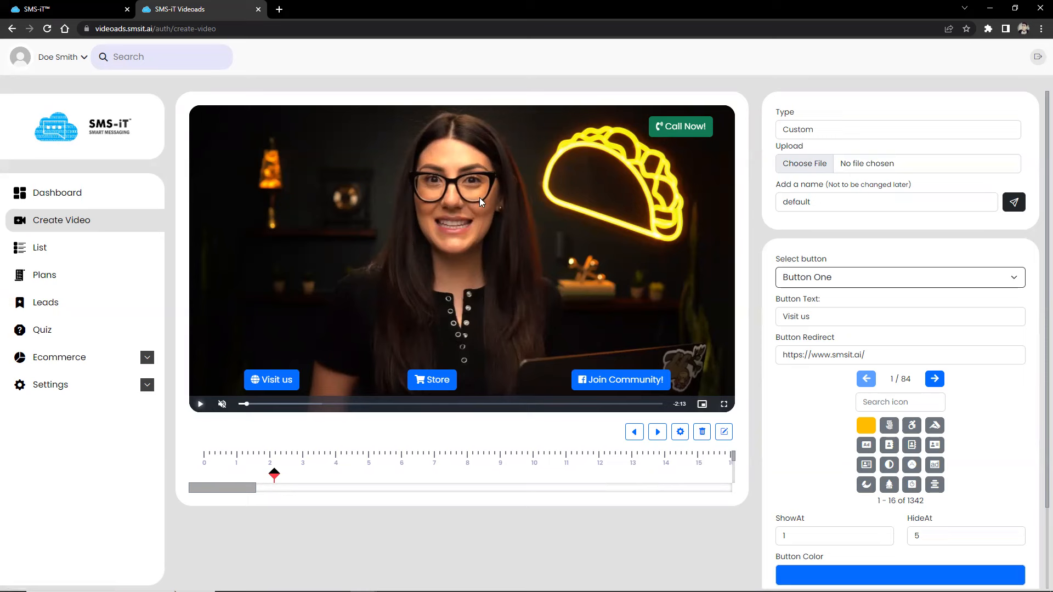
{"action": "mouse_move", "coordinate": [771, 163]}
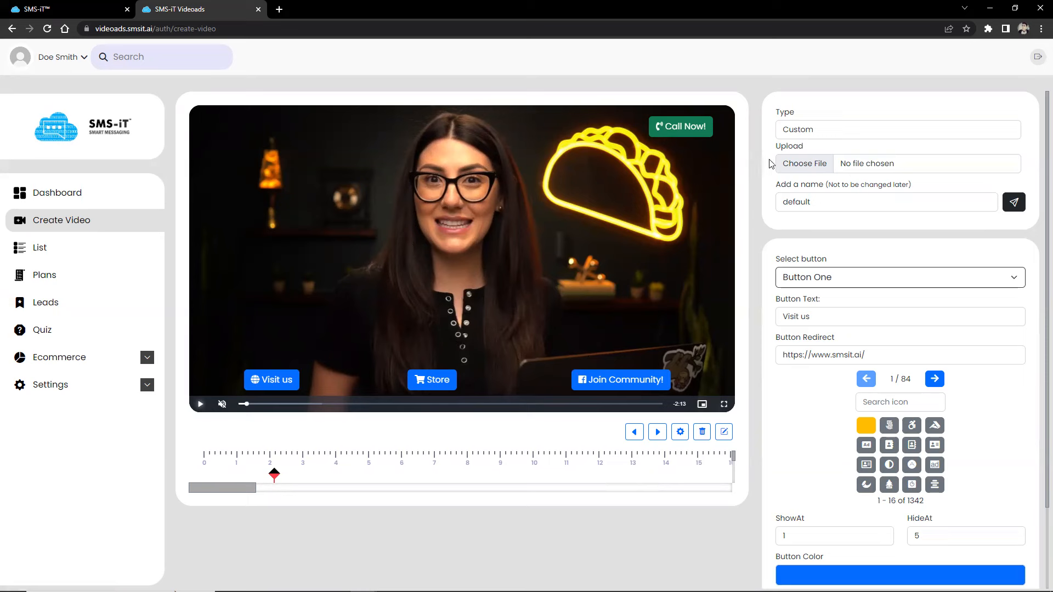
{"action": "left_click", "coordinate": [896, 129]}
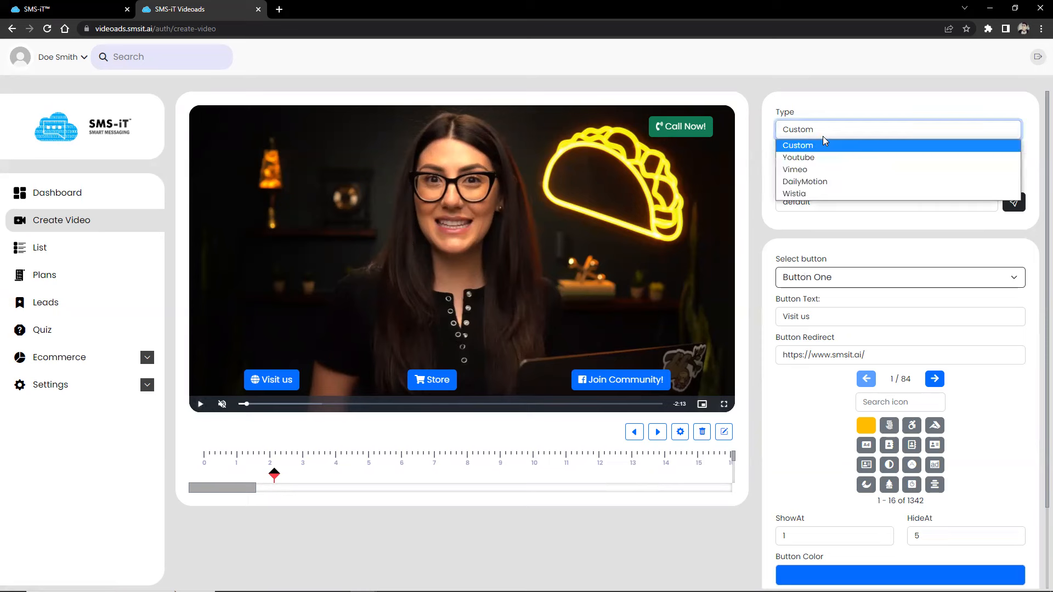
{"action": "mouse_move", "coordinate": [800, 157]}
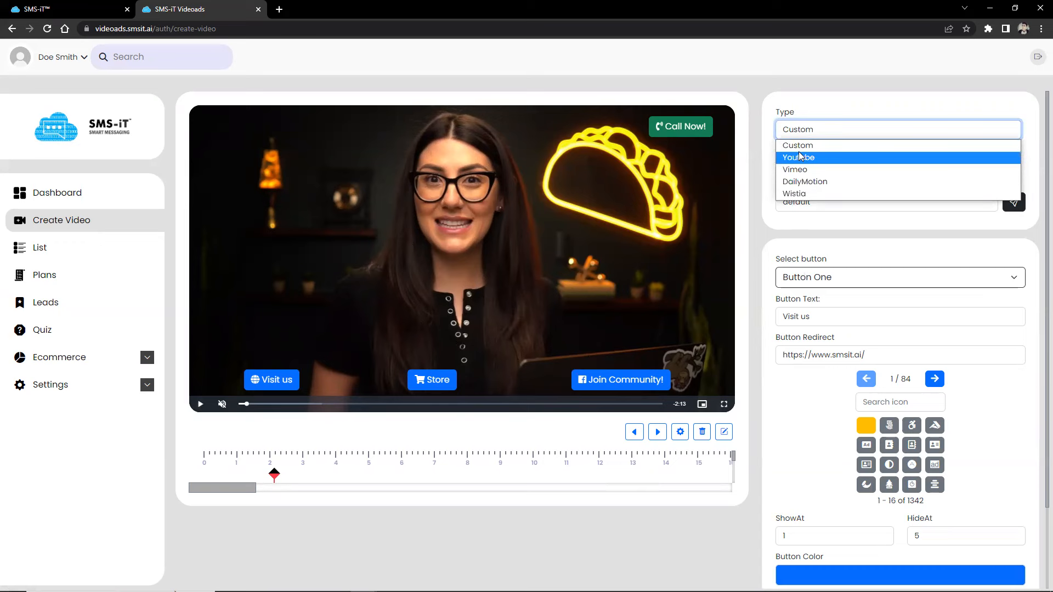
{"action": "mouse_move", "coordinate": [805, 181]}
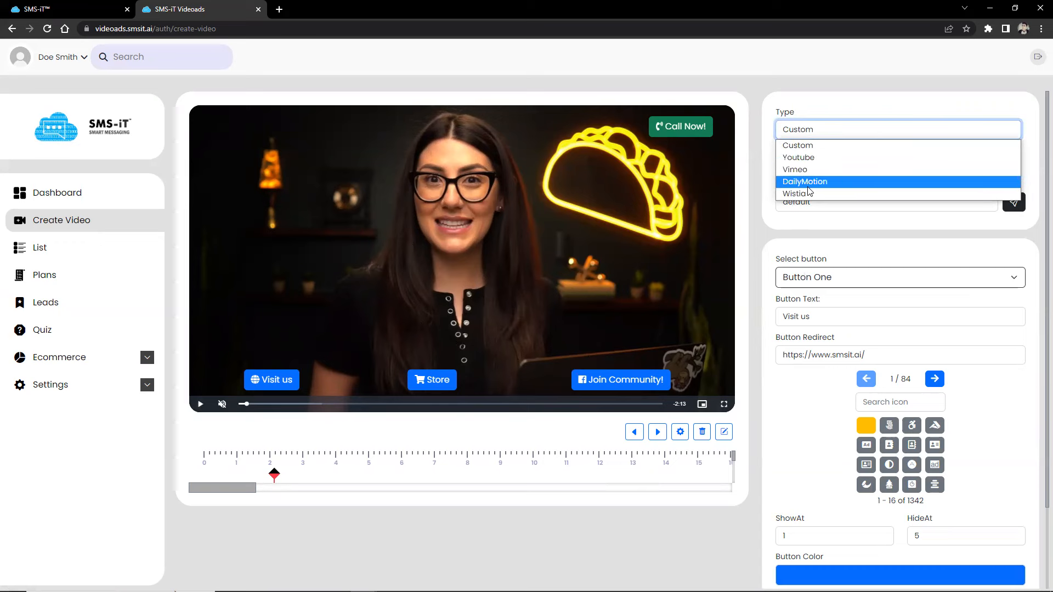
{"action": "mouse_move", "coordinate": [799, 193]}
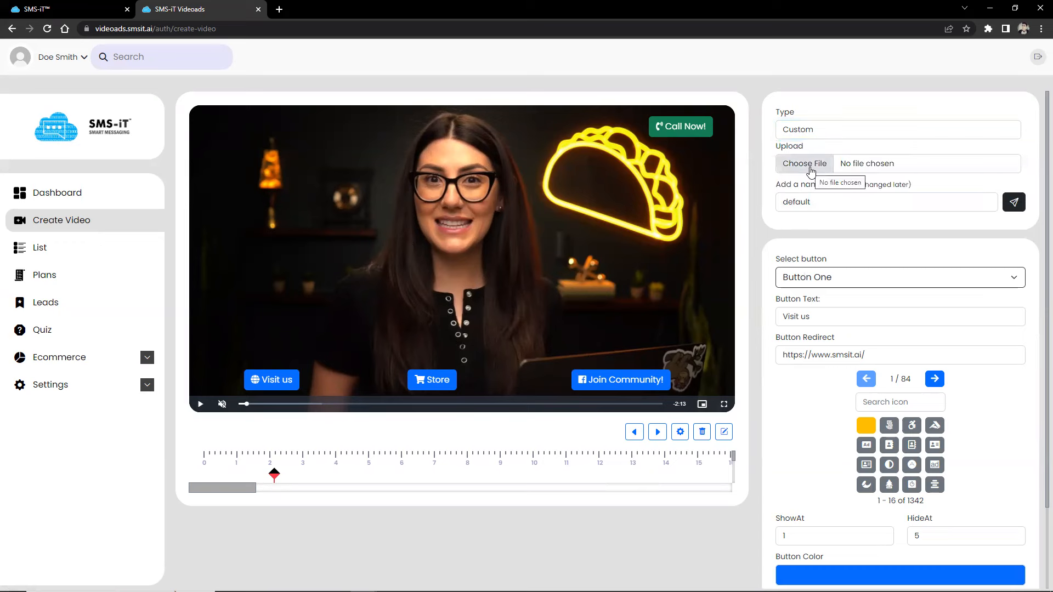
{"action": "left_click", "coordinate": [885, 202]}
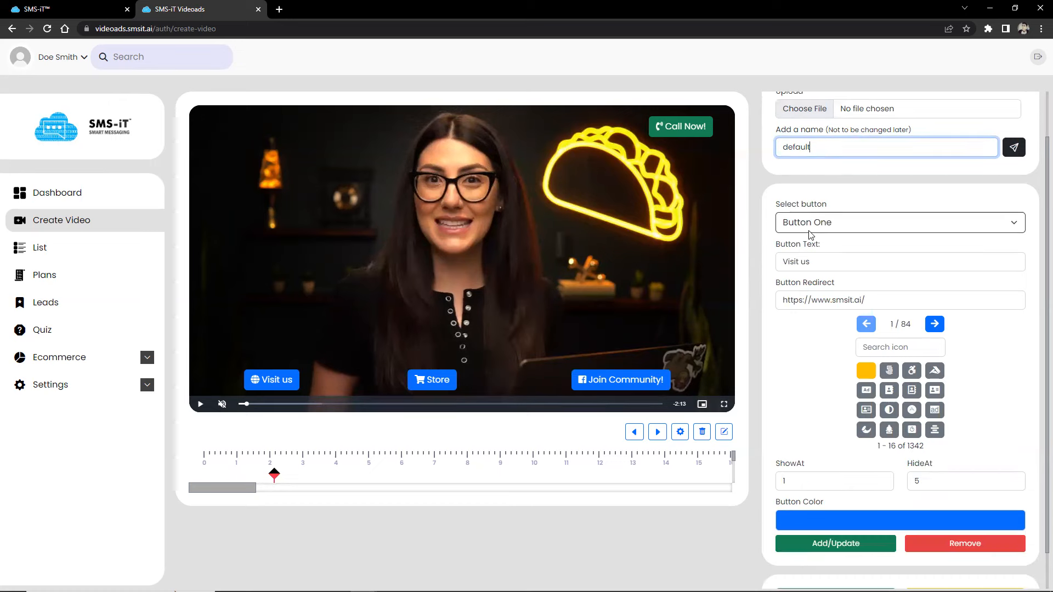
Review the Select button options and choose Calling Button to load its Call Now! settings.
{"action": "left_click", "coordinate": [898, 222]}
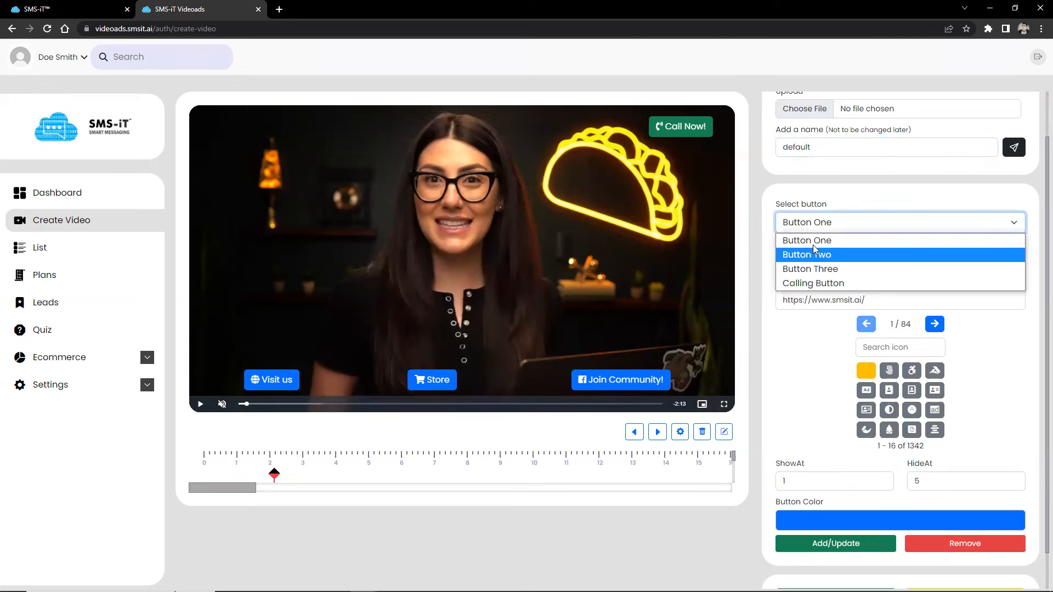
{"action": "mouse_move", "coordinate": [809, 268]}
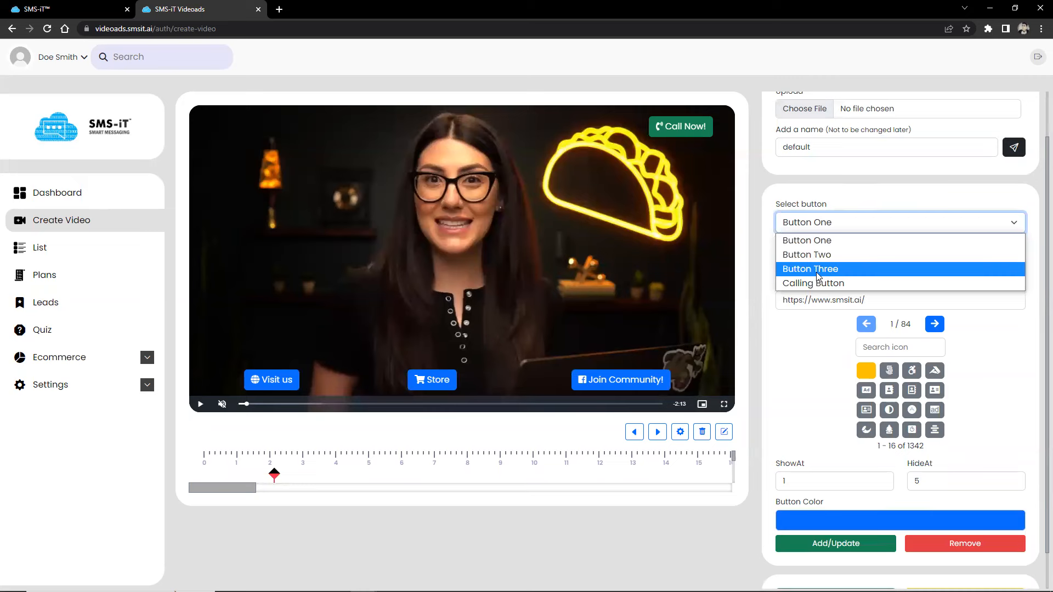
{"action": "left_click", "coordinate": [806, 240]}
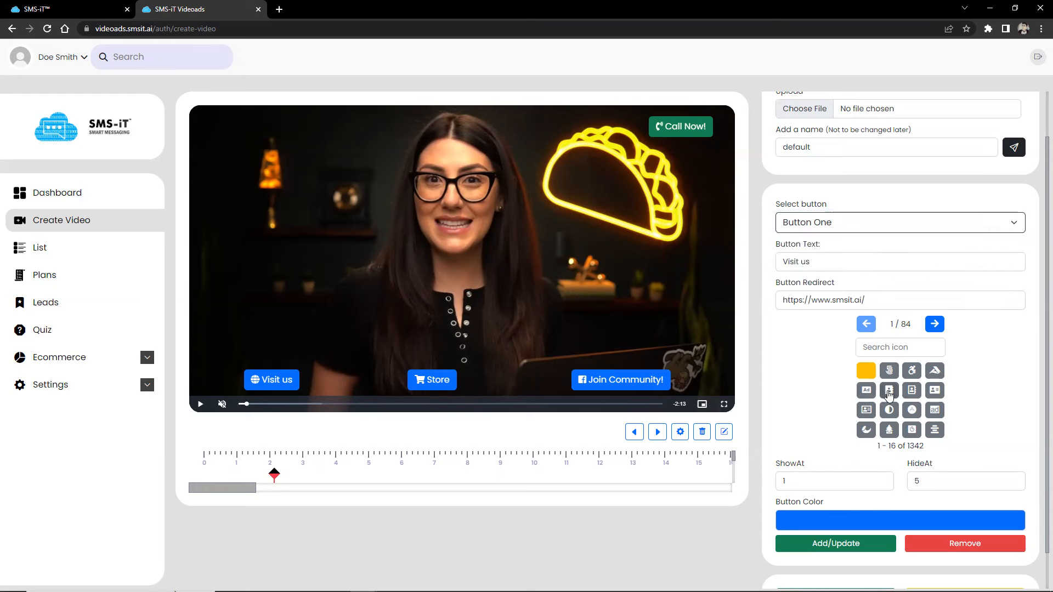
{"action": "left_click", "coordinate": [898, 223]}
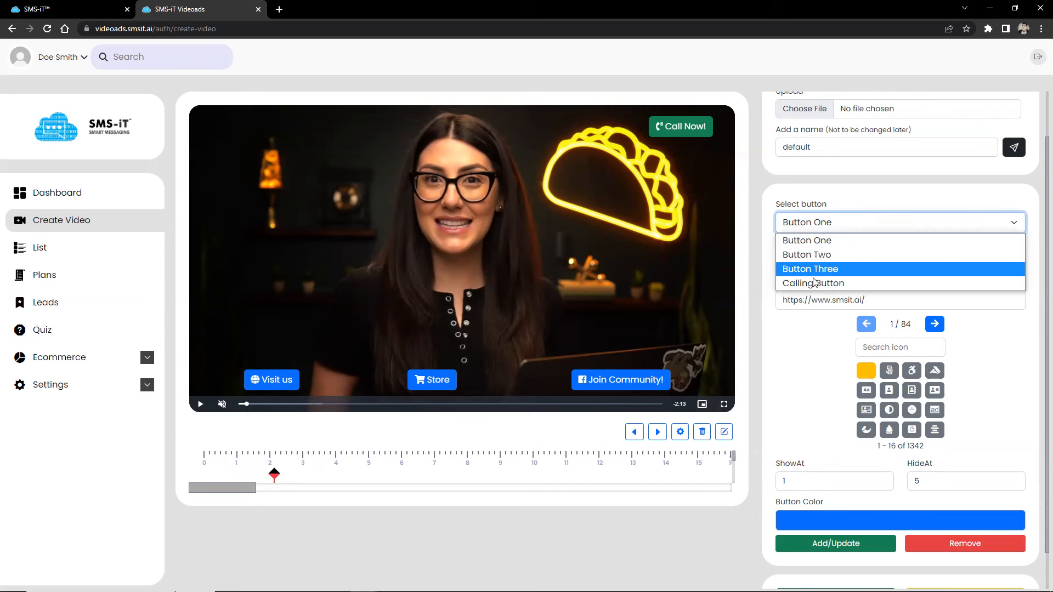
{"action": "left_click", "coordinate": [812, 283]}
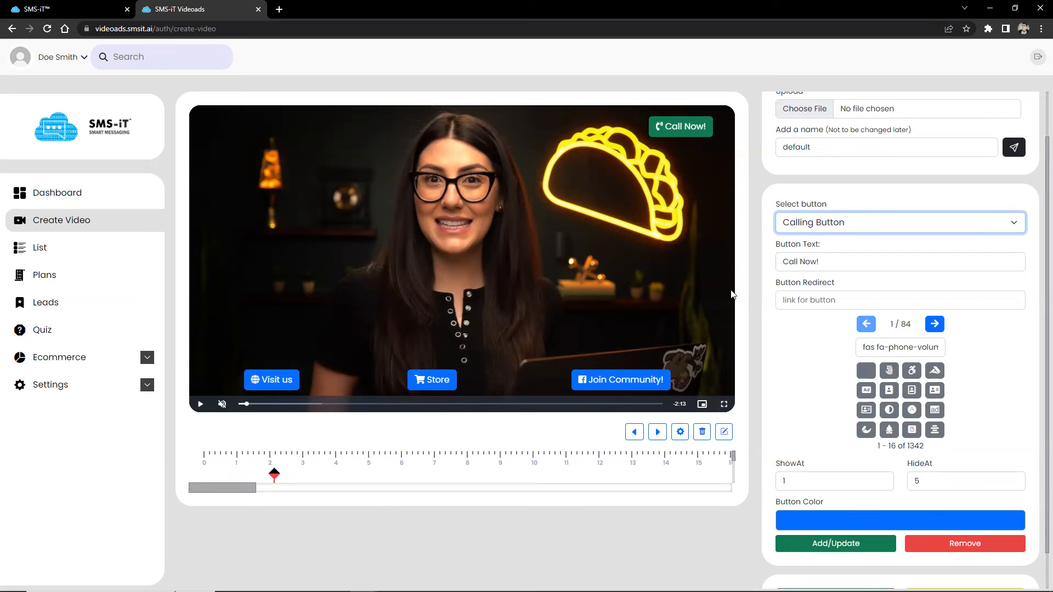
{"action": "scroll", "scroll_direction": "down", "scroll_amount": 3}
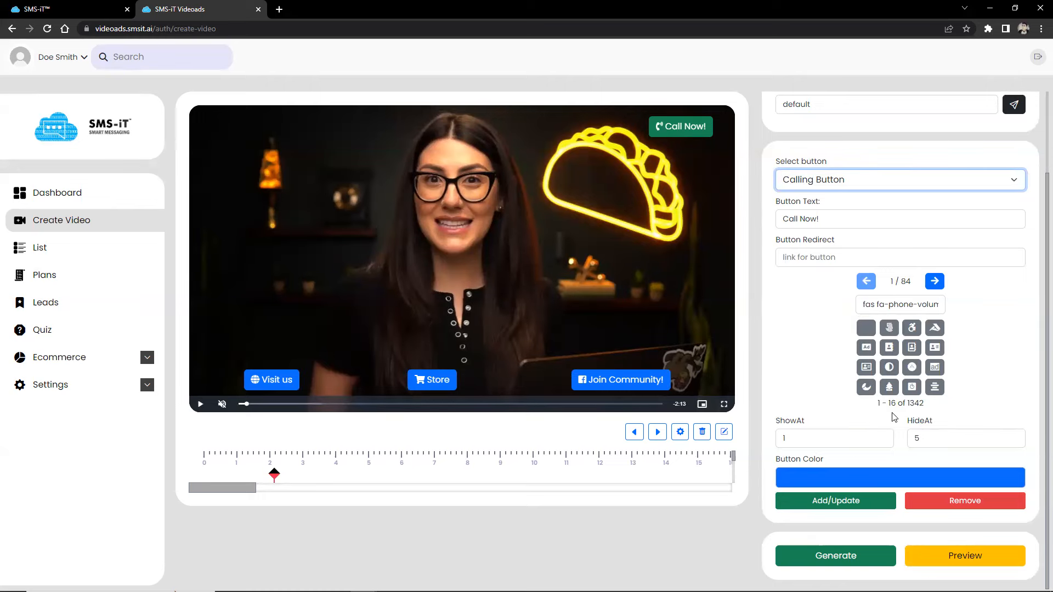
{"action": "mouse_move", "coordinate": [907, 442]}
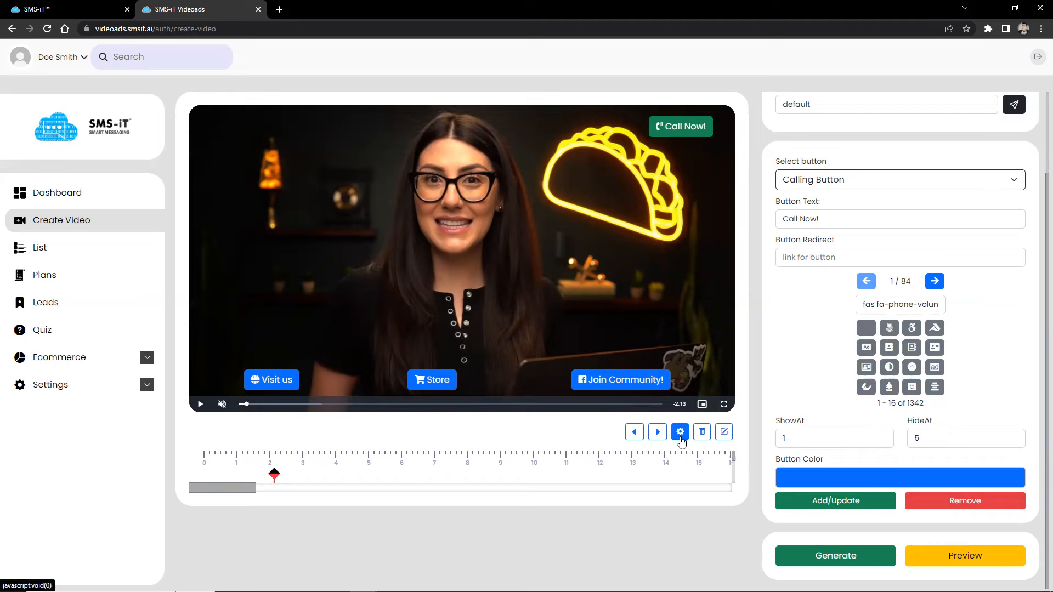
Review the player Settings panel: animation, skins, play icons, thumbnail, video funnel and duration.
{"action": "left_click", "coordinate": [679, 432]}
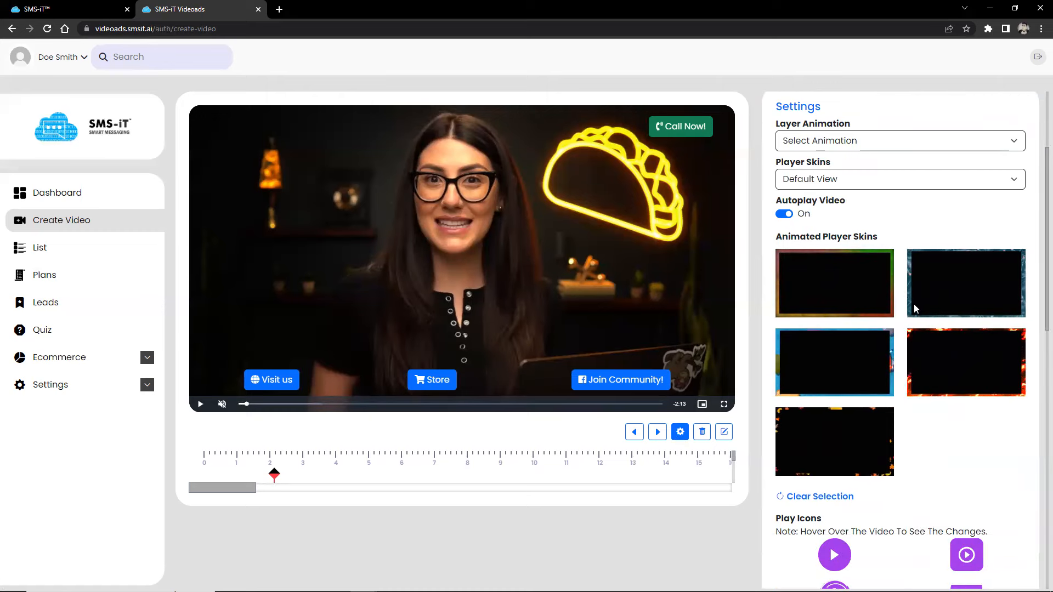
{"action": "scroll", "scroll_direction": "down", "scroll_amount": 3}
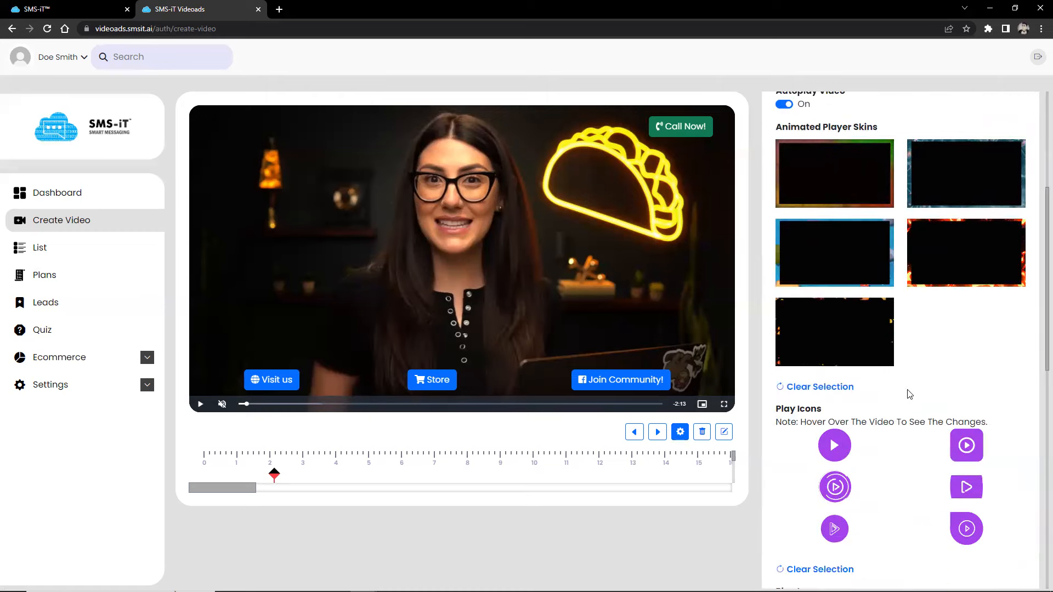
{"action": "scroll", "scroll_direction": "down", "scroll_amount": 3}
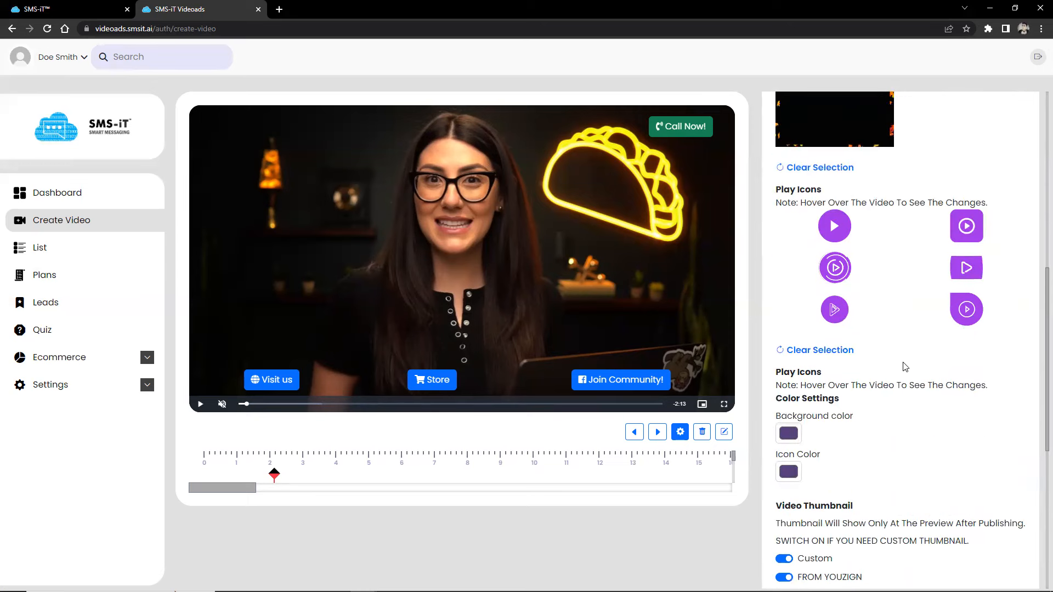
{"action": "scroll", "scroll_direction": "down", "scroll_amount": 3}
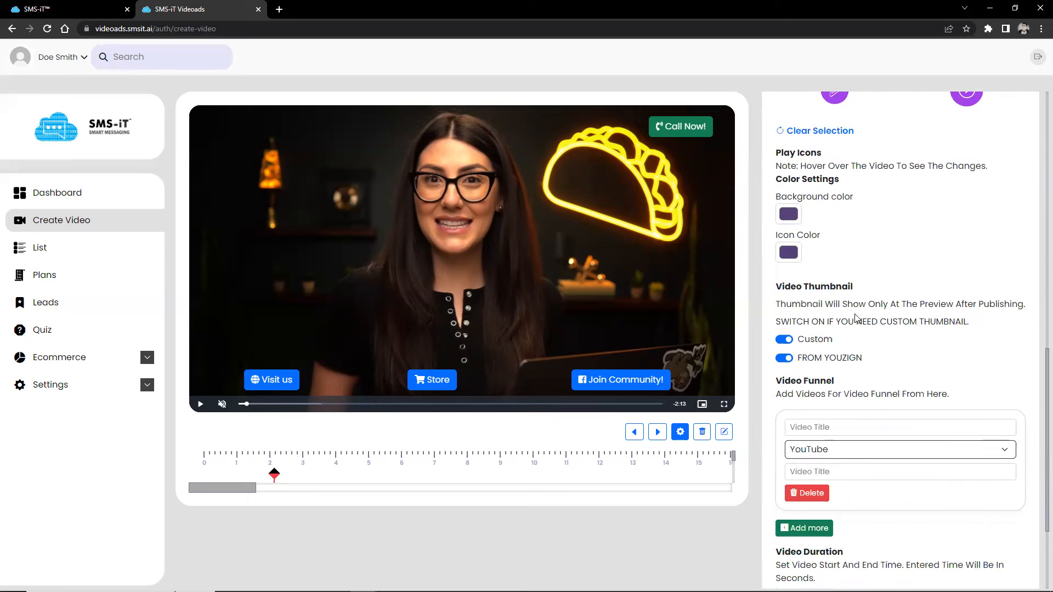
{"action": "scroll", "scroll_direction": "down", "scroll_amount": 3}
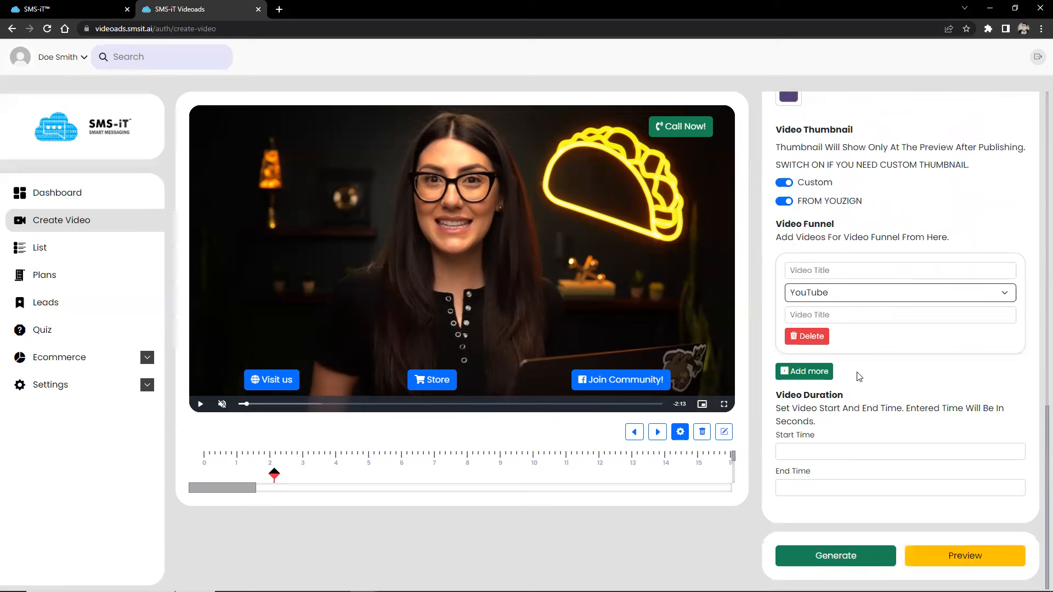
{"action": "mouse_move", "coordinate": [612, 437]}
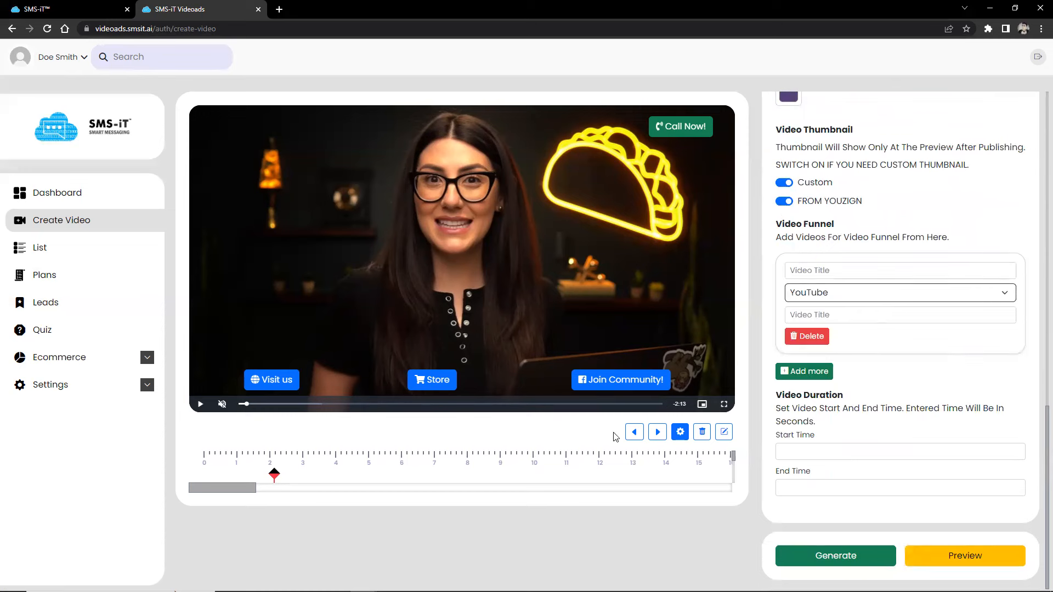
{"action": "left_click", "coordinate": [724, 432]}
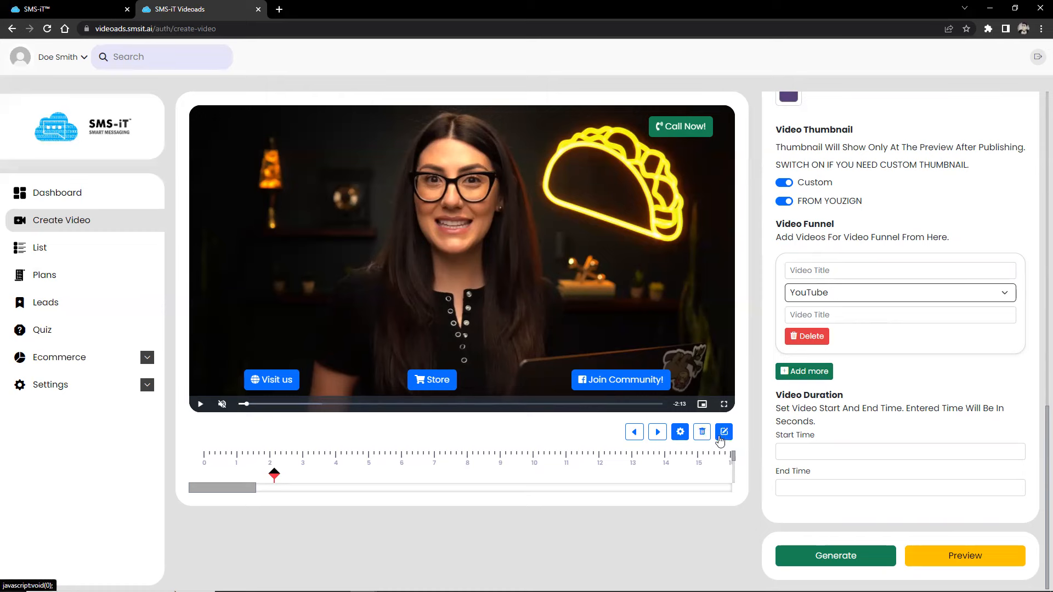
From the Editor palette add a Text layer, an Image layer and a Button to the video.
{"action": "left_click", "coordinate": [724, 432]}
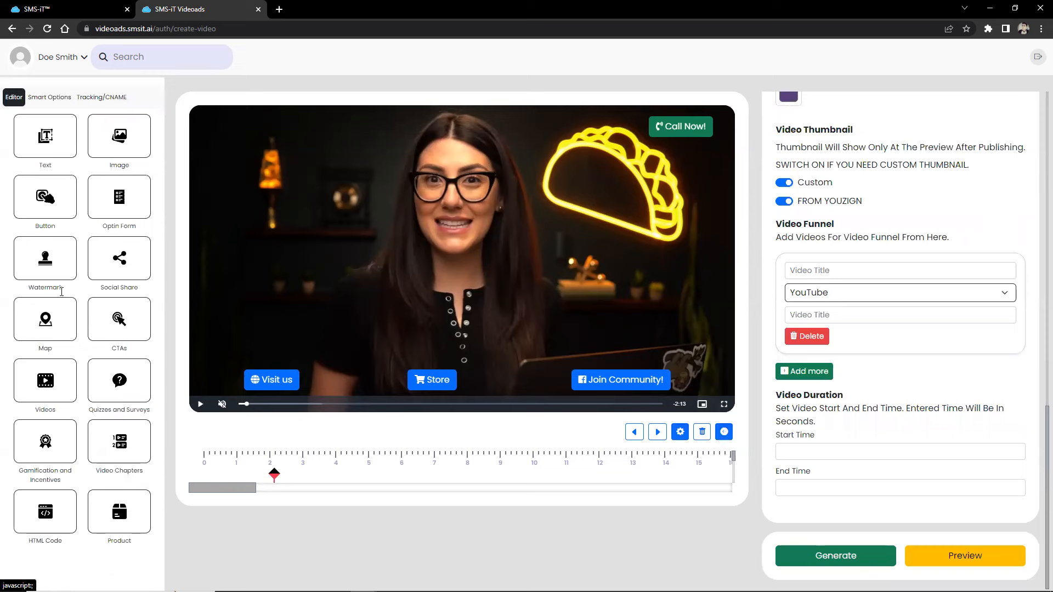
{"action": "mouse_move", "coordinate": [119, 257]}
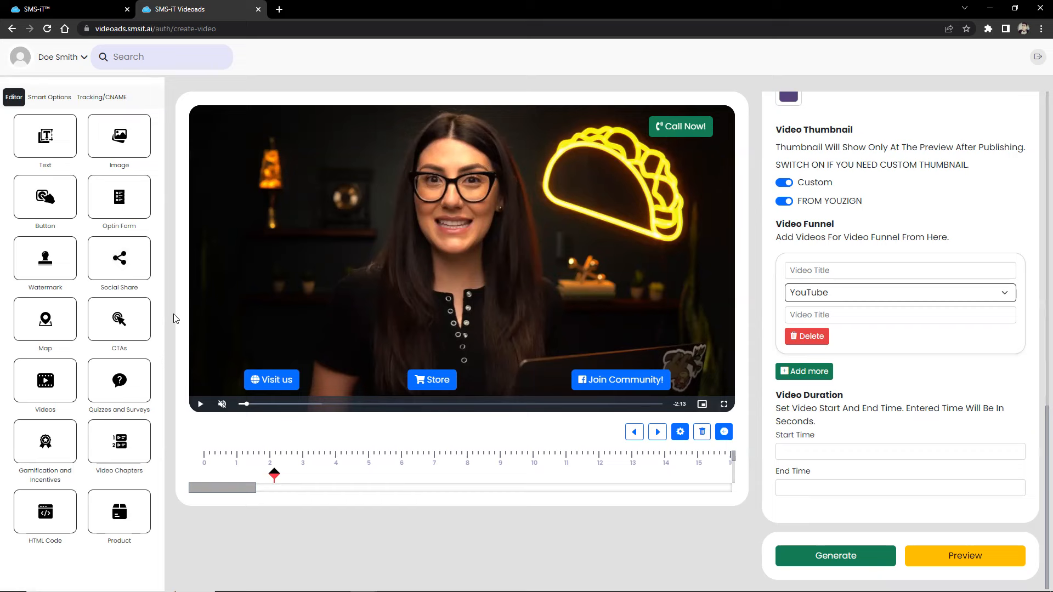
{"action": "left_click", "coordinate": [45, 136]}
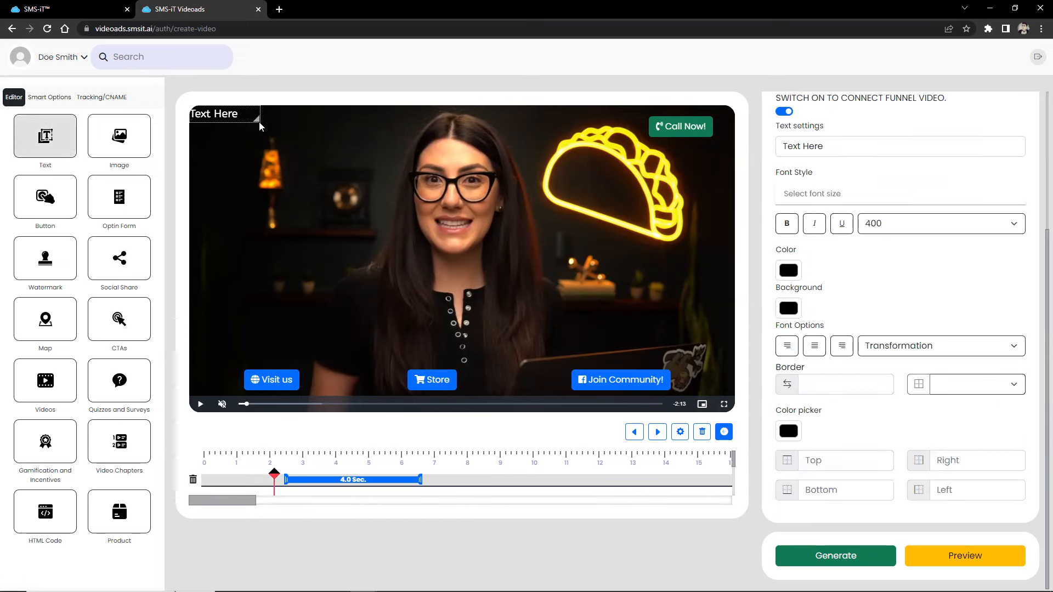
{"action": "left_click", "coordinate": [119, 136]}
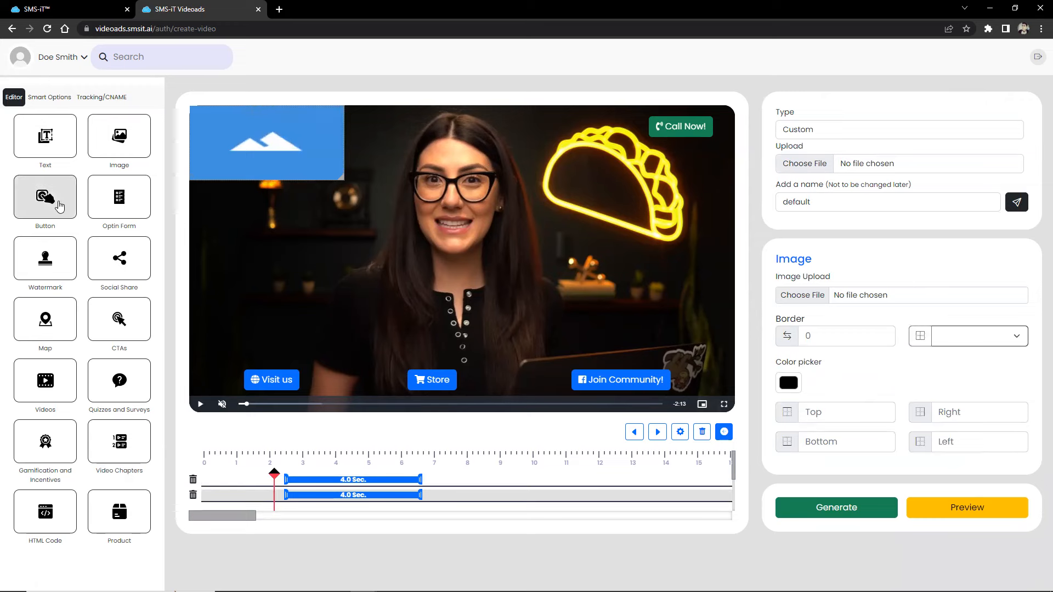
{"action": "left_click", "coordinate": [45, 196]}
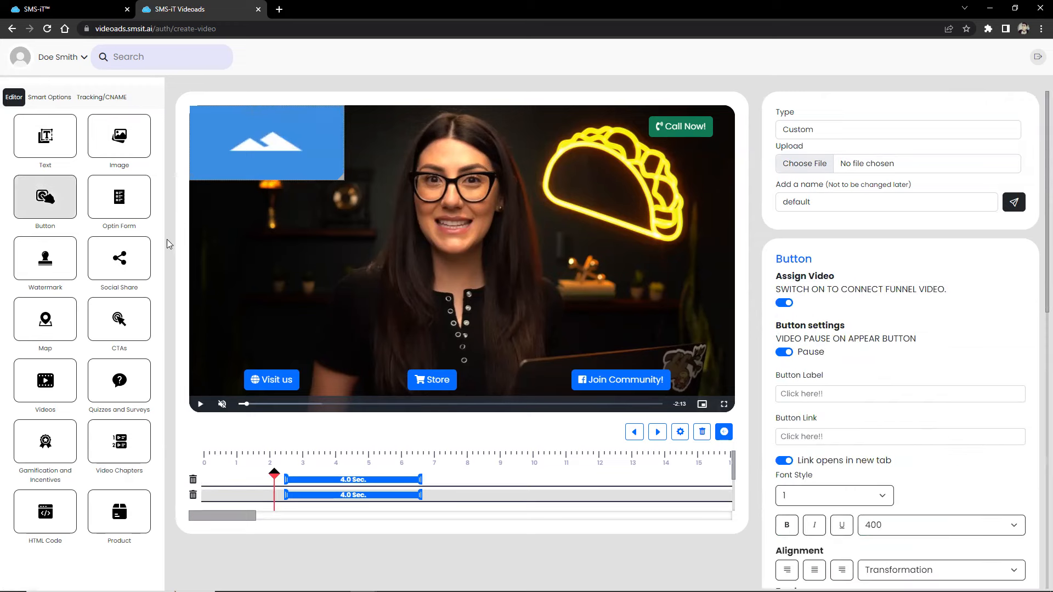
{"action": "mouse_move", "coordinate": [57, 225]}
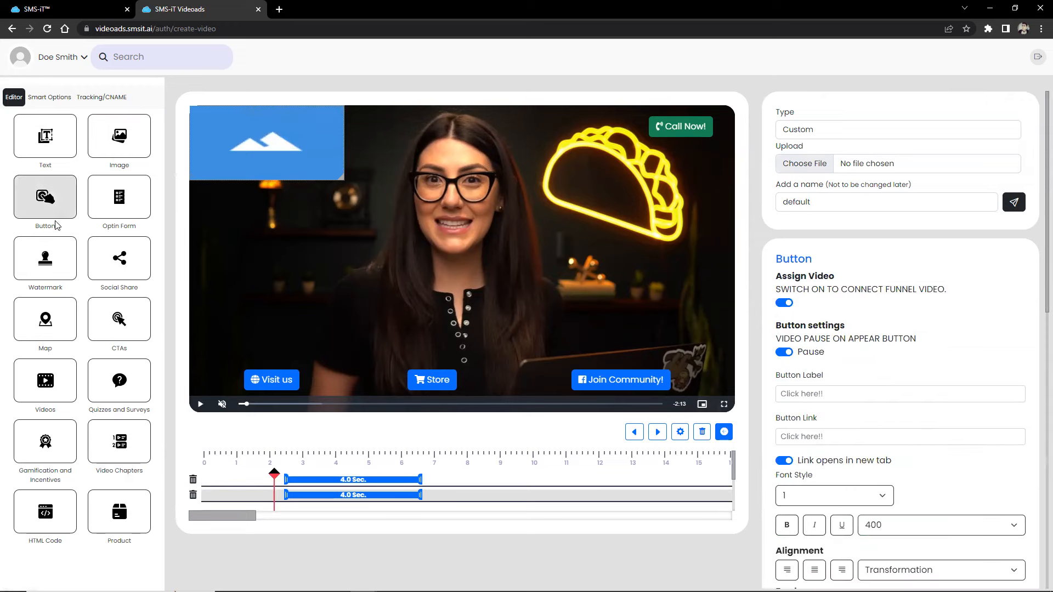
{"action": "scroll", "scroll_direction": "down", "scroll_amount": 3}
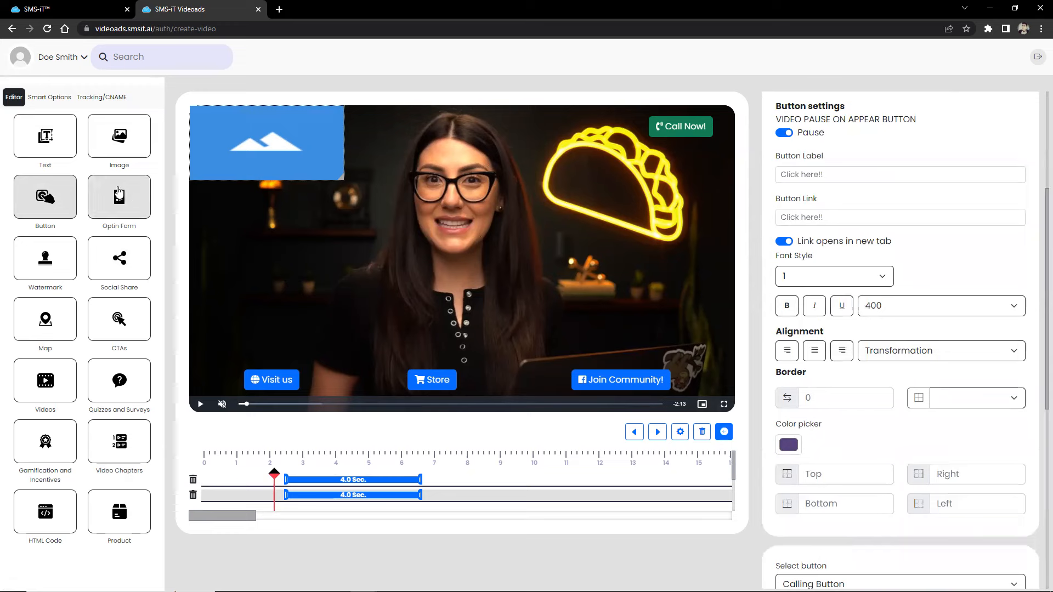
Review the Optin Form integrations, then add a Watermark overlay layer to the video.
{"action": "left_click", "coordinate": [118, 197]}
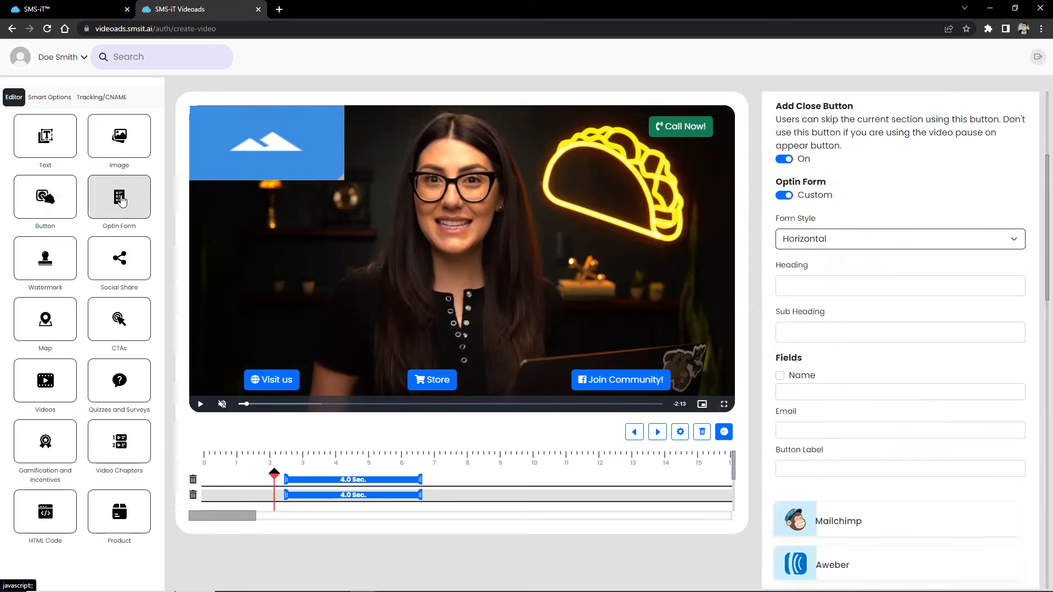
{"action": "scroll", "scroll_direction": "down", "scroll_amount": 3}
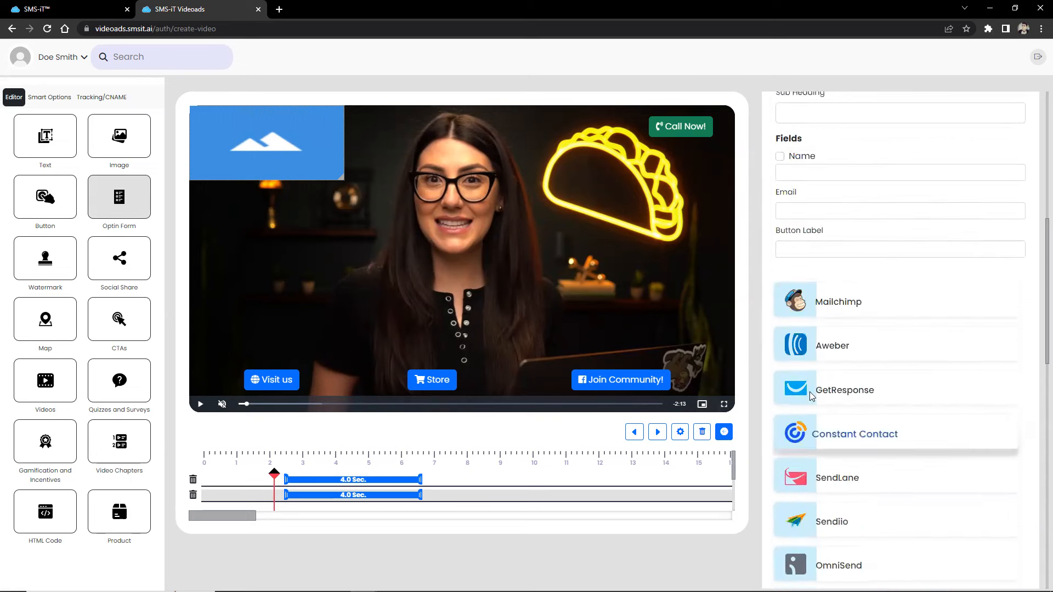
{"action": "scroll", "scroll_direction": "down", "scroll_amount": 3}
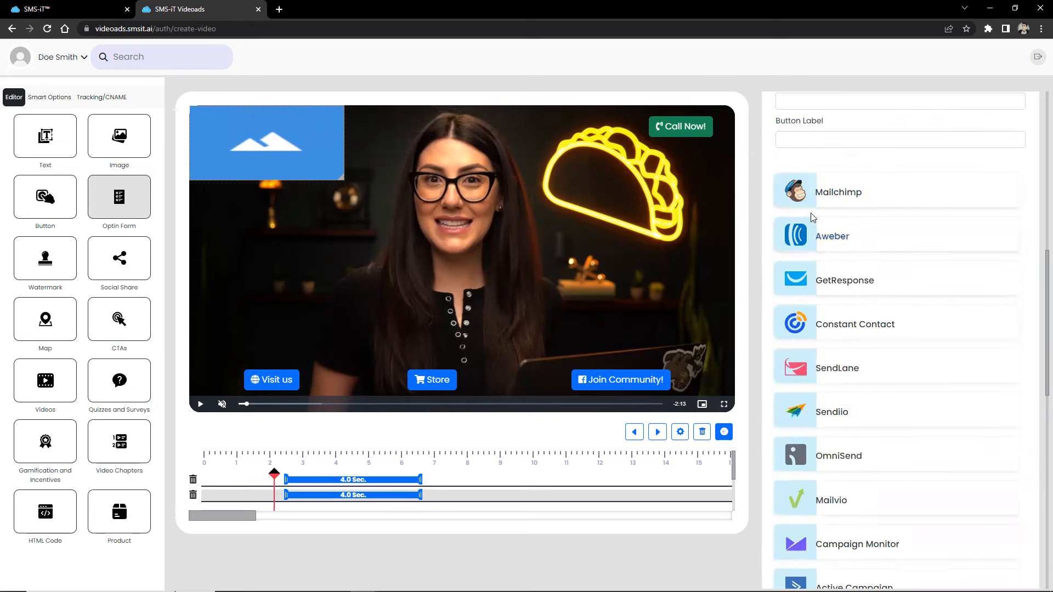
{"action": "left_click", "coordinate": [45, 258]}
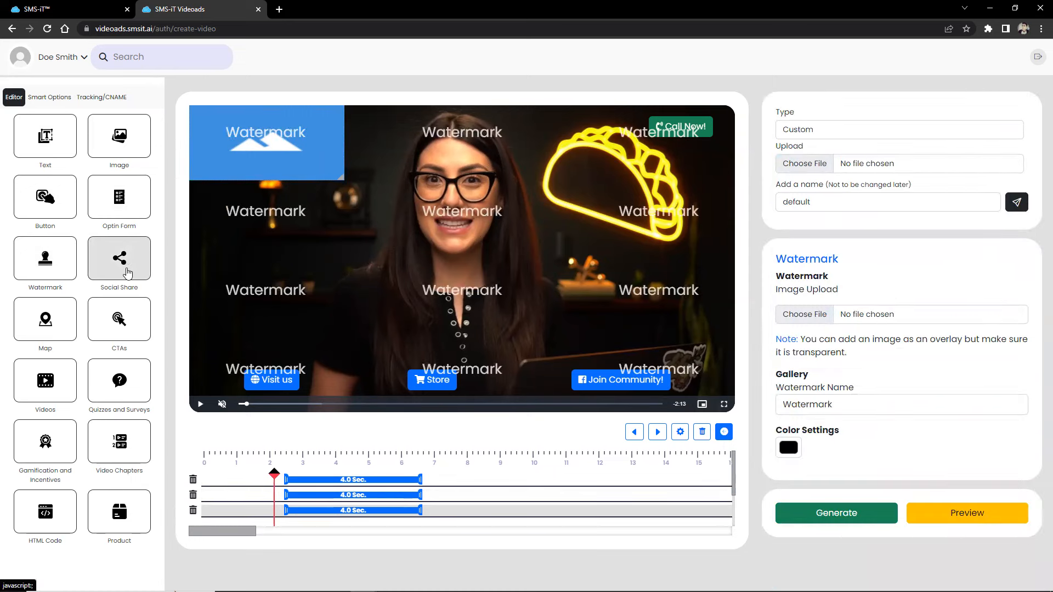
Add Social share, Map, CTA and embedded YouTube video layers to the video timeline.
{"action": "left_click", "coordinate": [119, 261]}
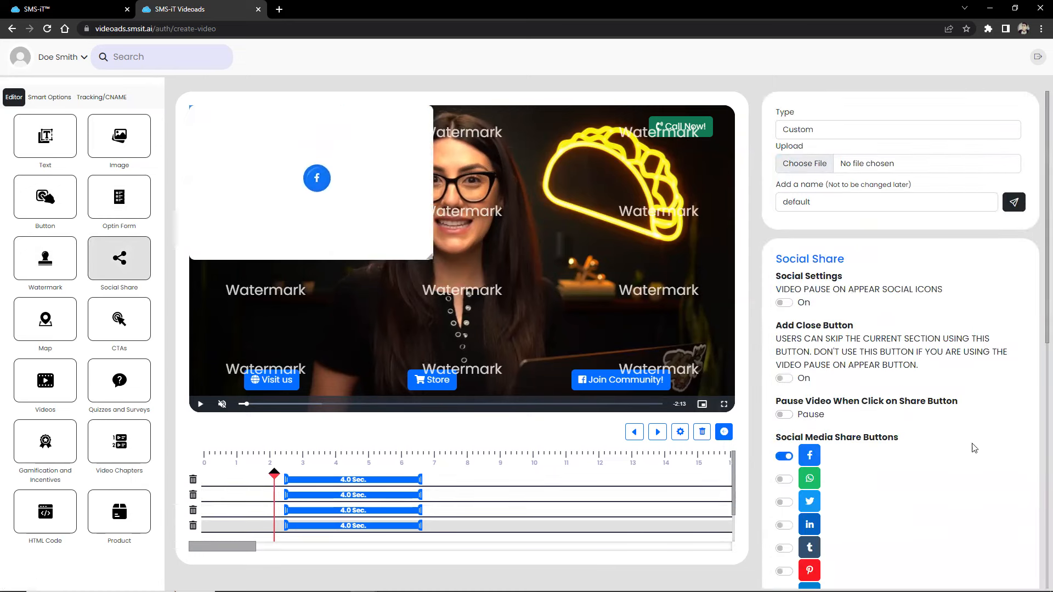
{"action": "scroll", "scroll_direction": "down", "scroll_amount": 3}
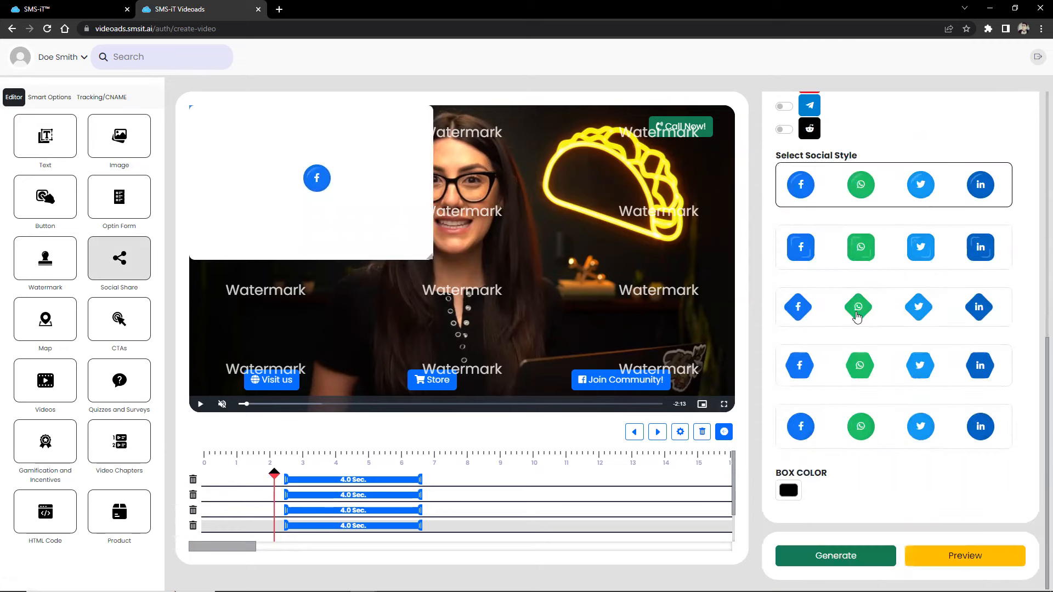
{"action": "left_click", "coordinate": [45, 317]}
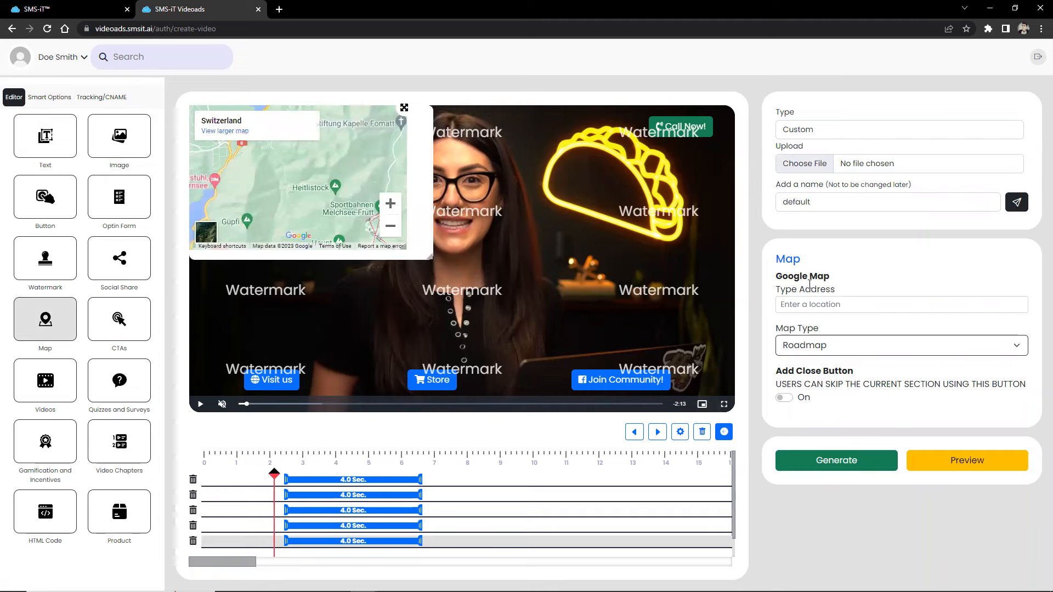
{"action": "left_click", "coordinate": [118, 318]}
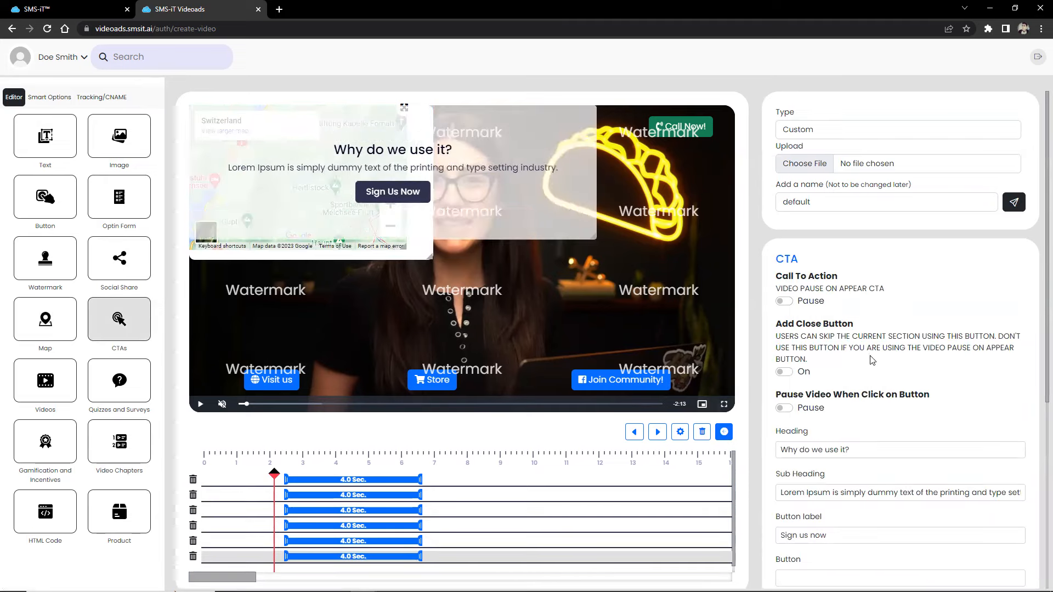
{"action": "scroll", "scroll_direction": "down", "scroll_amount": 3}
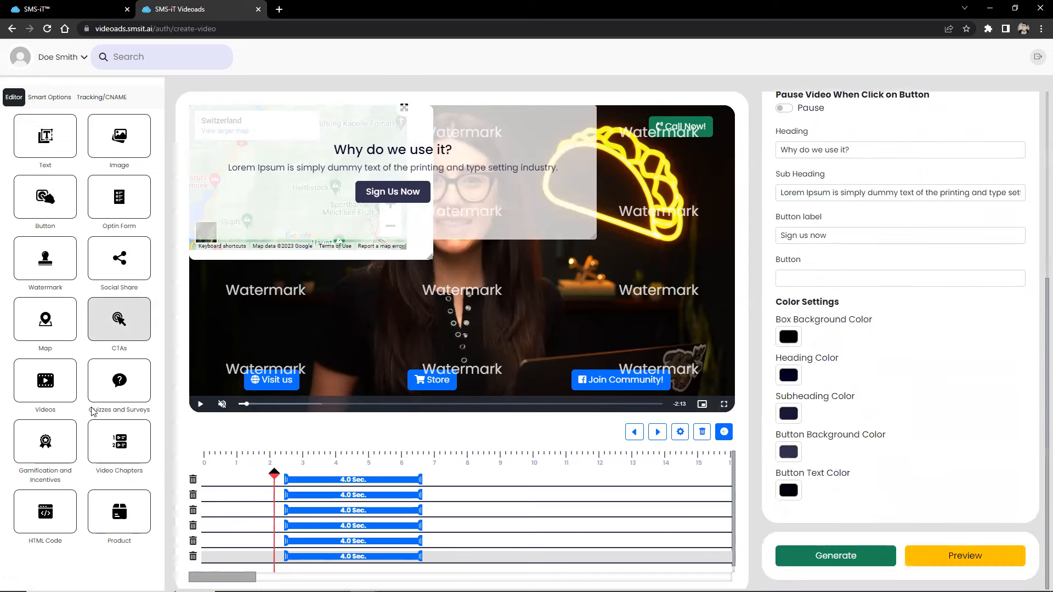
{"action": "left_click", "coordinate": [45, 381]}
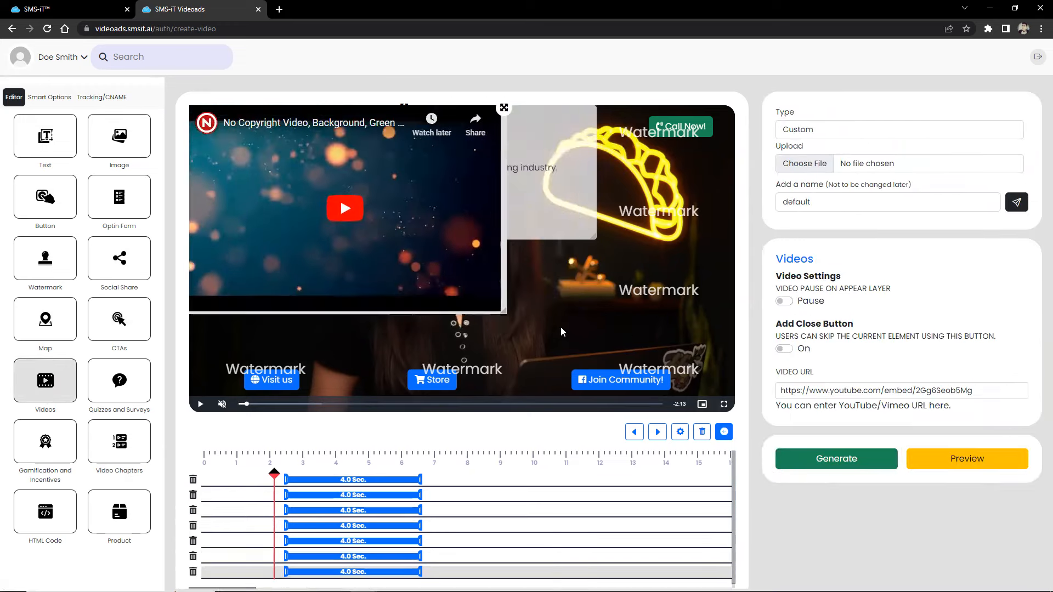
Add Quizzes and Surveys, Video Chapters and Product layers, leaving the product settings shown.
{"action": "left_click", "coordinate": [118, 381]}
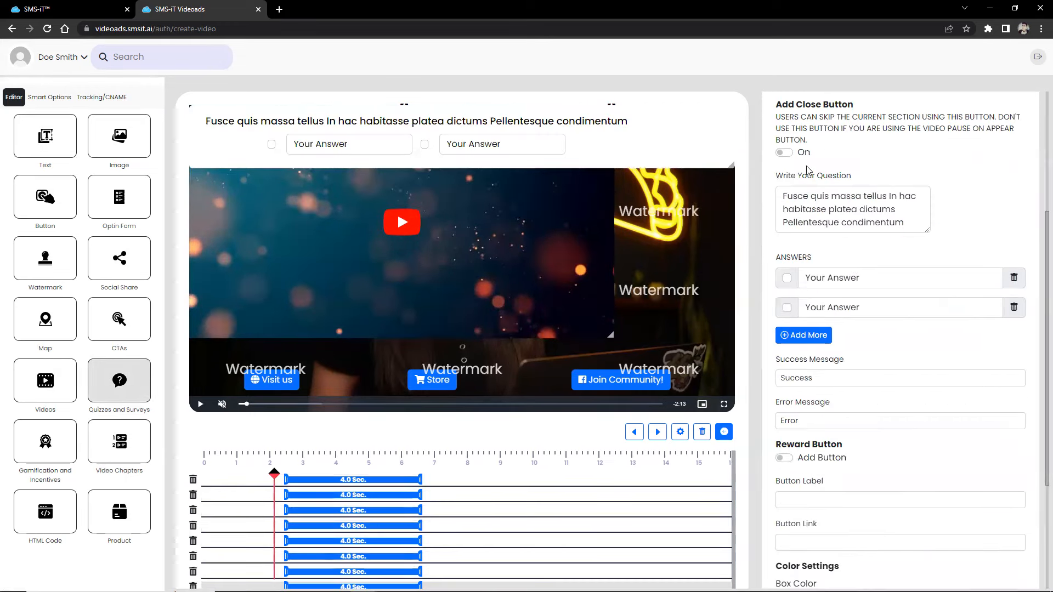
{"action": "scroll", "scroll_direction": "down", "scroll_amount": 3}
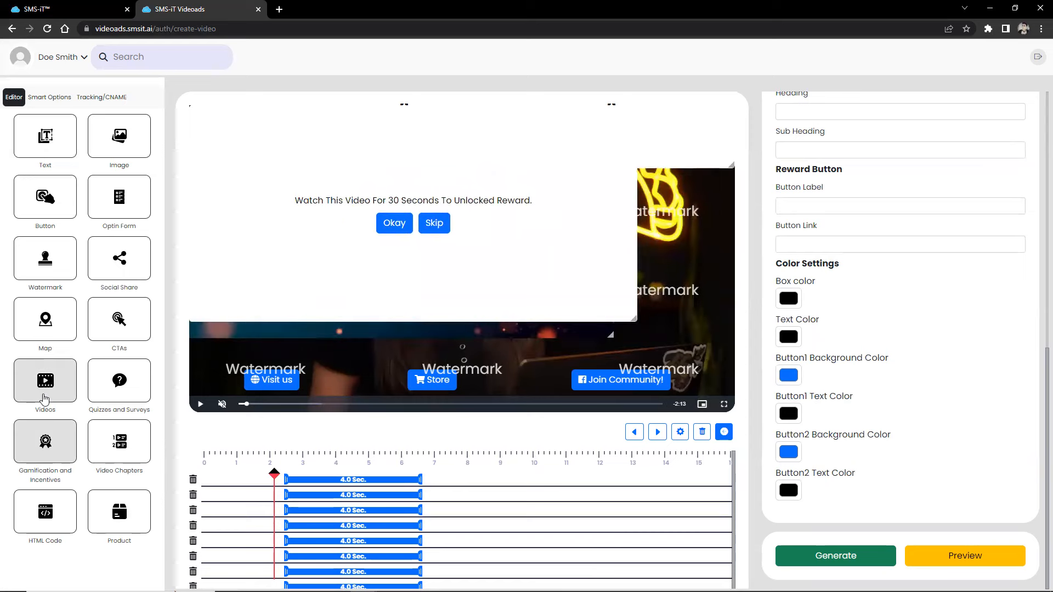
{"action": "left_click", "coordinate": [118, 442]}
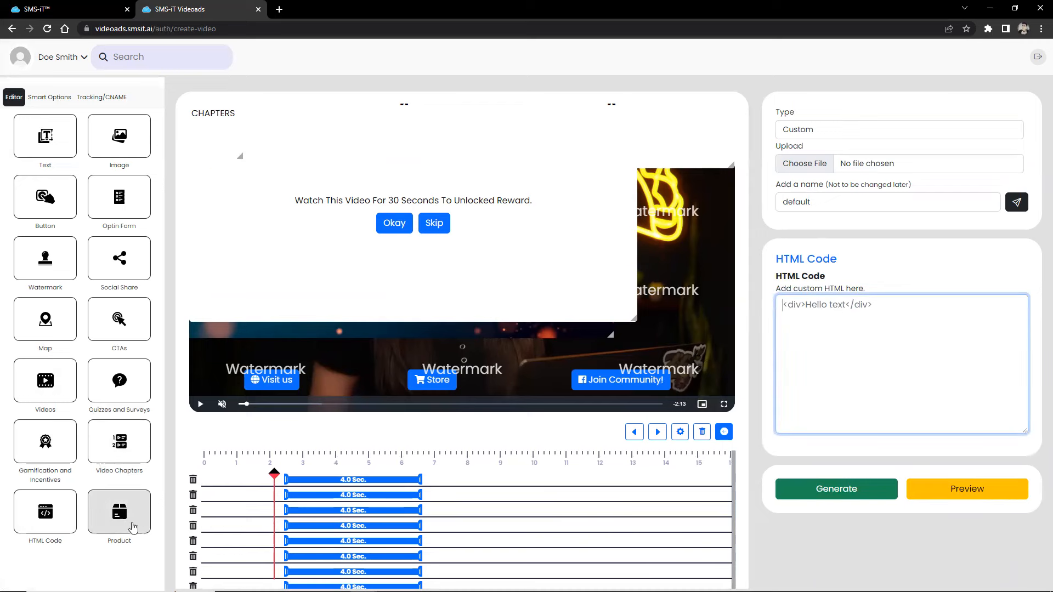
{"action": "left_click", "coordinate": [118, 513]}
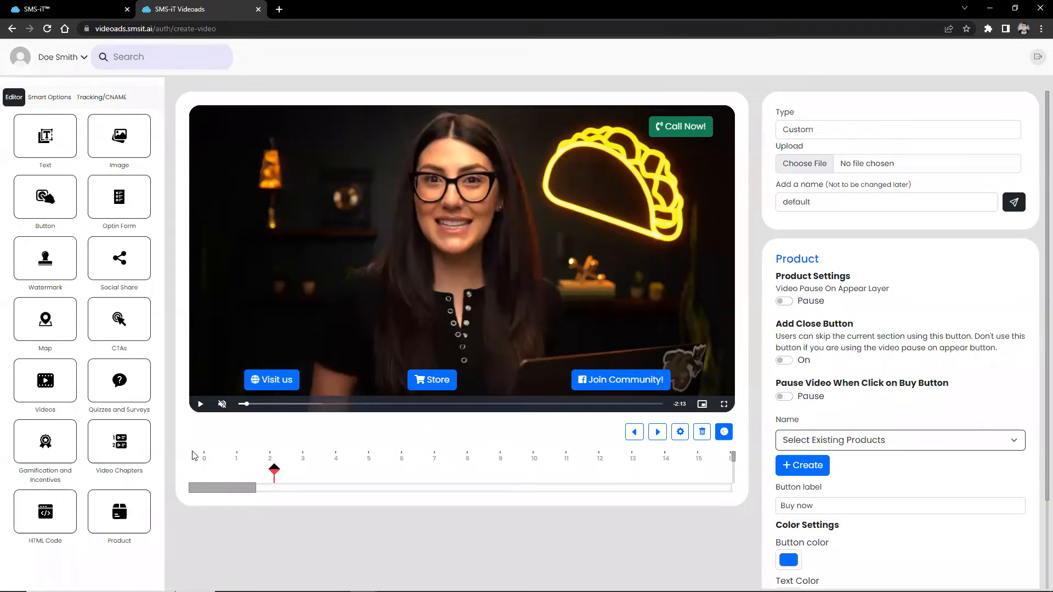
In Smart Options include Name, Email, Phone and Message, then seek to the end to preview the form.
{"action": "left_click", "coordinate": [49, 97]}
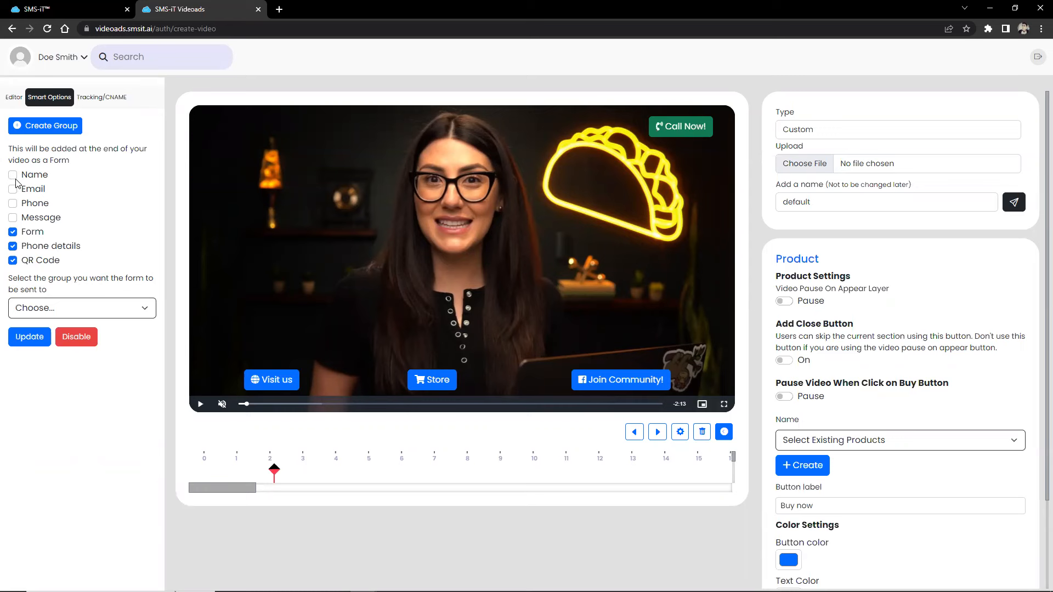
{"action": "left_click", "coordinate": [12, 174]}
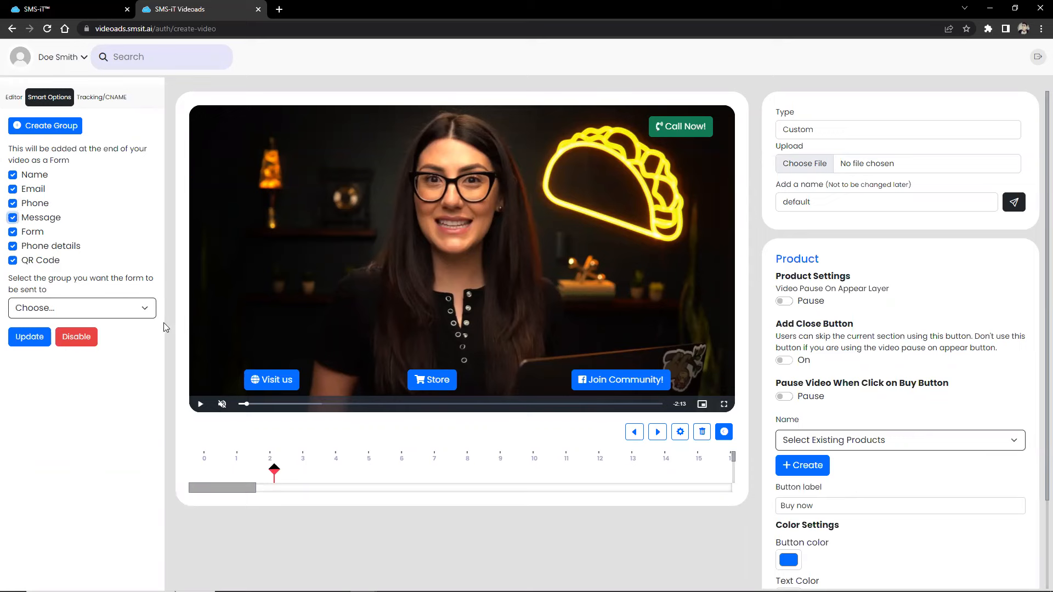
{"action": "left_click", "coordinate": [199, 403]}
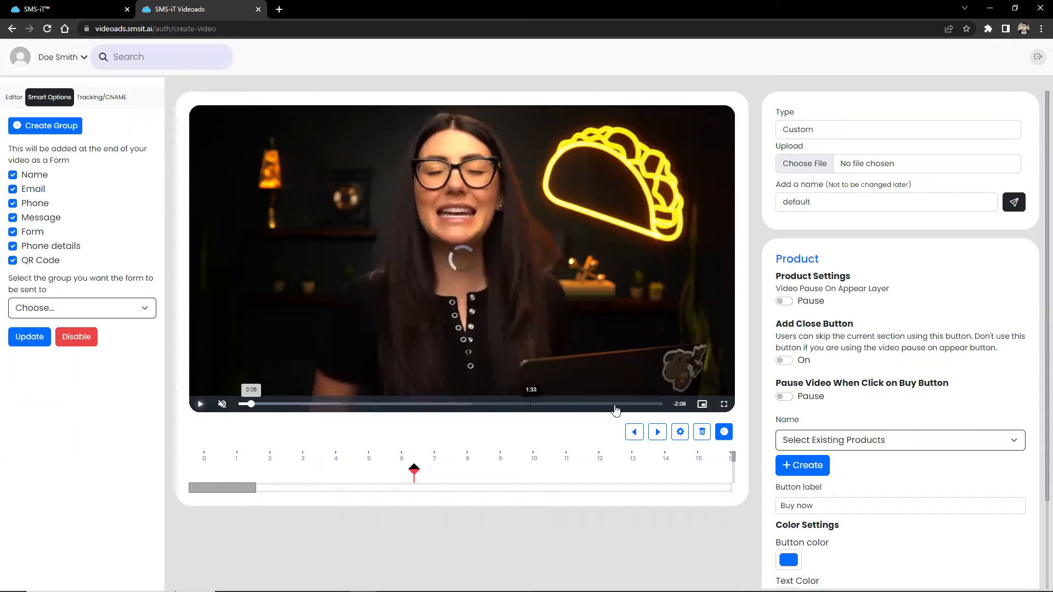
{"action": "left_click_drag", "start_coordinate": [249, 404], "coordinate": [620, 403]}
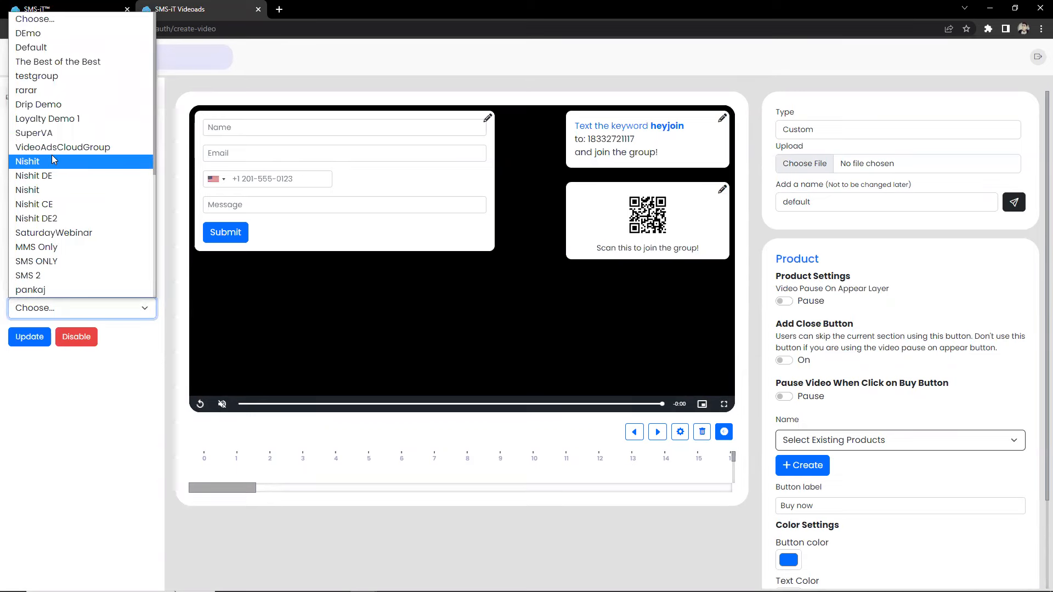
{"action": "mouse_move", "coordinate": [41, 172]}
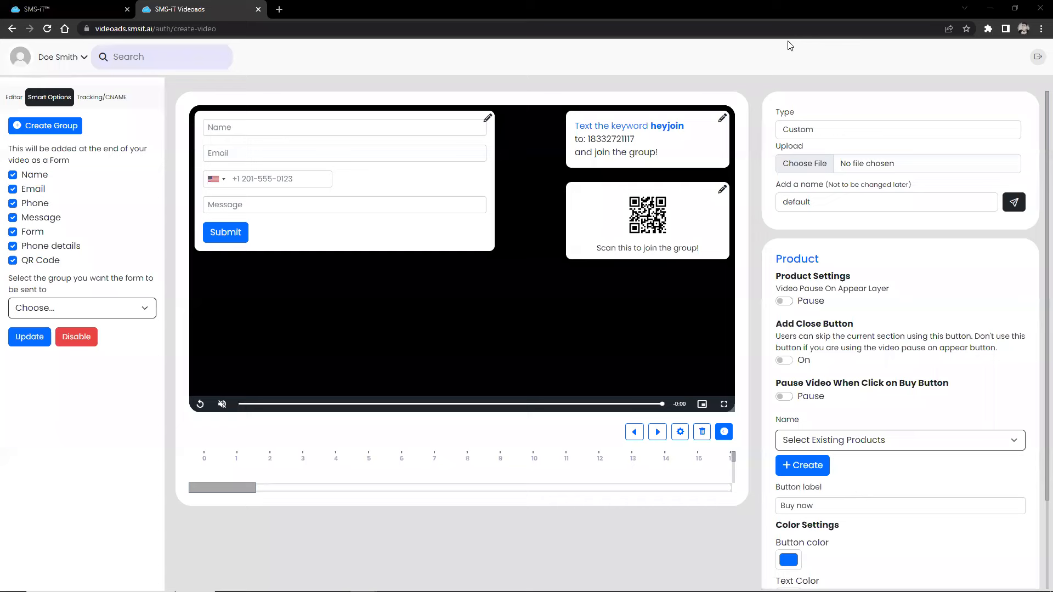
Show the Tracking/CNAME settings with tracking pixel and custom domain fields.
{"action": "left_click", "coordinate": [101, 97]}
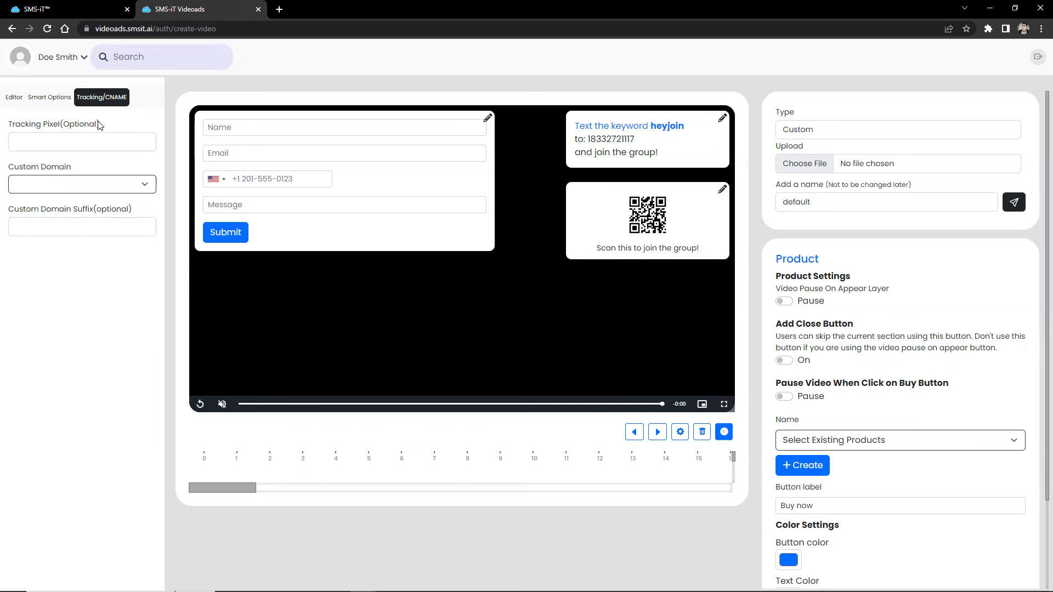
{"action": "mouse_move", "coordinate": [53, 204]}
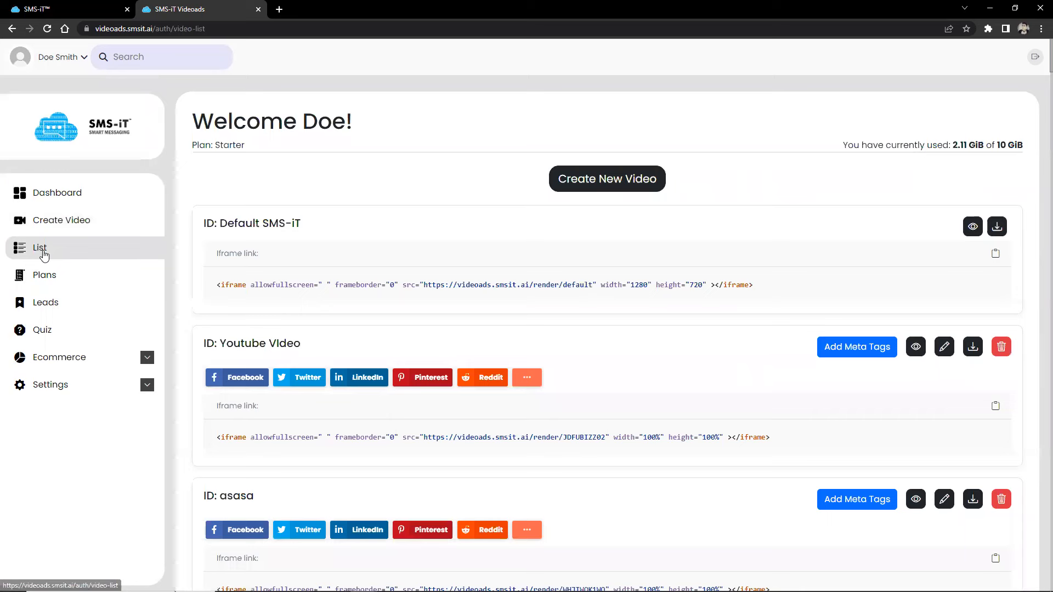
{"action": "mouse_move", "coordinate": [305, 252]}
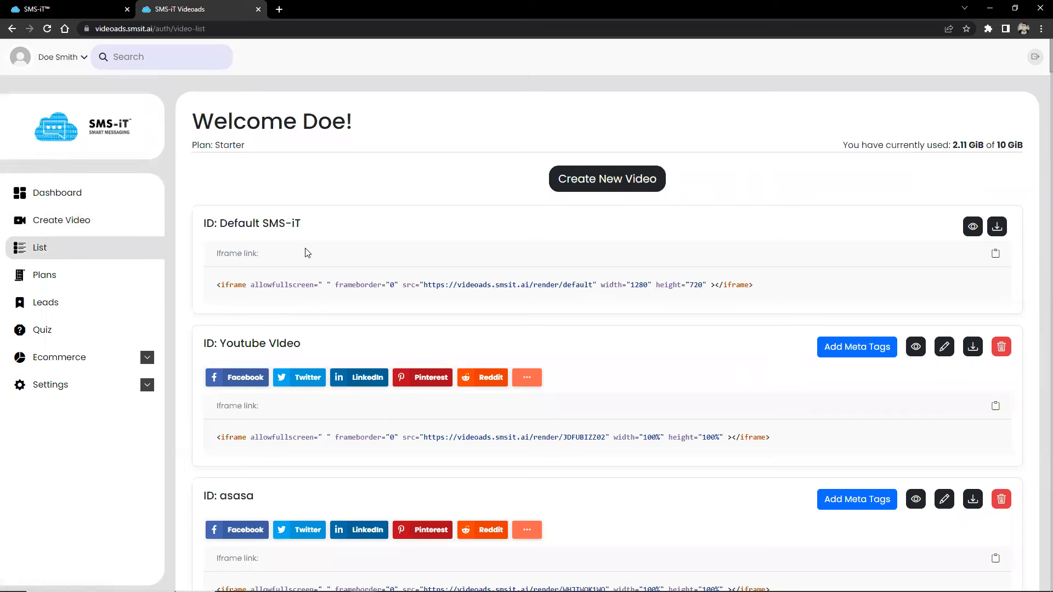
{"action": "mouse_move", "coordinate": [307, 262]}
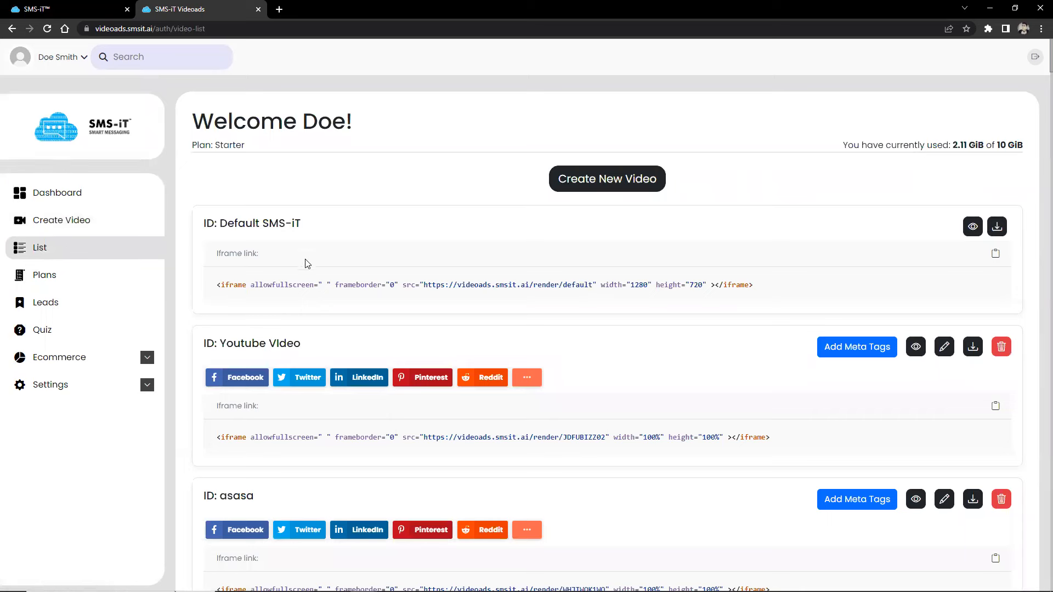
{"action": "mouse_move", "coordinate": [359, 288]}
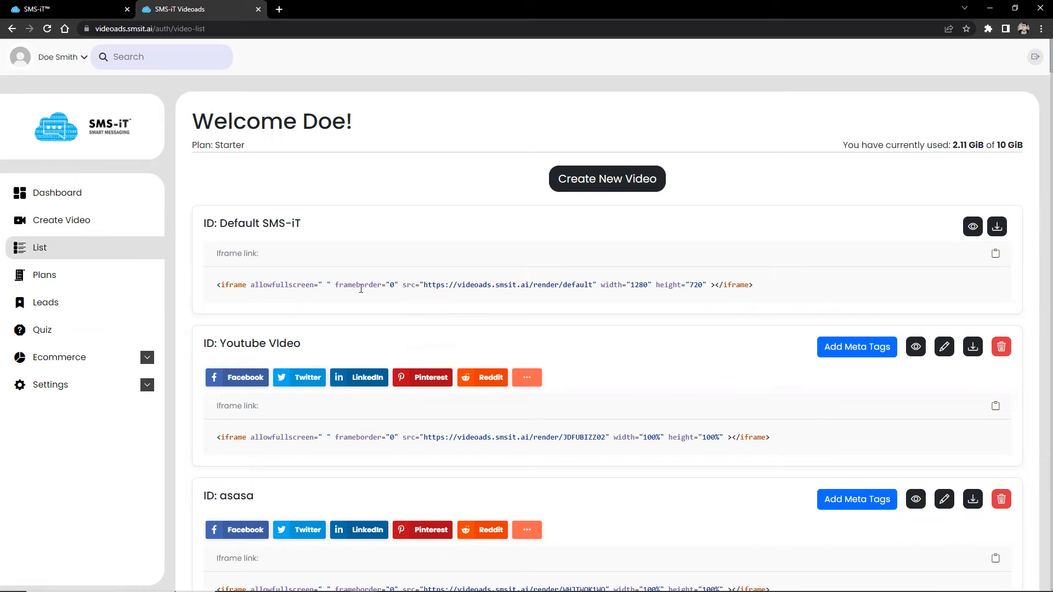
Expand all sharing services for the Youtube VIdeo entry, then go to the Plans page.
{"action": "scroll", "scroll_direction": "down", "scroll_amount": 3}
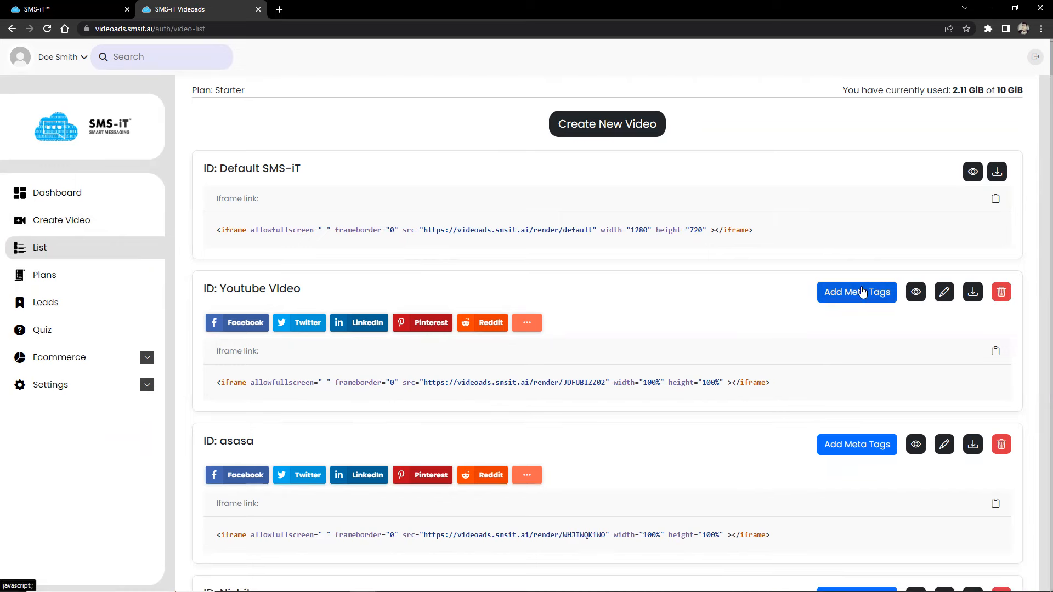
{"action": "mouse_move", "coordinate": [915, 292]}
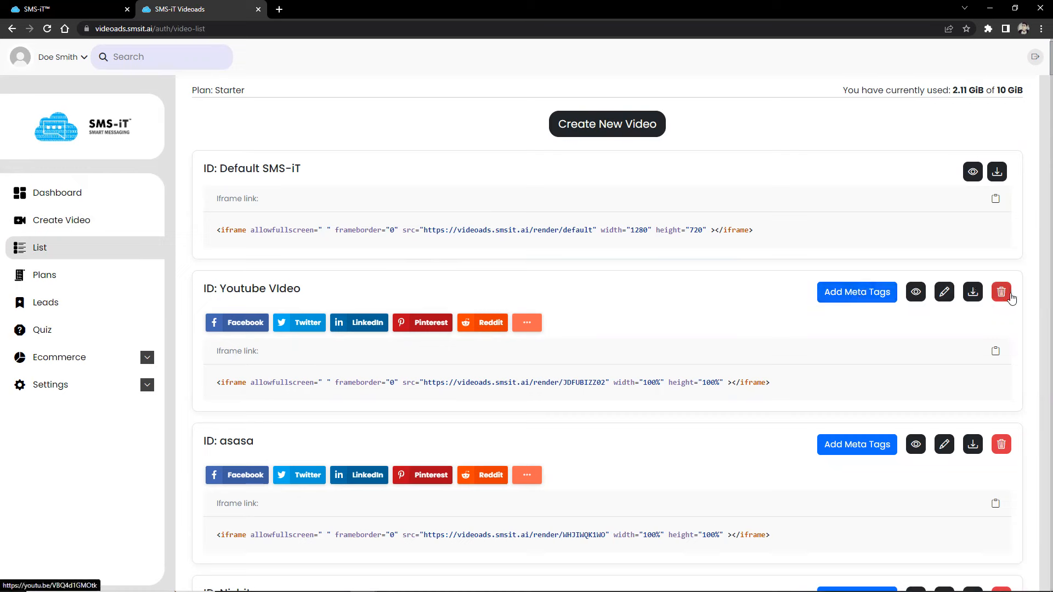
{"action": "mouse_move", "coordinate": [435, 295]}
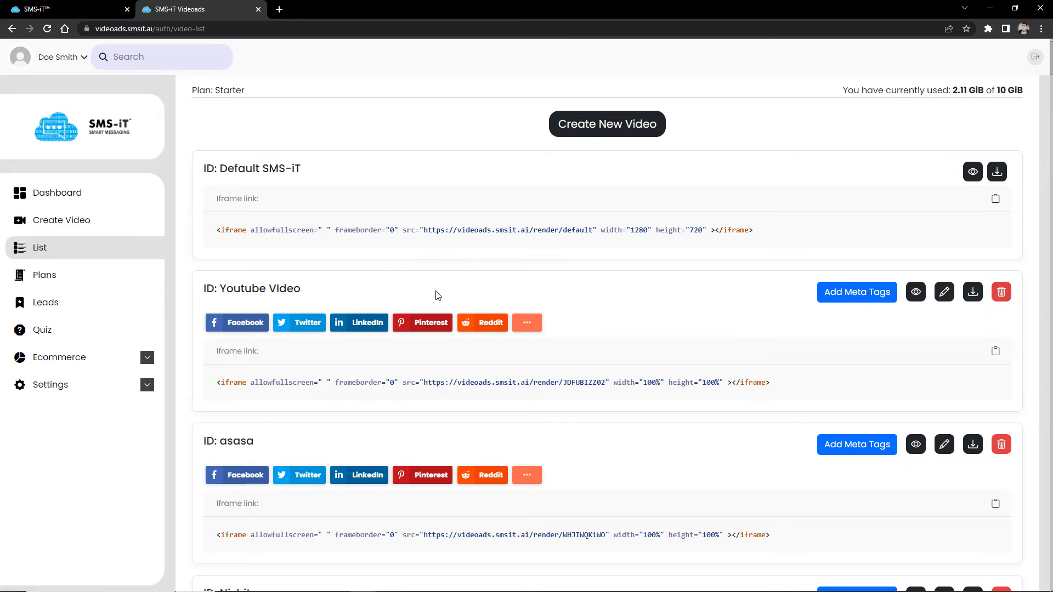
{"action": "mouse_move", "coordinate": [386, 379]}
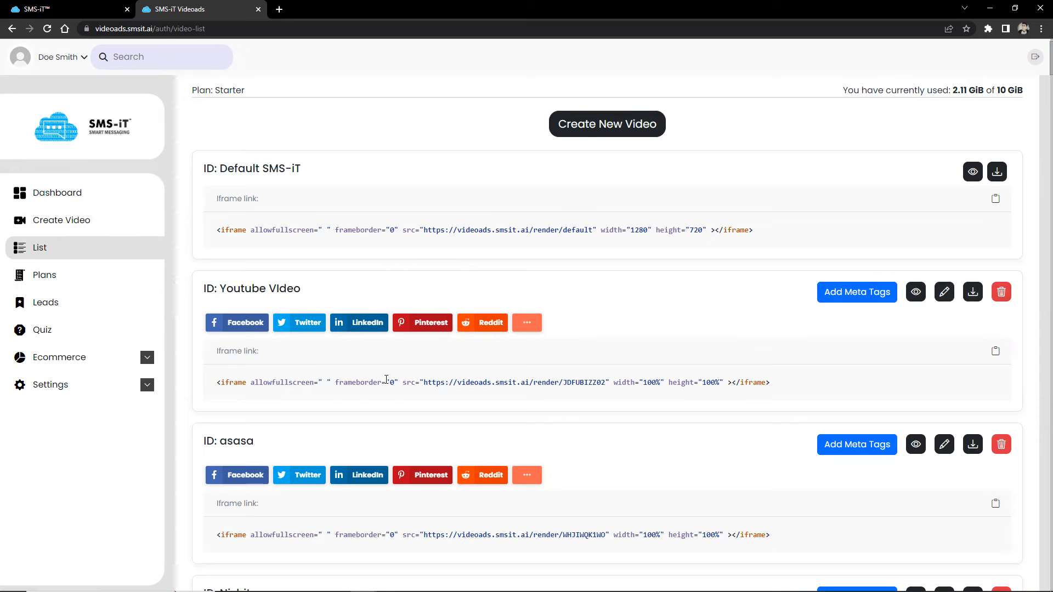
{"action": "left_click", "coordinate": [526, 322]}
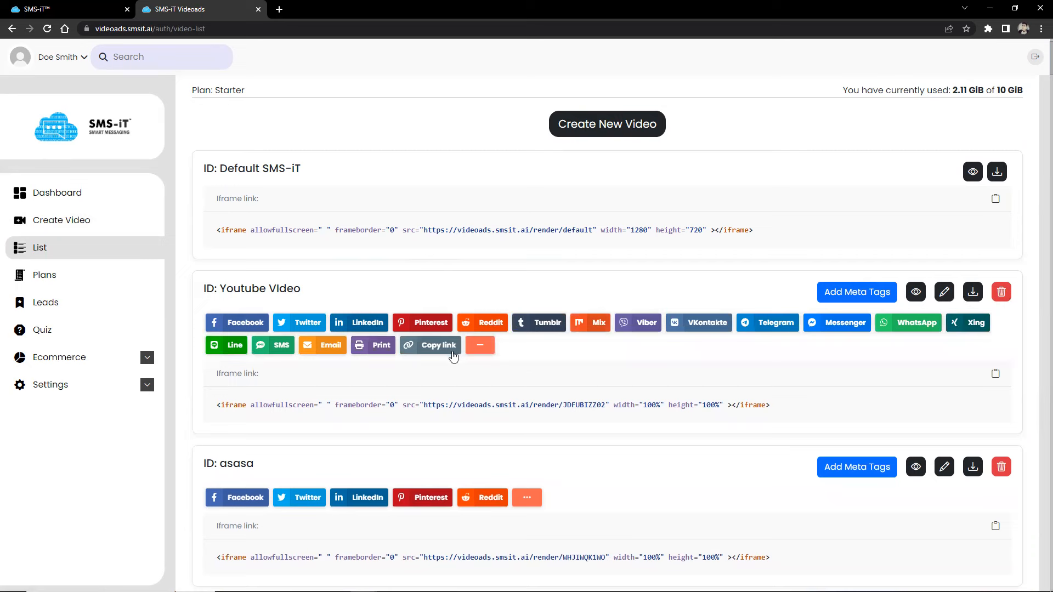
{"action": "scroll", "scroll_direction": "down", "scroll_amount": 3}
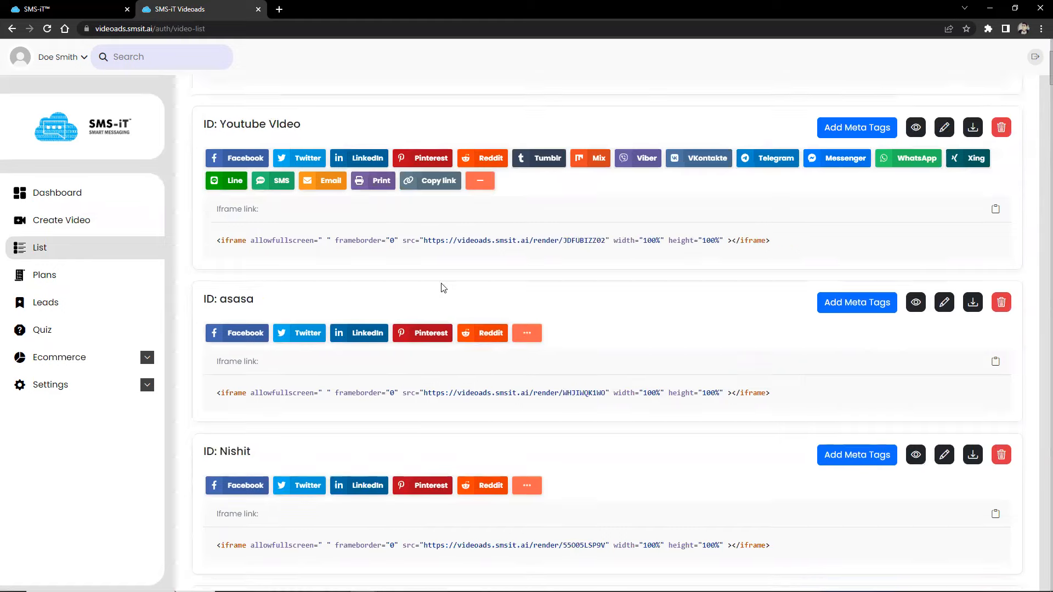
{"action": "scroll", "scroll_direction": "down", "scroll_amount": 3}
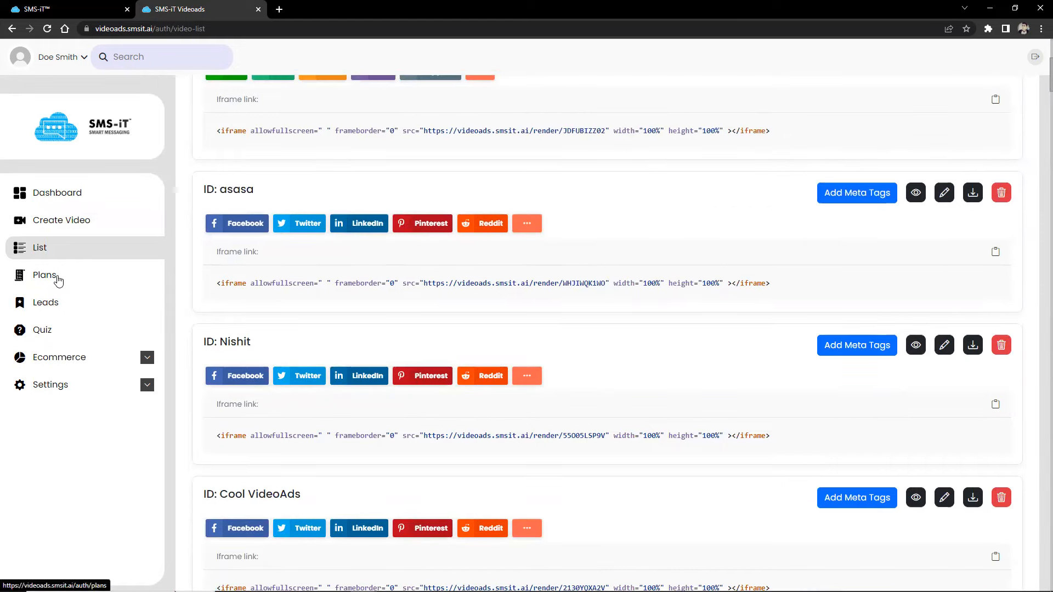
{"action": "left_click", "coordinate": [44, 277]}
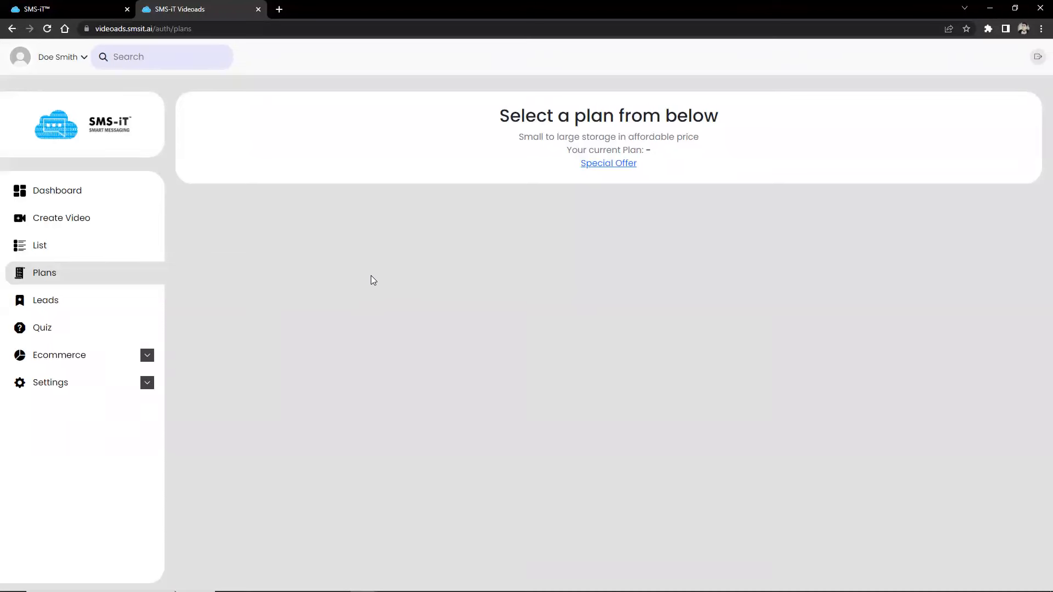
{"action": "mouse_move", "coordinate": [44, 273]}
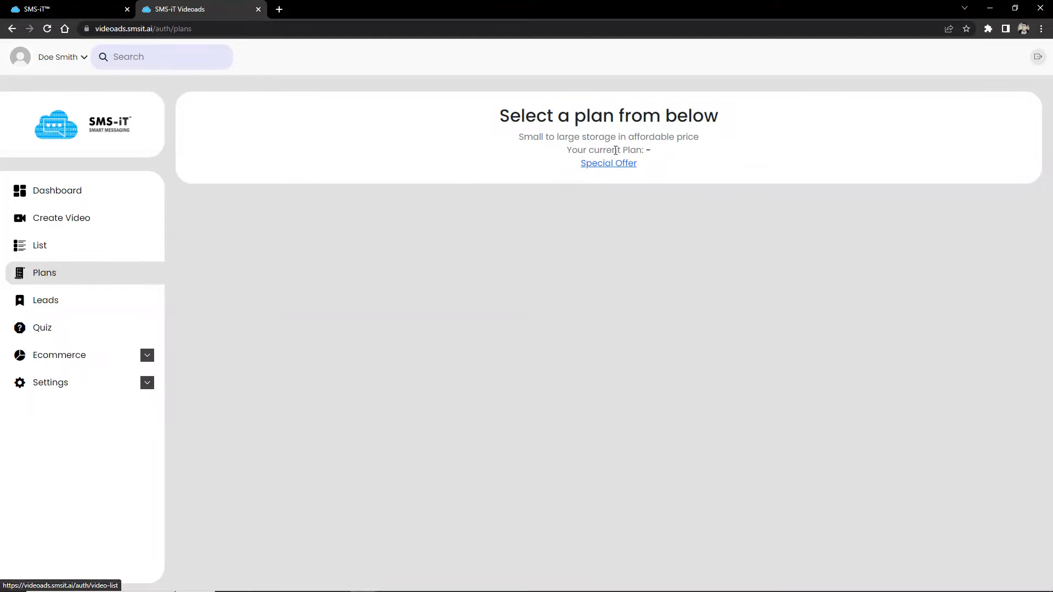
View the Special Offer deal, return to the Plans page, then move on to Leads.
{"action": "left_click", "coordinate": [608, 162]}
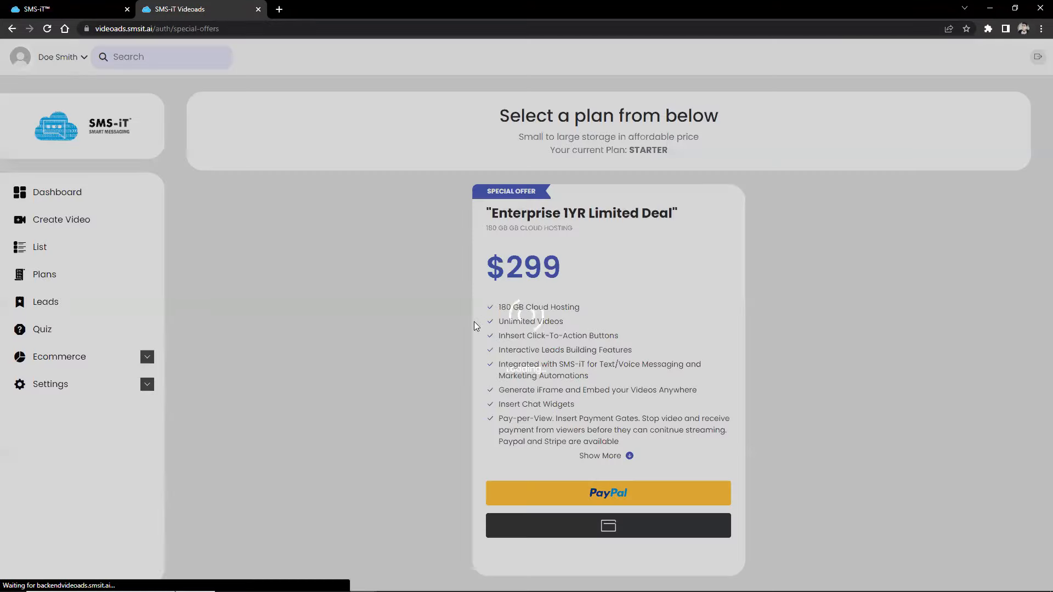
{"action": "left_click", "coordinate": [44, 273]}
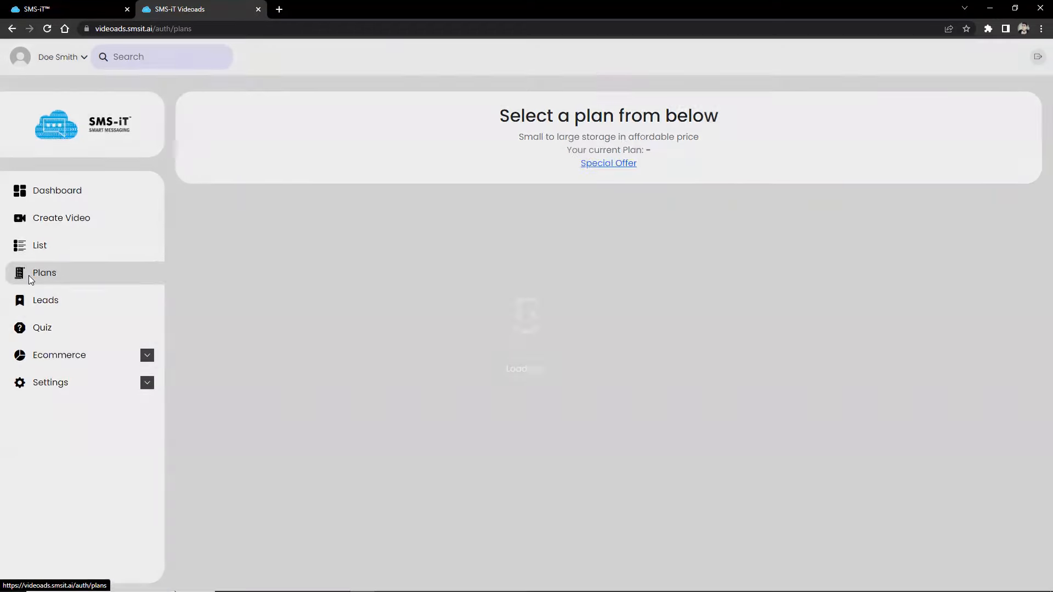
{"action": "left_click", "coordinate": [44, 273]}
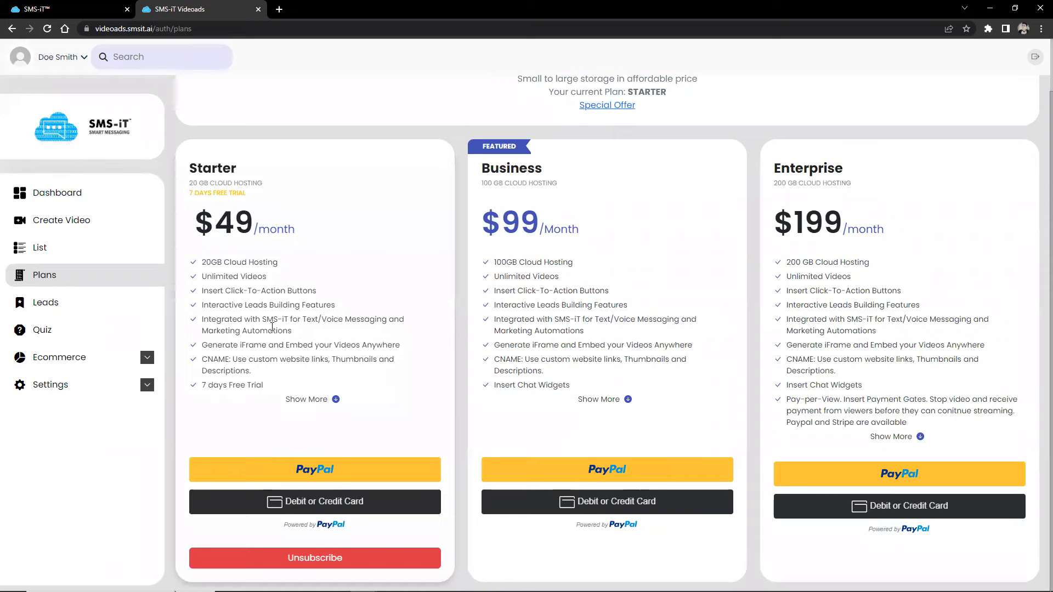
{"action": "left_click", "coordinate": [46, 301]}
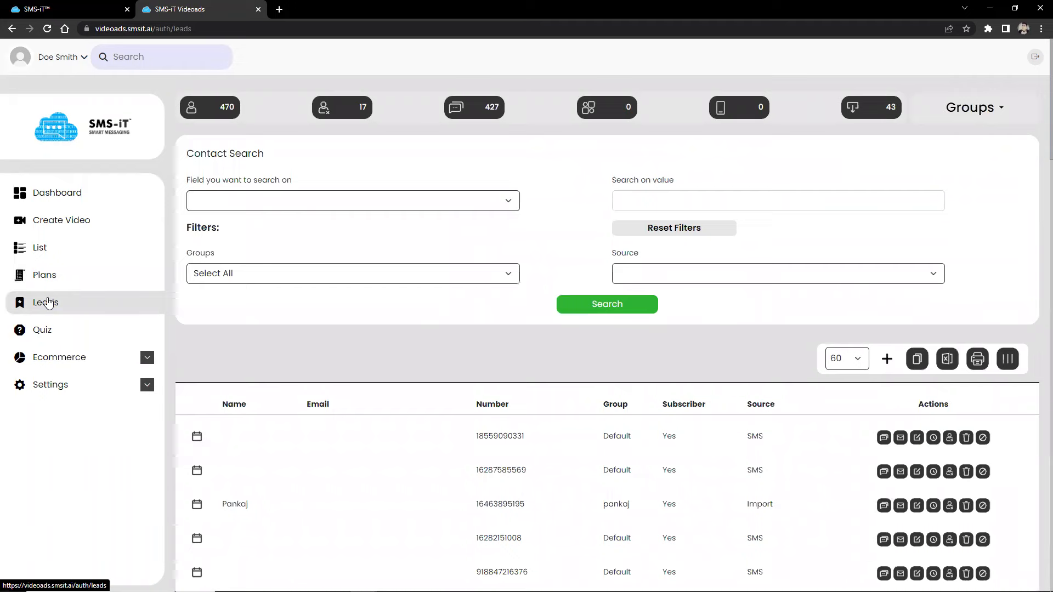
{"action": "scroll", "scroll_direction": "down", "scroll_amount": 3}
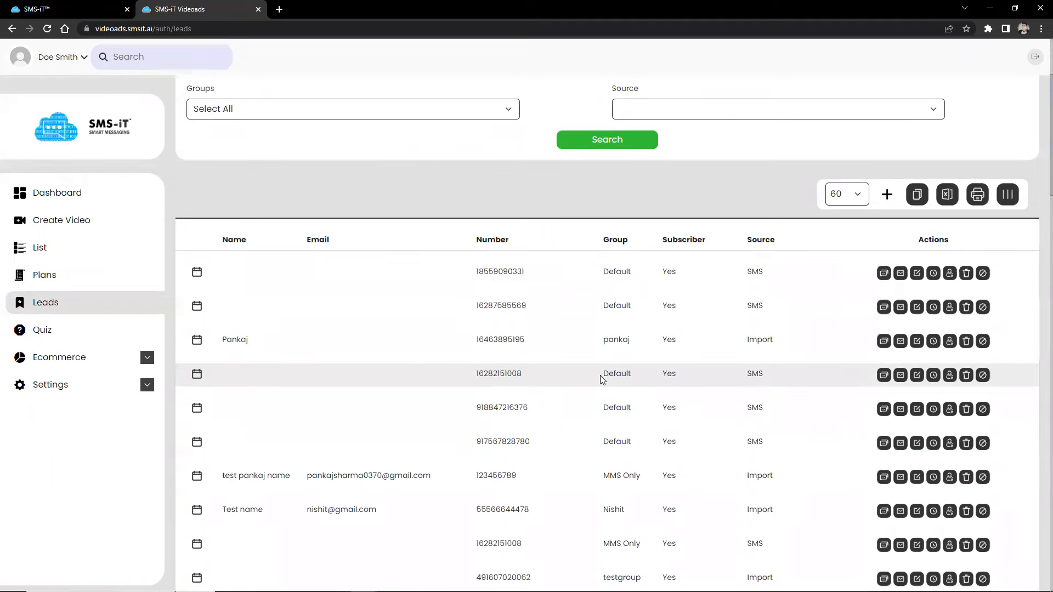
{"action": "scroll", "scroll_direction": "down", "scroll_amount": 3}
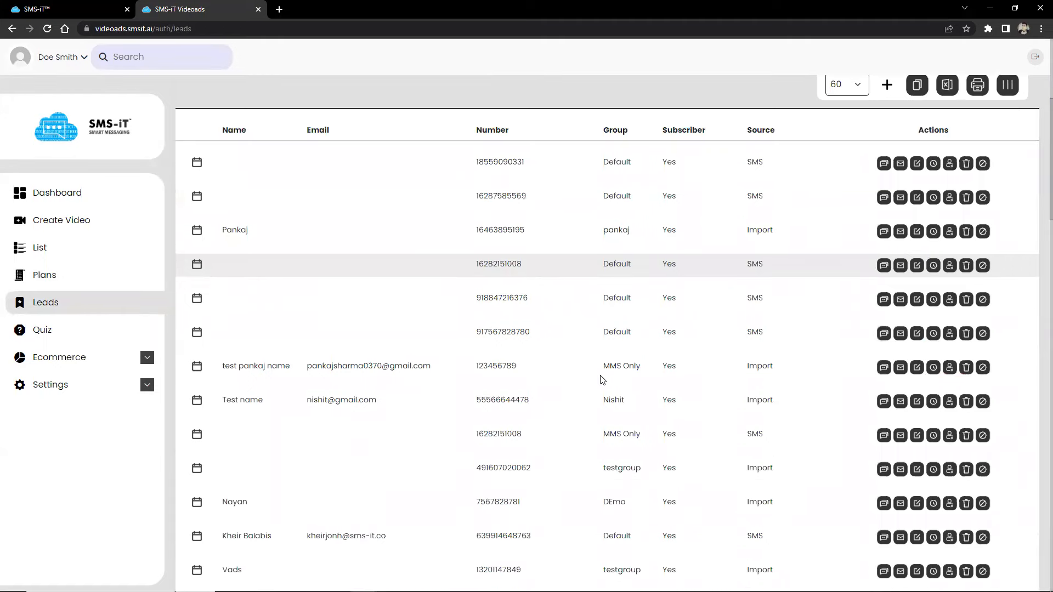
{"action": "mouse_move", "coordinate": [569, 381]}
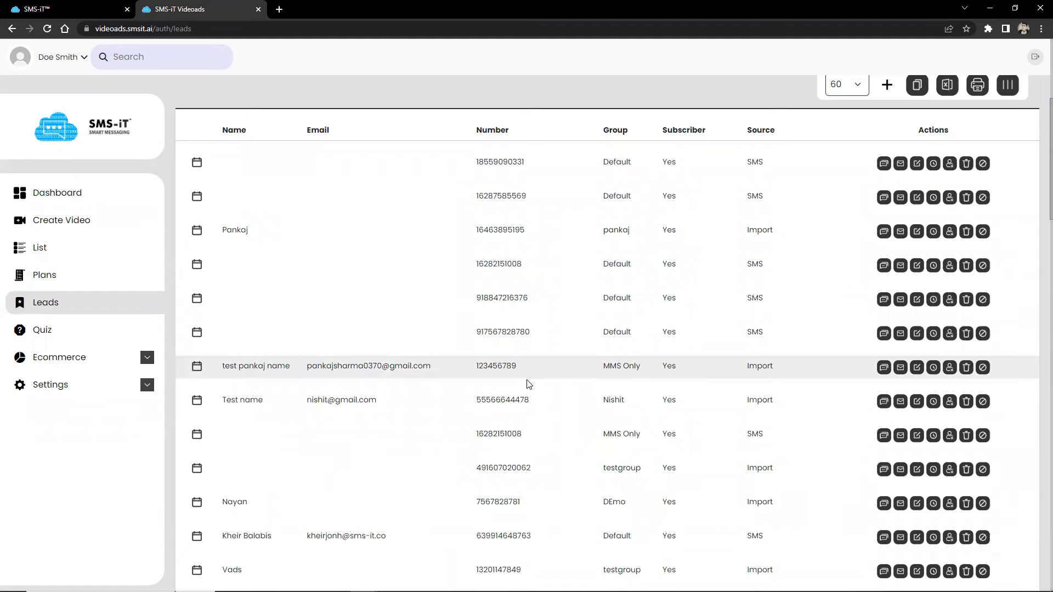
{"action": "scroll", "scroll_direction": "down", "scroll_amount": 3}
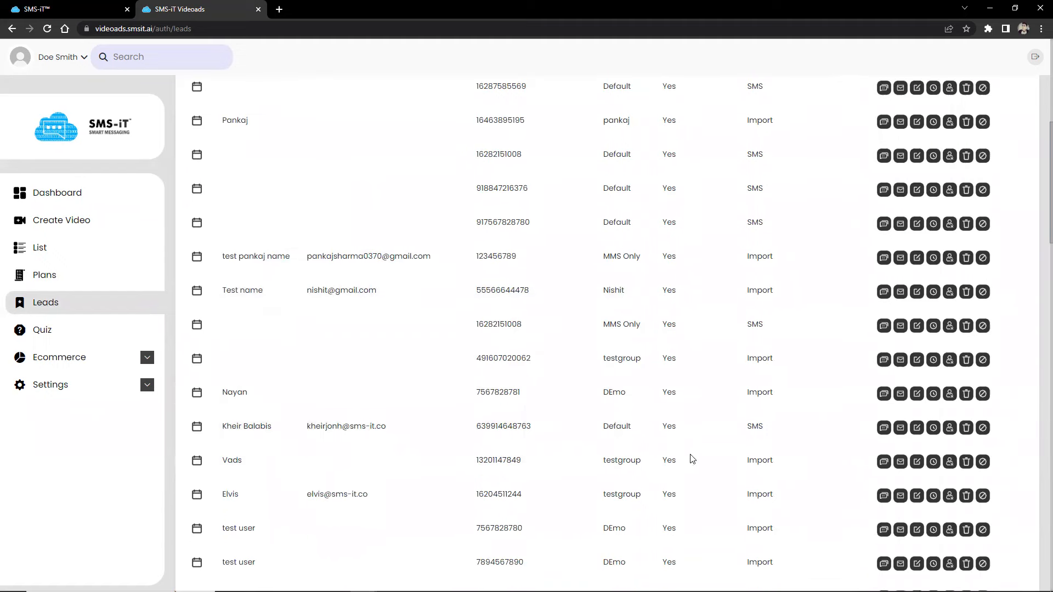
{"action": "mouse_move", "coordinate": [517, 402]}
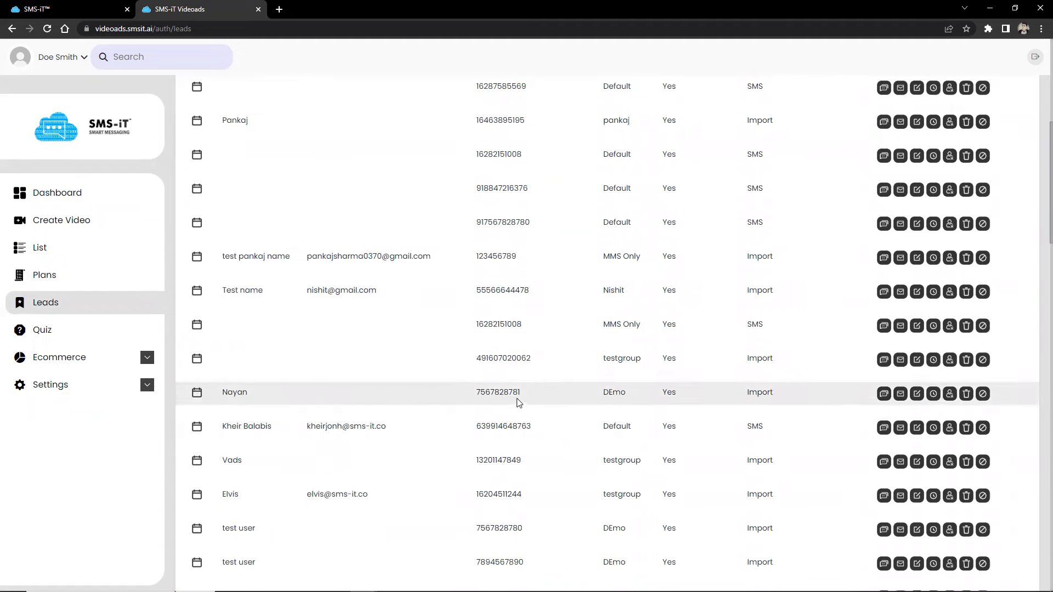
{"action": "scroll", "scroll_direction": "down", "scroll_amount": 3}
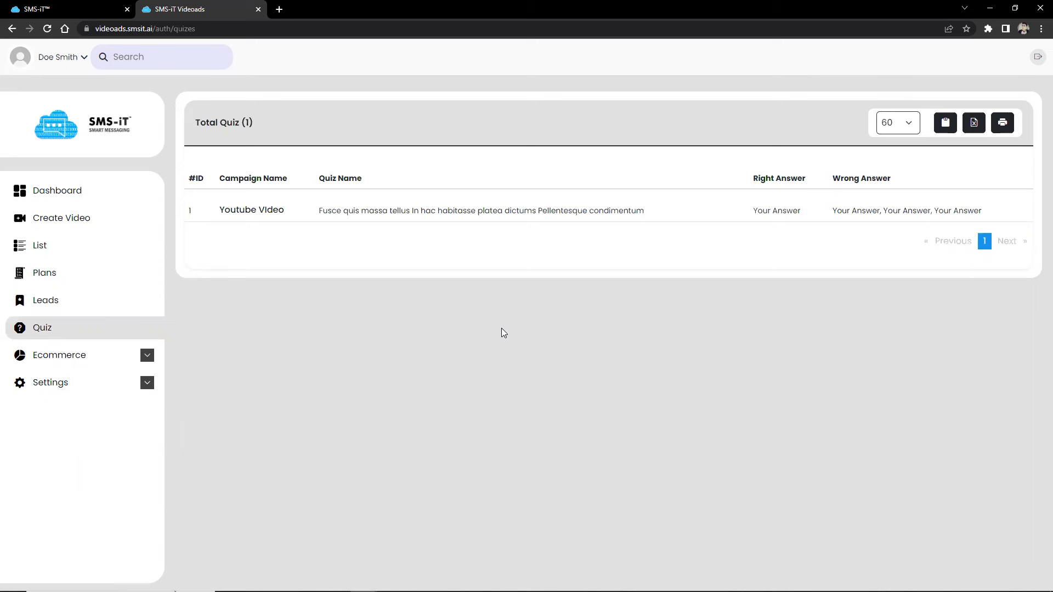
{"action": "mouse_move", "coordinate": [595, 316]}
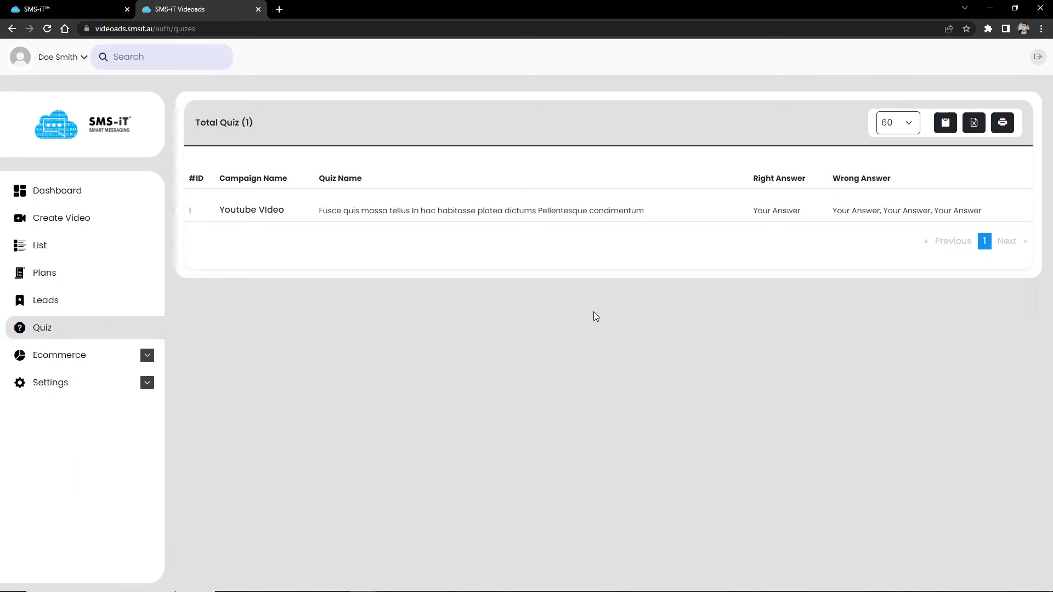
{"action": "mouse_move", "coordinate": [570, 328]}
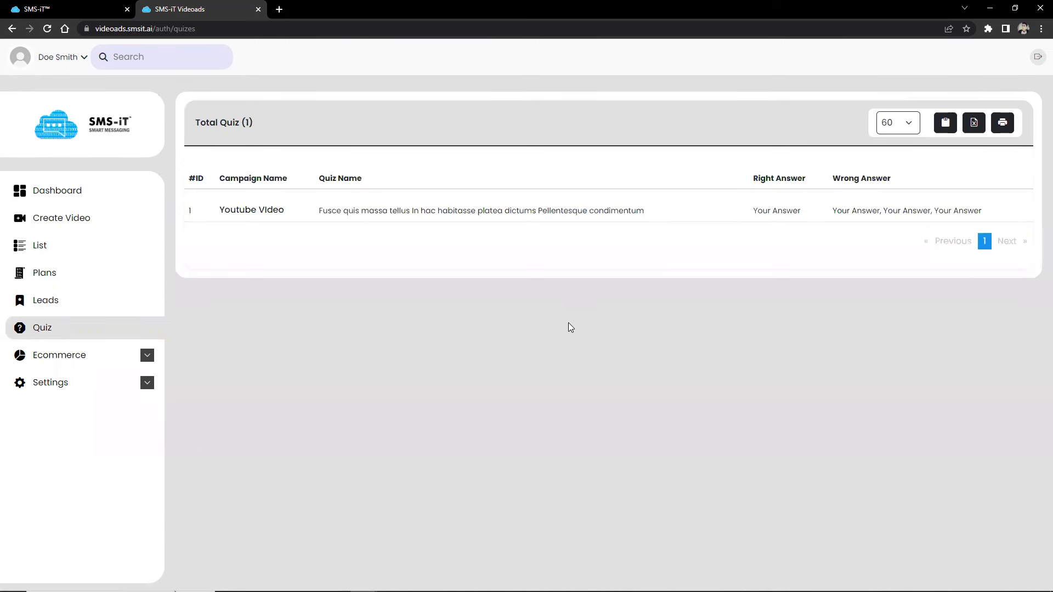
{"action": "mouse_move", "coordinate": [441, 343]}
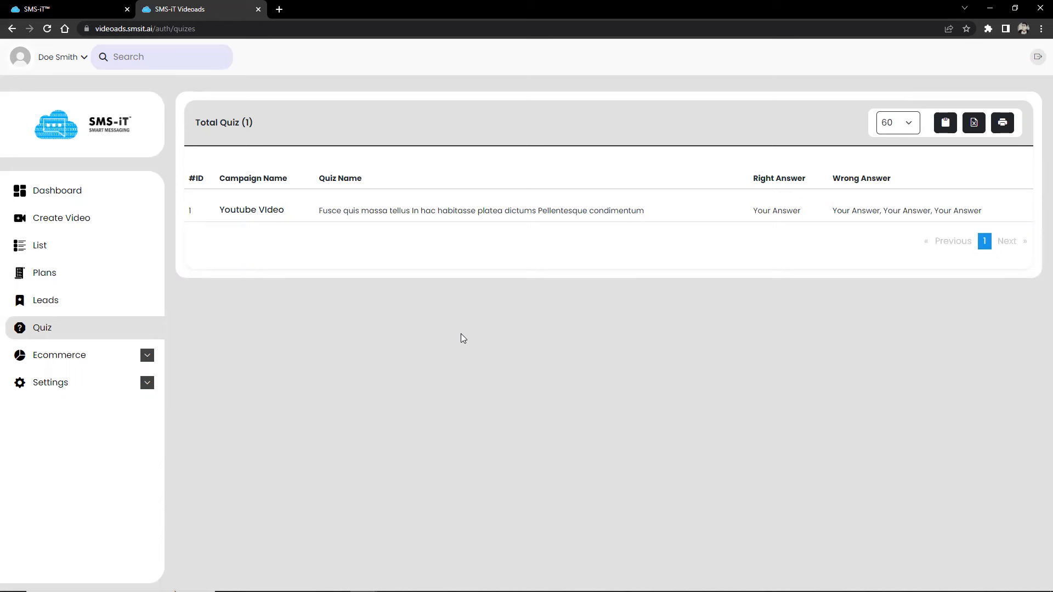
{"action": "mouse_move", "coordinate": [437, 396]}
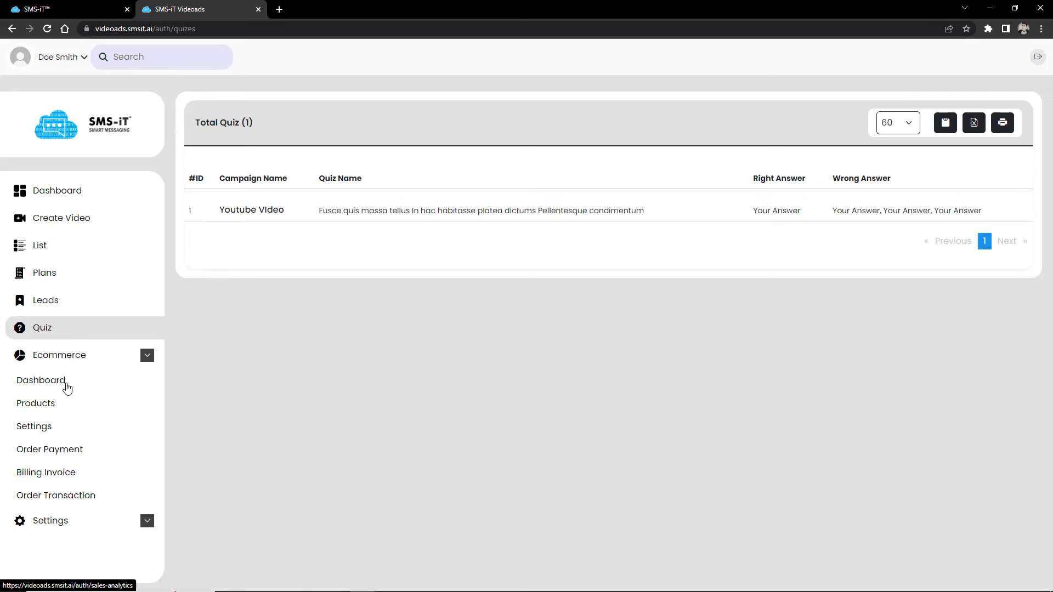
Browse the Ecommerce sales dashboard and the Products list.
{"action": "left_click", "coordinate": [41, 379]}
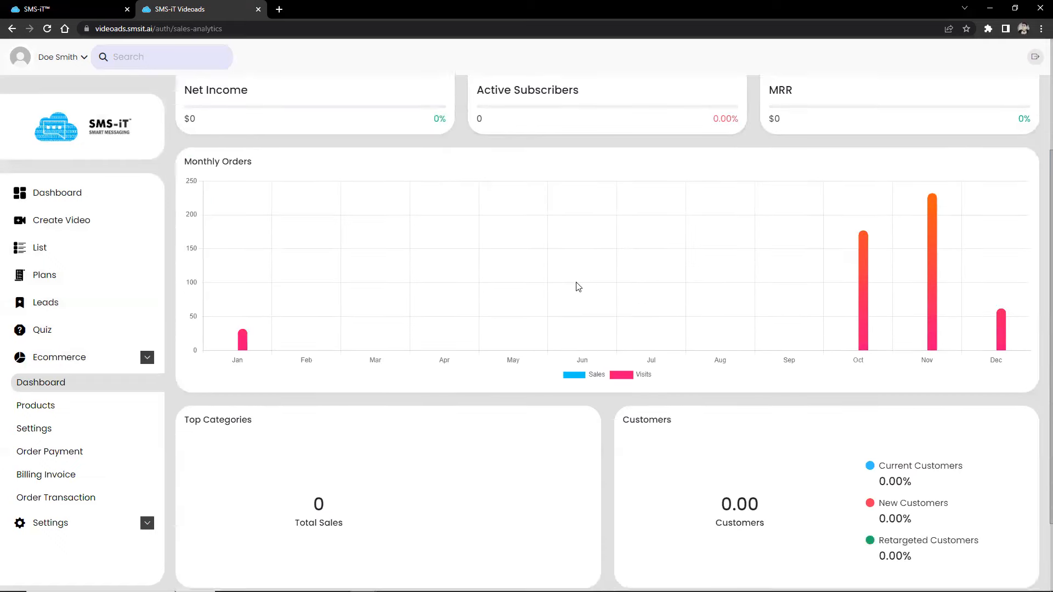
{"action": "scroll", "scroll_direction": "down", "scroll_amount": 3}
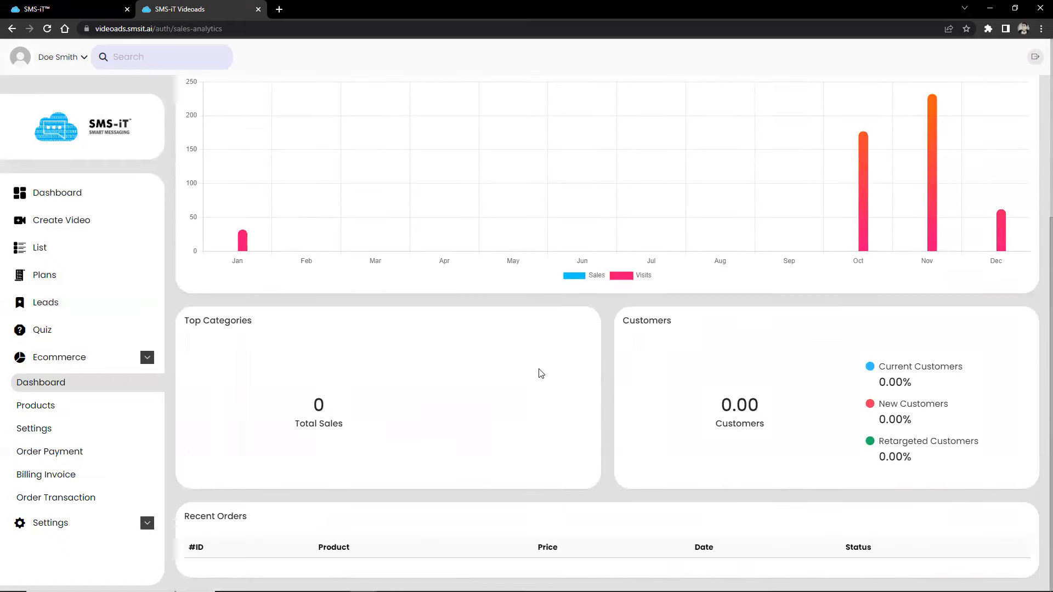
{"action": "mouse_move", "coordinate": [401, 430]}
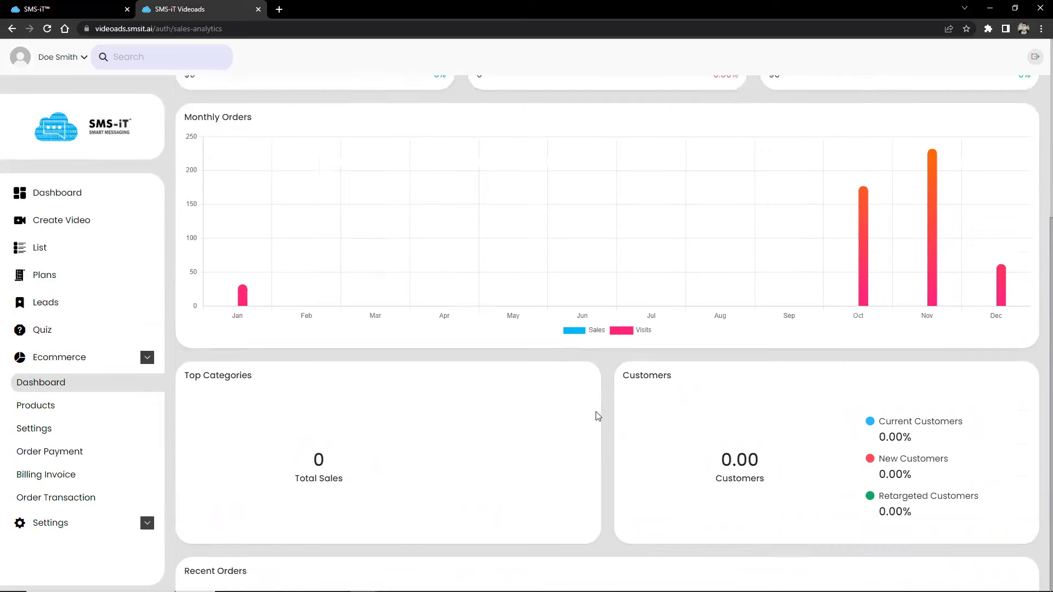
{"action": "mouse_move", "coordinate": [35, 405]}
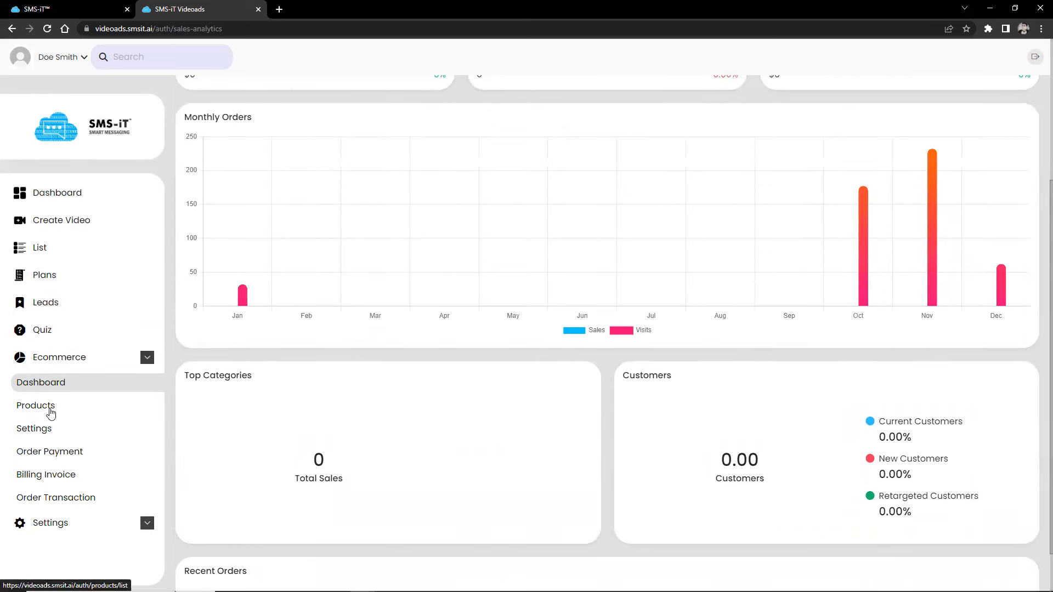
{"action": "left_click", "coordinate": [35, 405]}
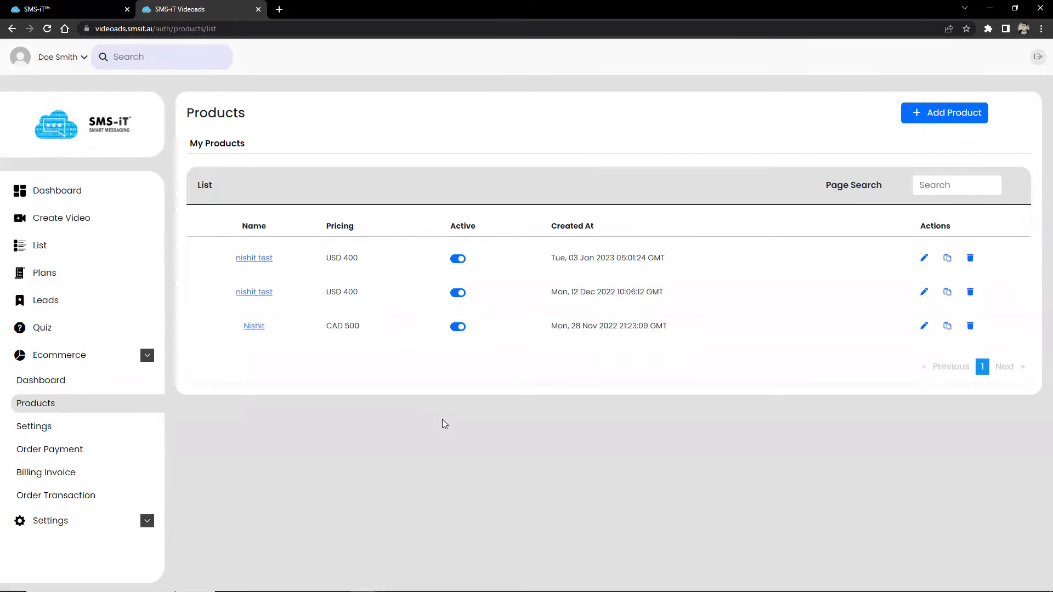
Review the Ecommerce billing configuration and go to the Billing Invoice list.
{"action": "left_click", "coordinate": [34, 429]}
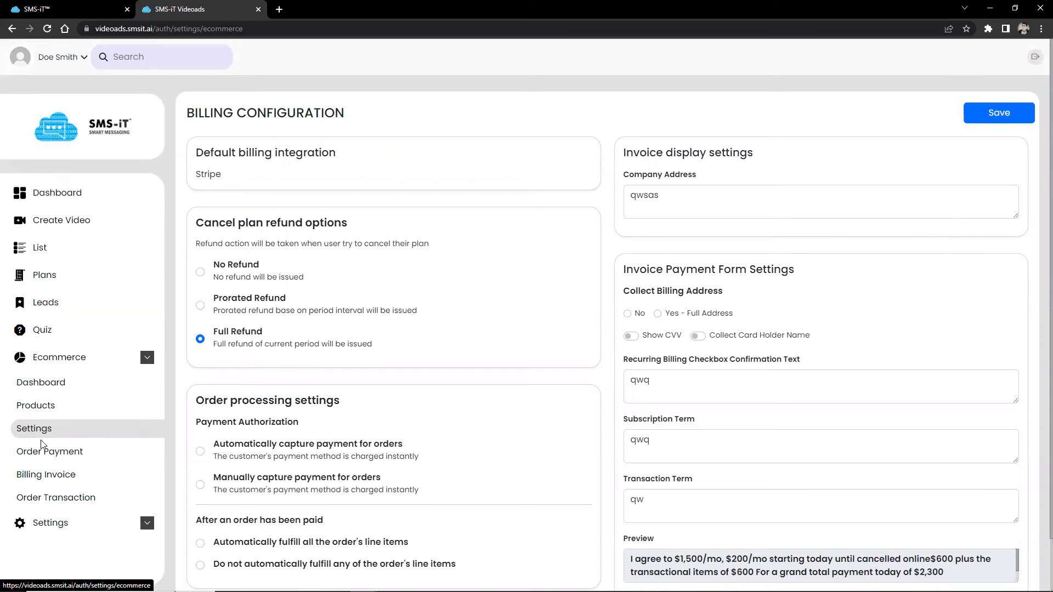
{"action": "mouse_move", "coordinate": [49, 450]}
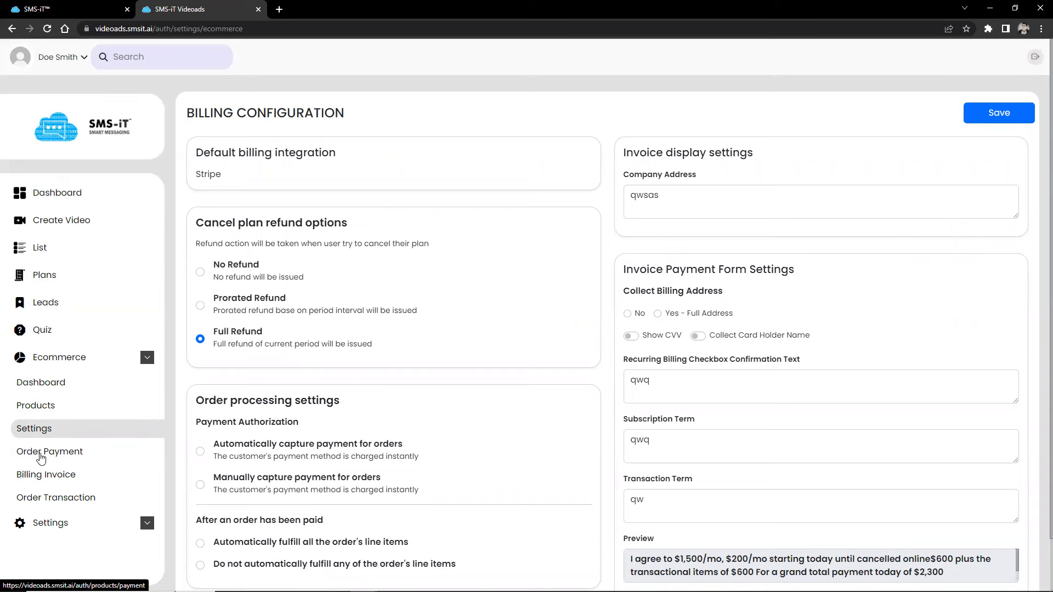
{"action": "scroll", "scroll_direction": "down", "scroll_amount": 3}
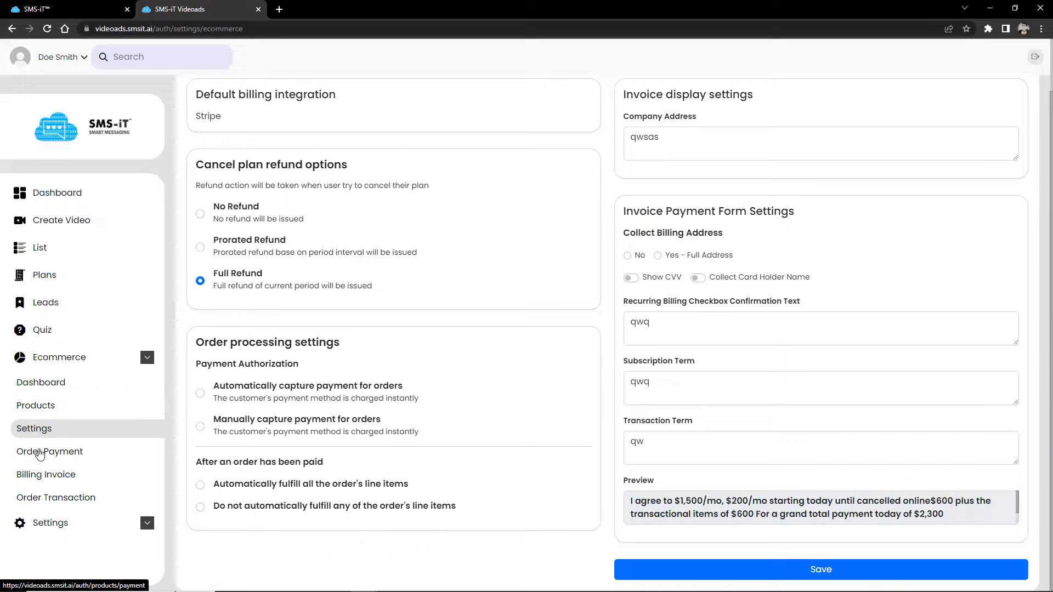
{"action": "left_click", "coordinate": [46, 474]}
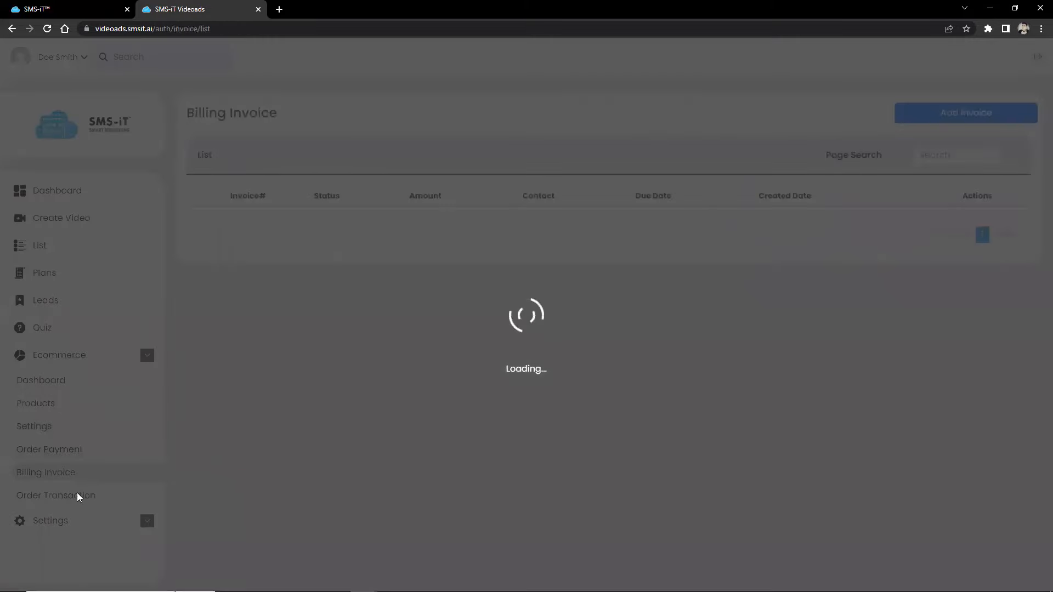
View Order Transactions, expand the Settings menu and go to Profile settings.
{"action": "left_click", "coordinate": [56, 495]}
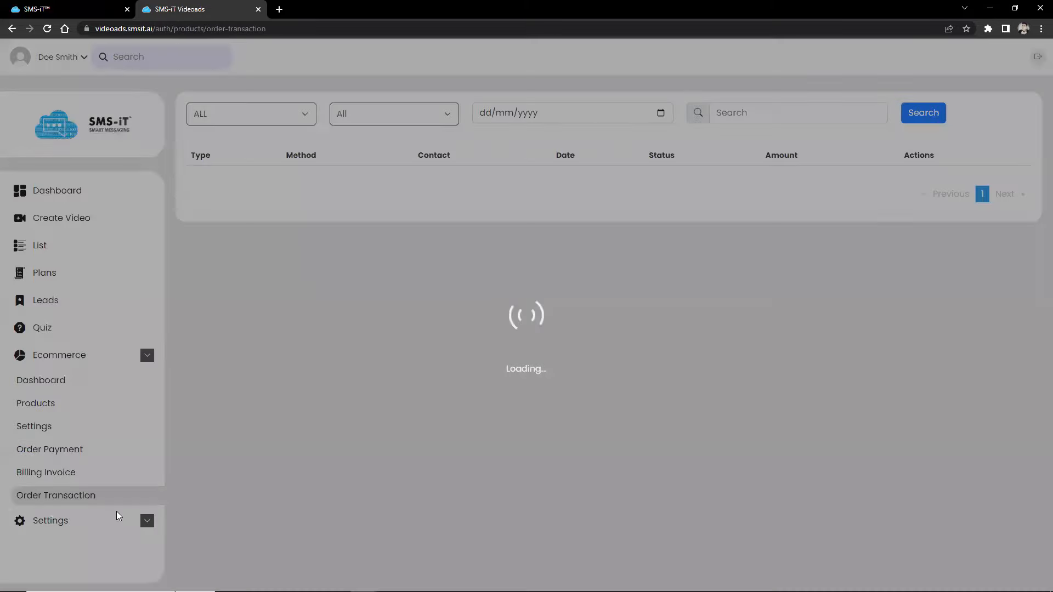
{"action": "left_click", "coordinate": [49, 520]}
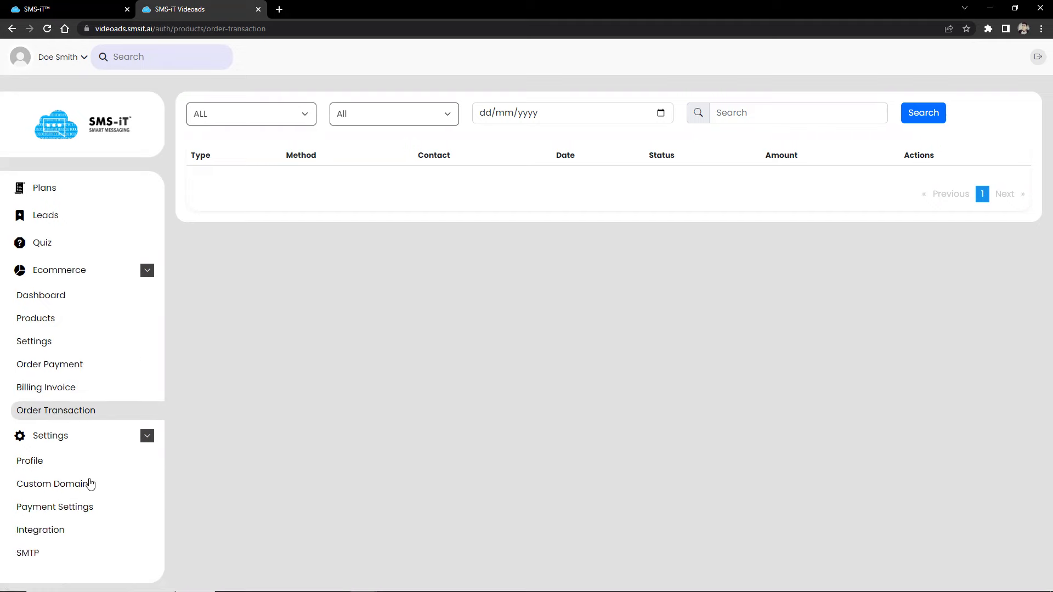
{"action": "left_click", "coordinate": [30, 460]}
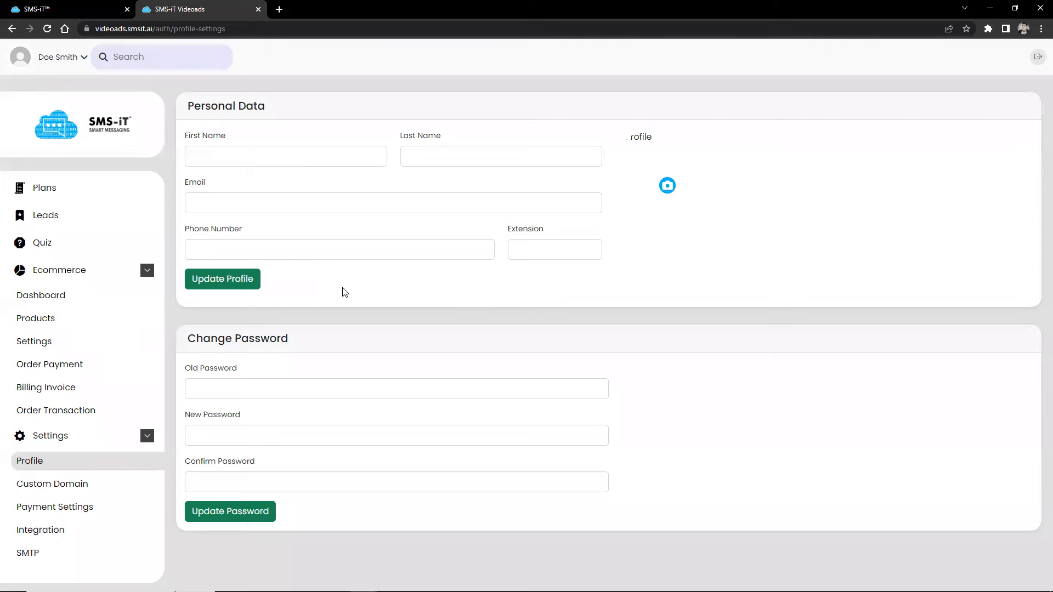
{"action": "mouse_move", "coordinate": [52, 483]}
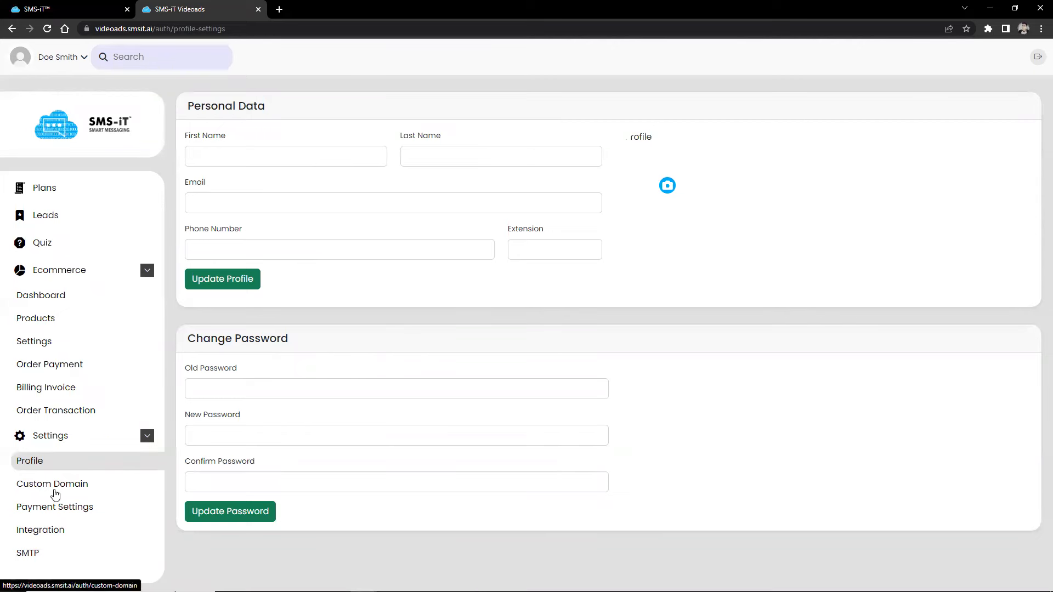
Visit Custom Domain, Payment Settings and the Integration list under Settings.
{"action": "left_click", "coordinate": [52, 483]}
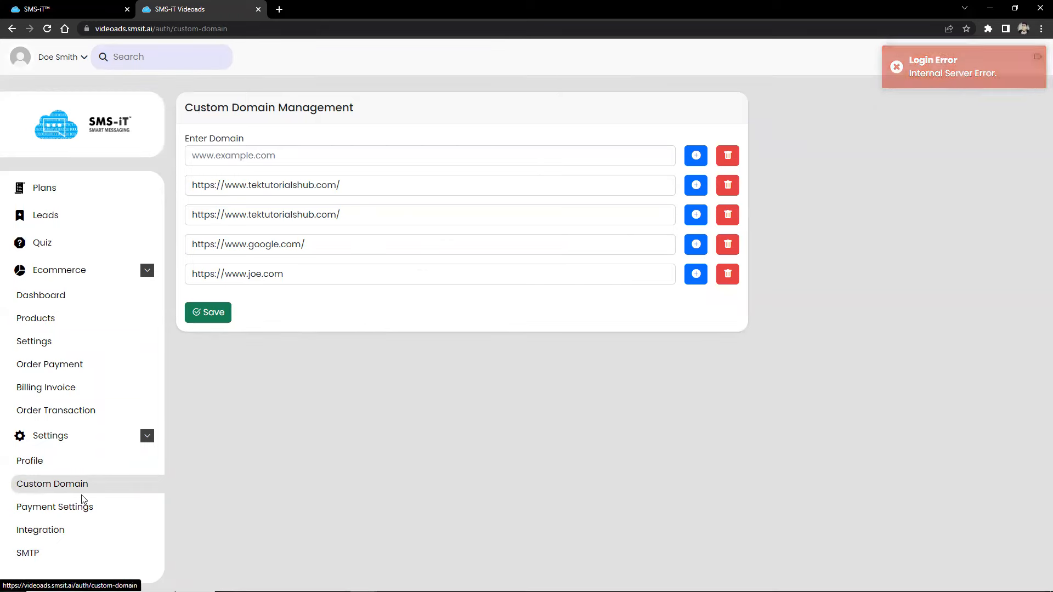
{"action": "left_click", "coordinate": [55, 507]}
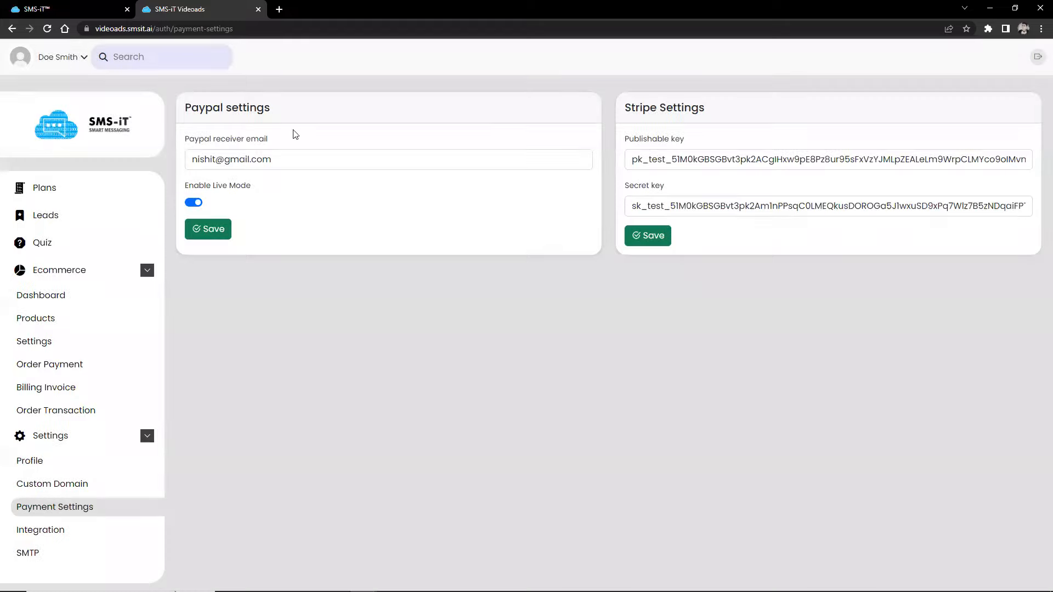
{"action": "mouse_move", "coordinate": [72, 444]}
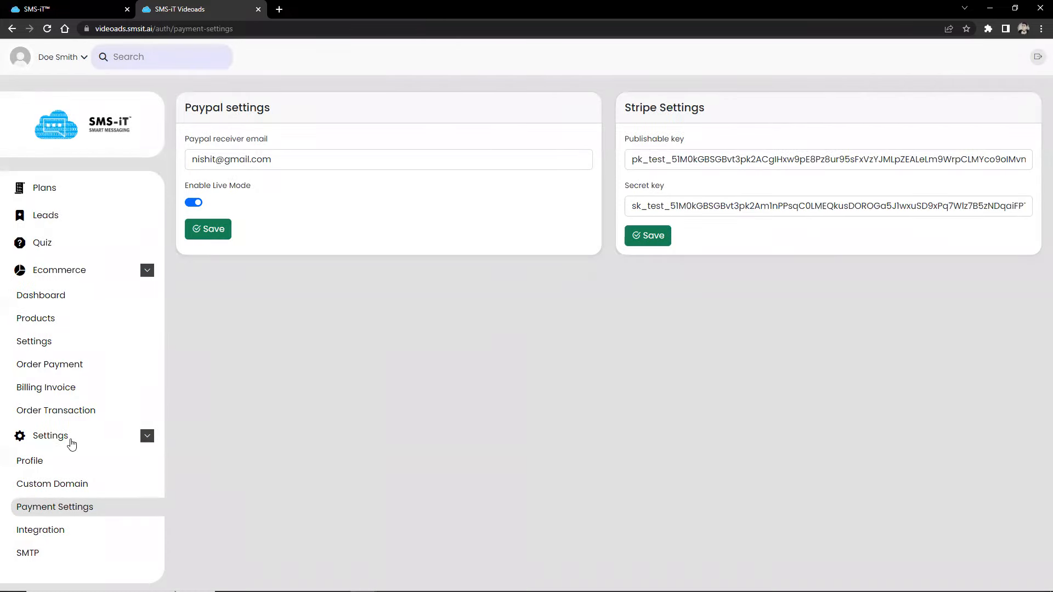
{"action": "left_click", "coordinate": [41, 530]}
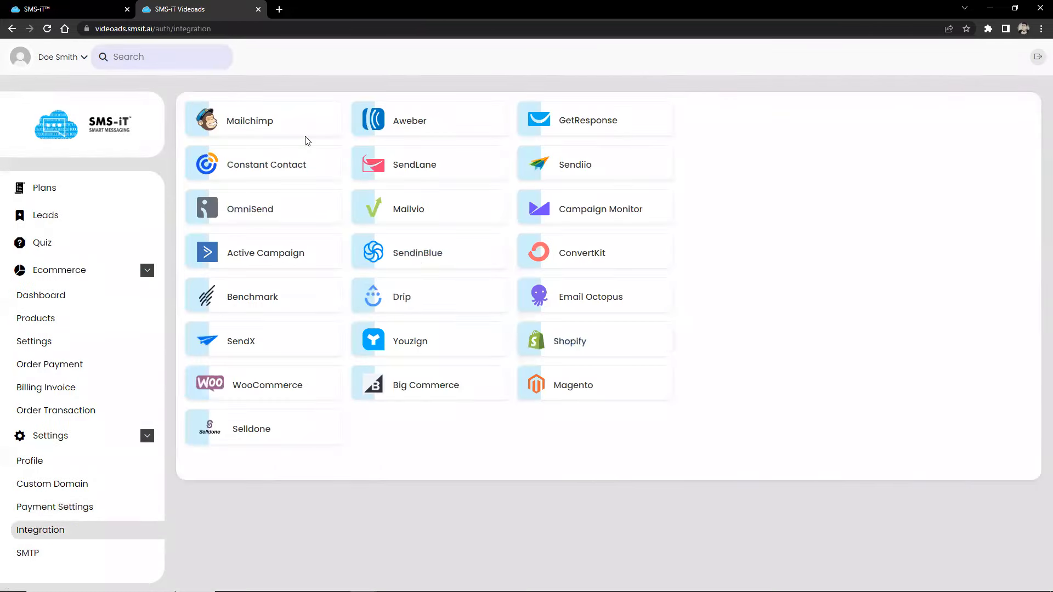
View the SMTP configuration page with its empty server fields and language selector.
{"action": "left_click", "coordinate": [27, 553]}
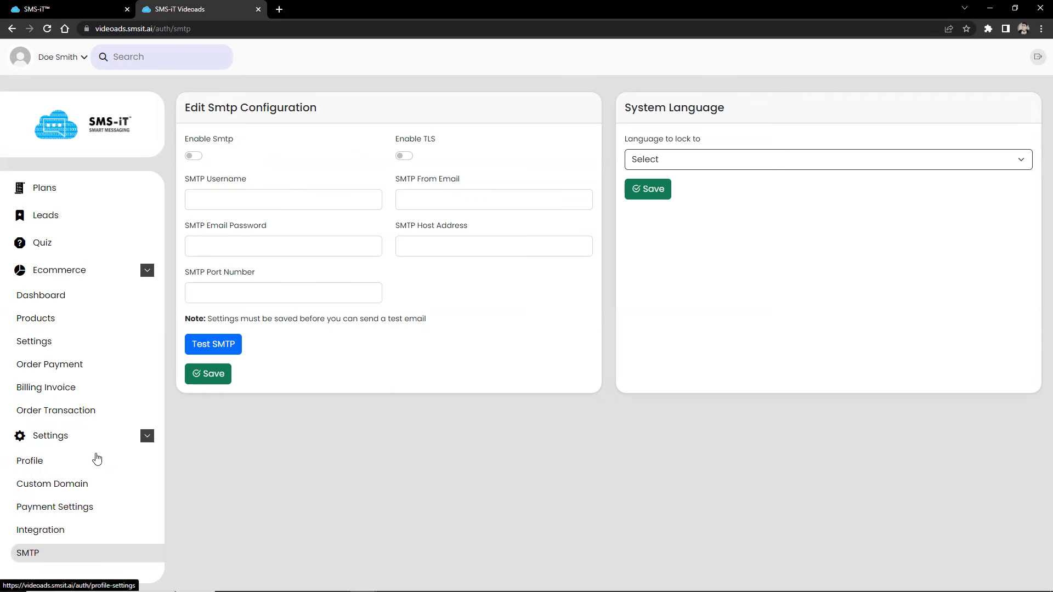
{"action": "mouse_move", "coordinate": [146, 451]}
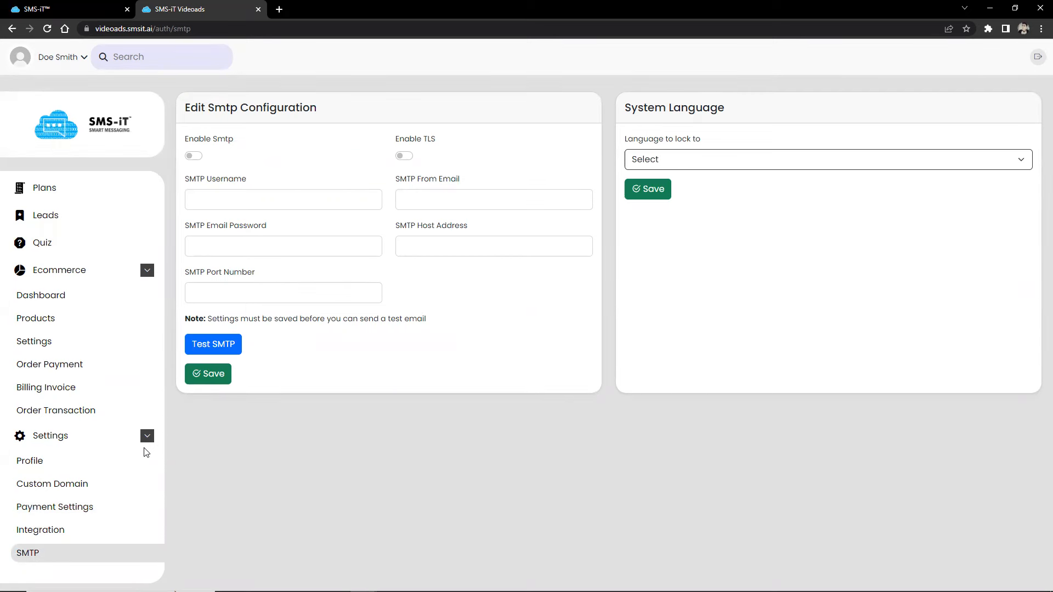
{"action": "mouse_move", "coordinate": [259, 338]}
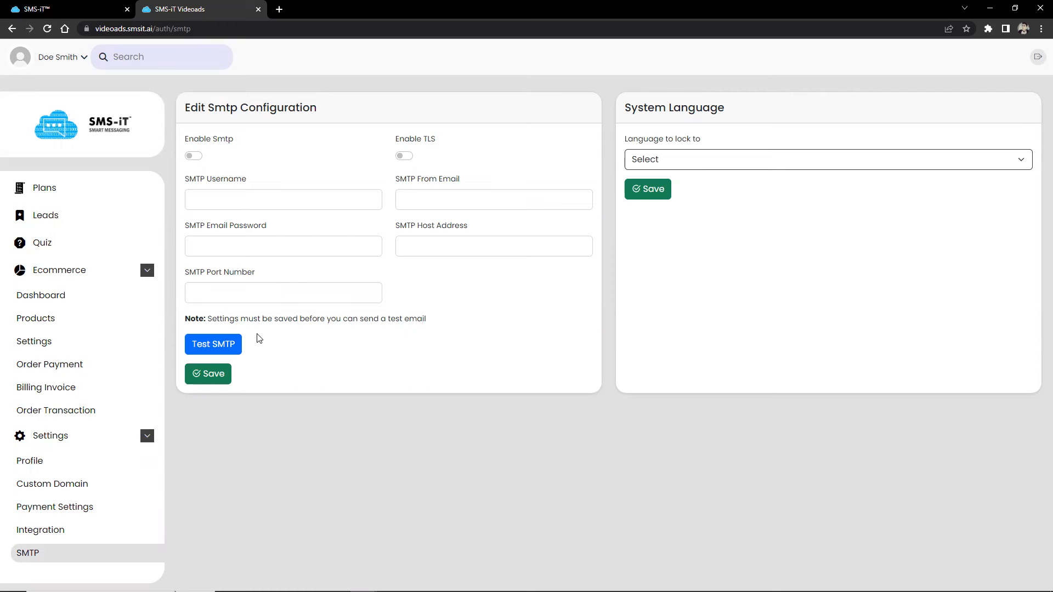